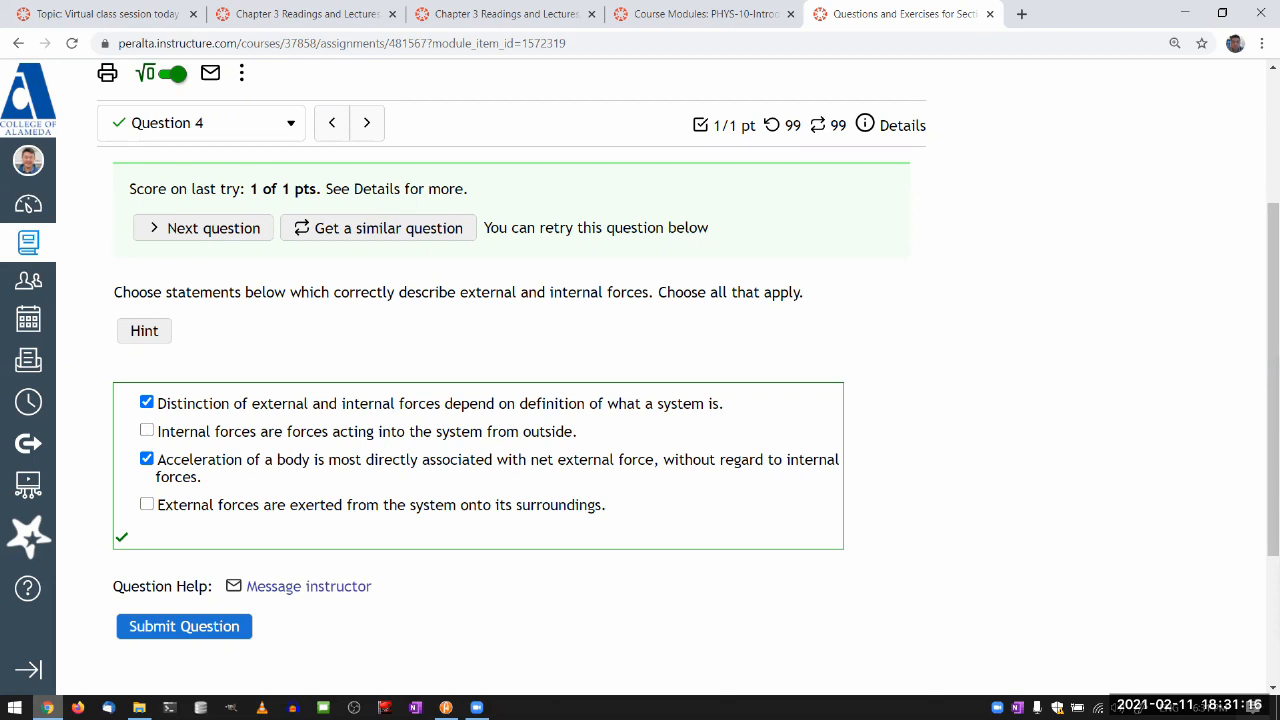
mouse_move(848, 306)
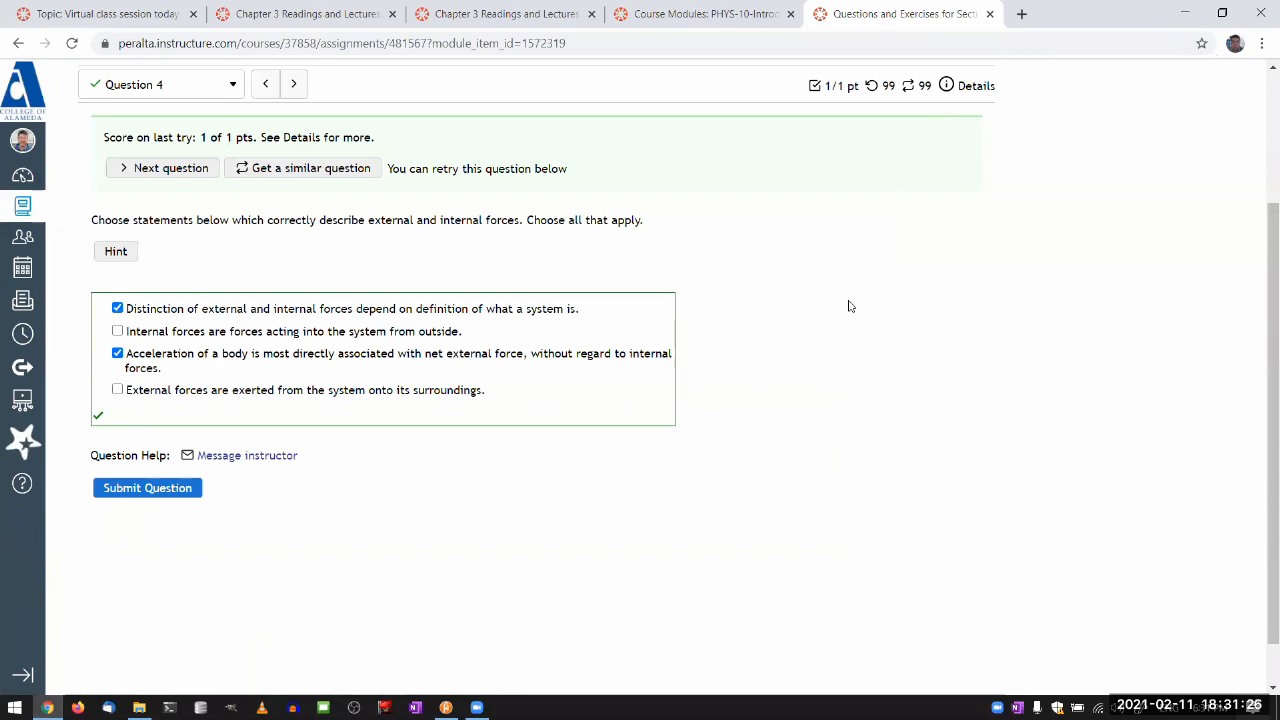
mouse_move(828, 262)
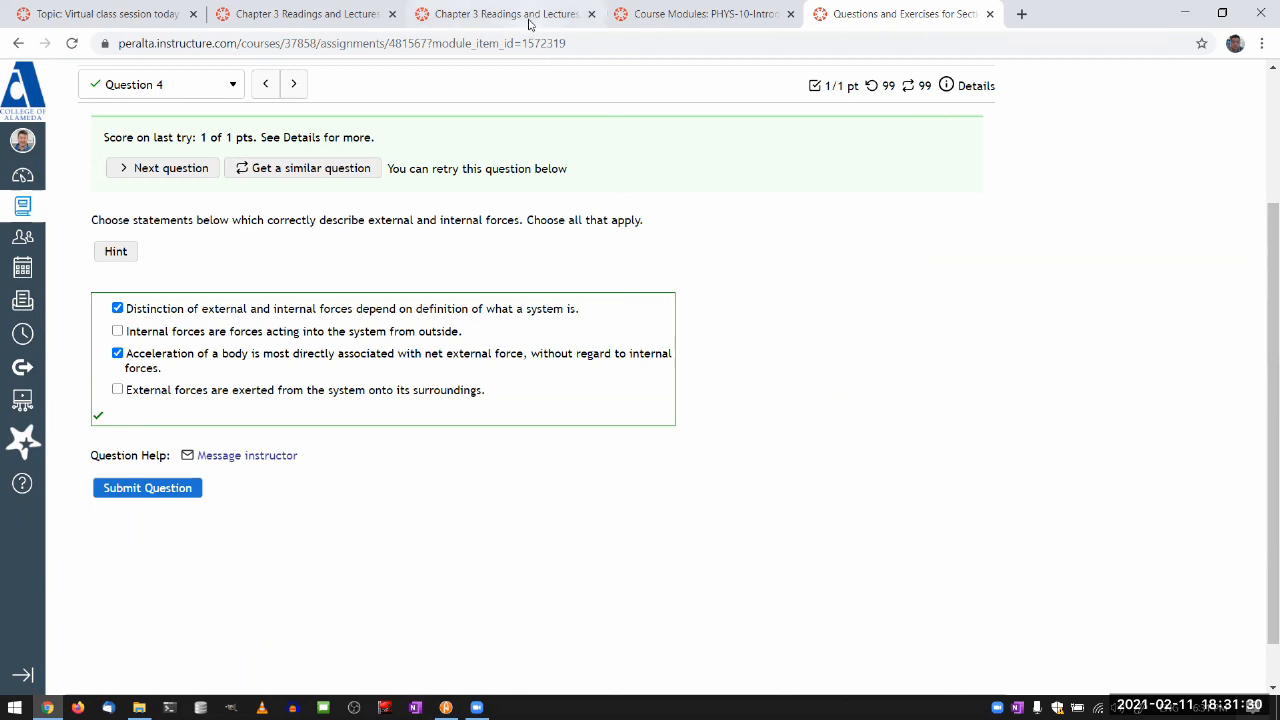
- Return to the course modules list from the Chapter 3 readings page
left_click(504, 12)
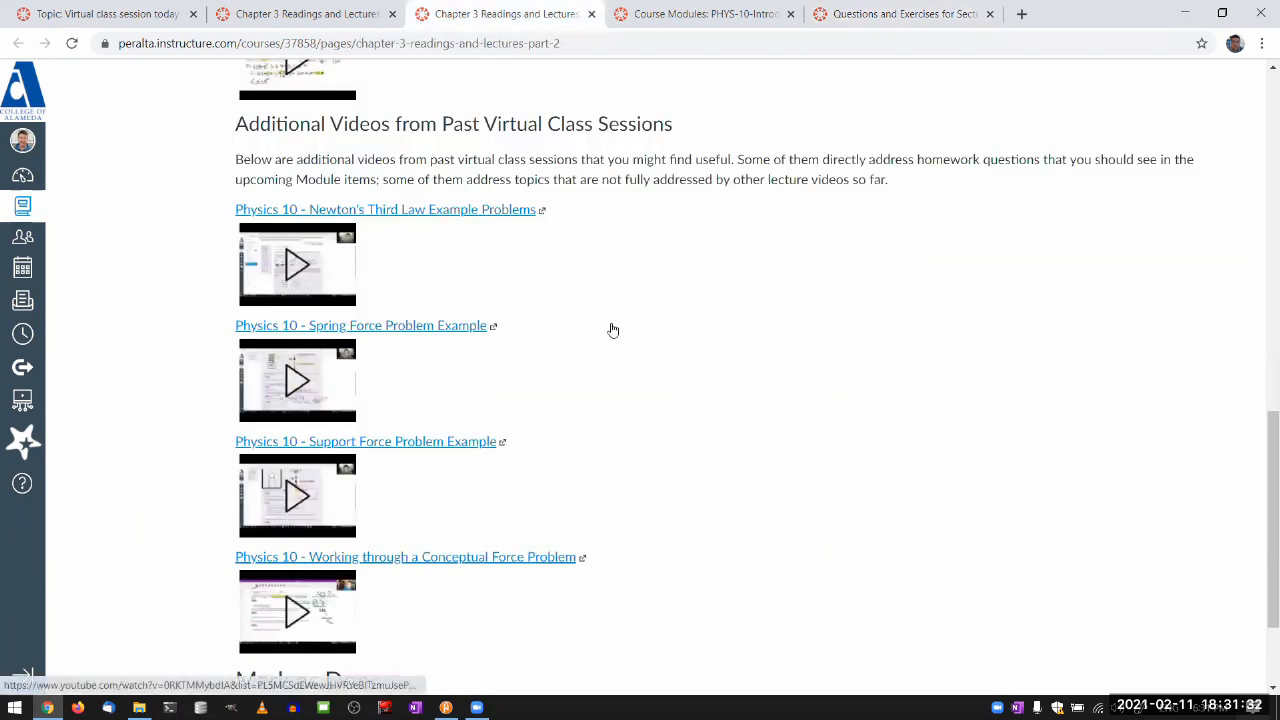
scroll("up", 3)
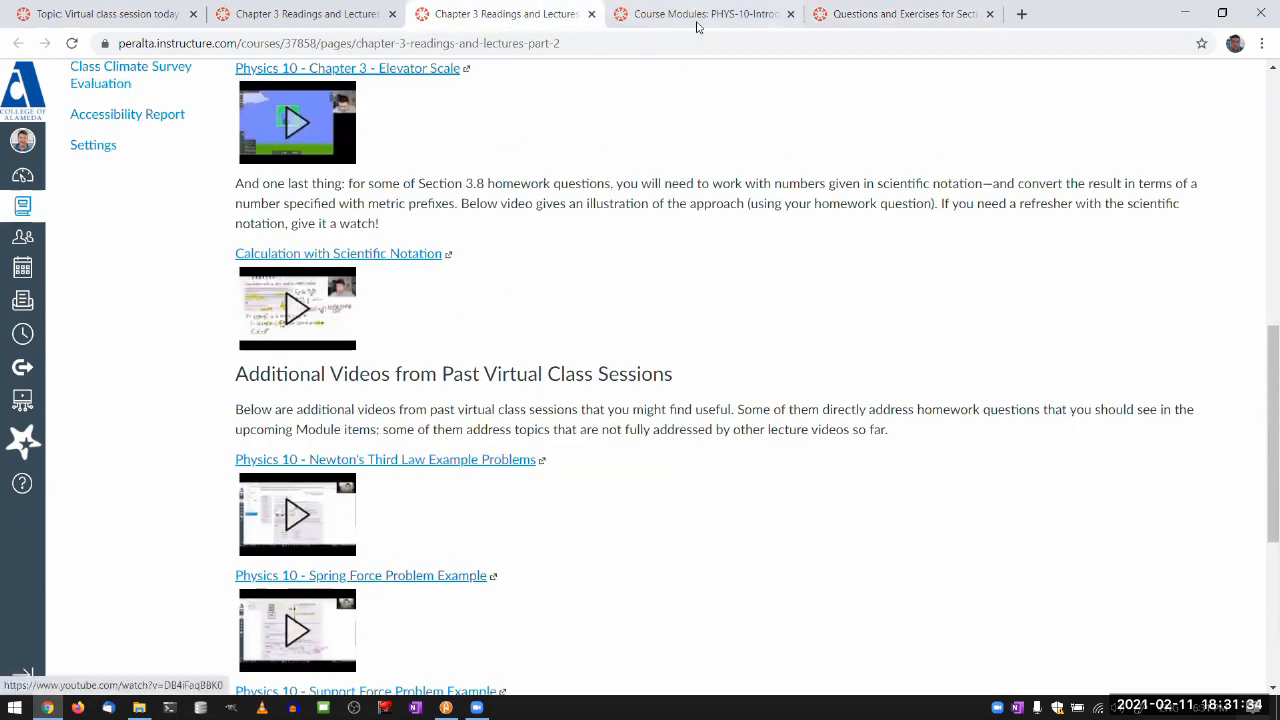
left_click(700, 12)
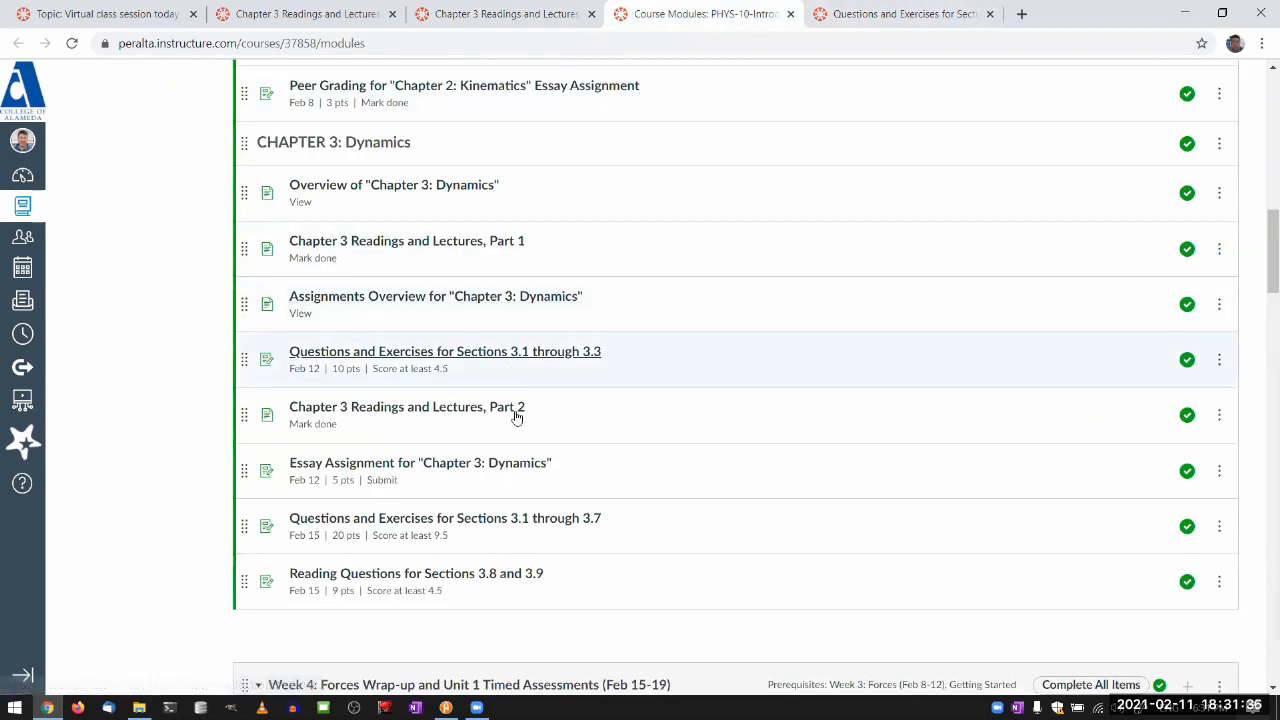
mouse_move(484, 470)
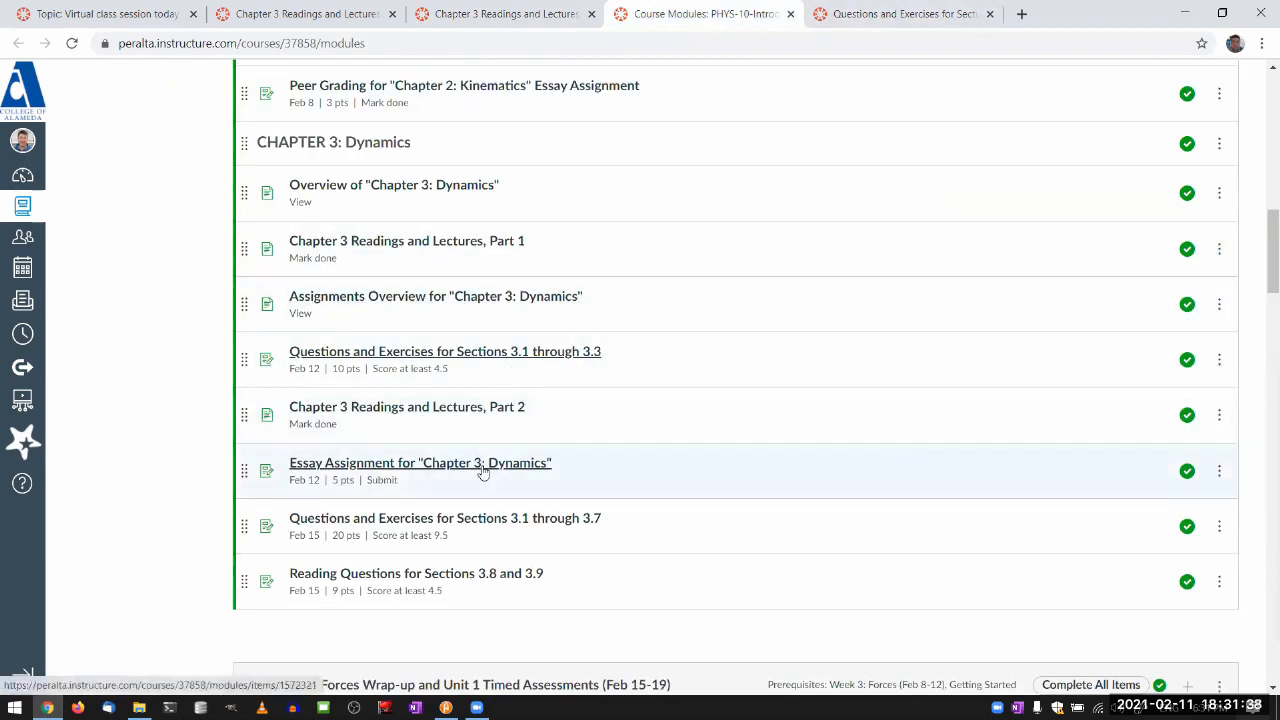
- Open the Questions and Exercises for Sections 3.1 through 3.7 assignment in its new tab
left_click(444, 518)
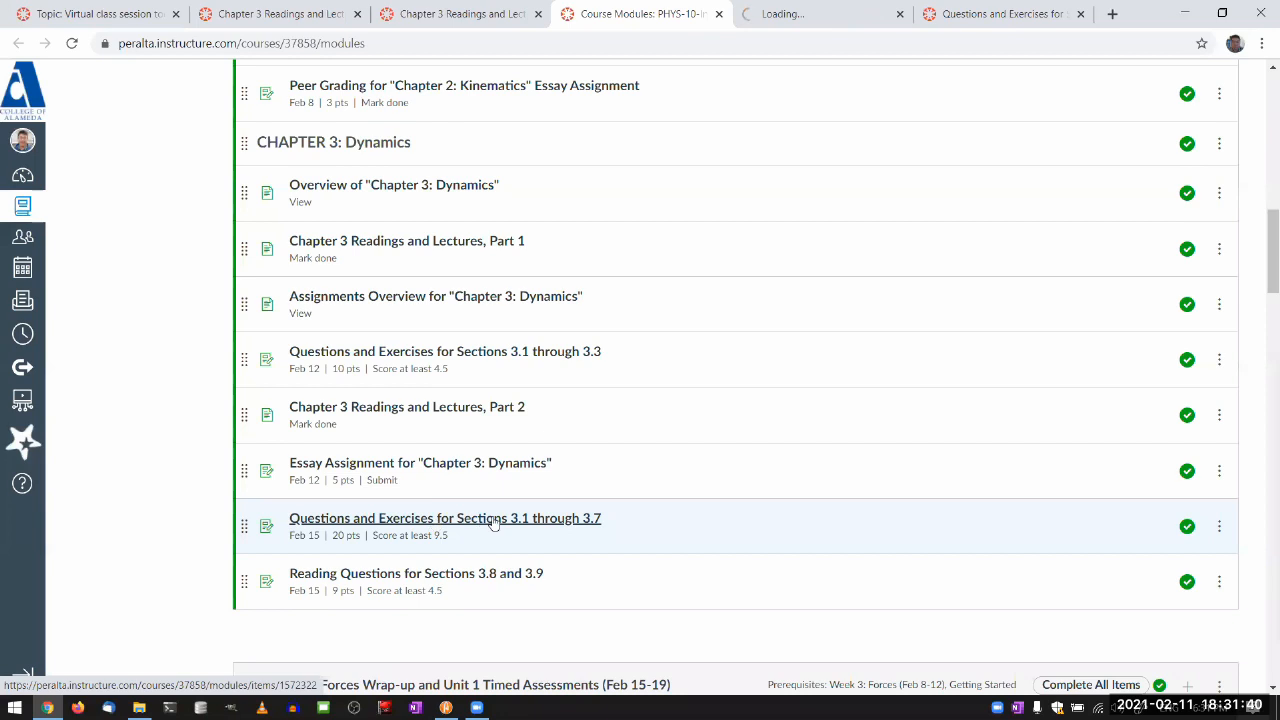
left_click(444, 516)
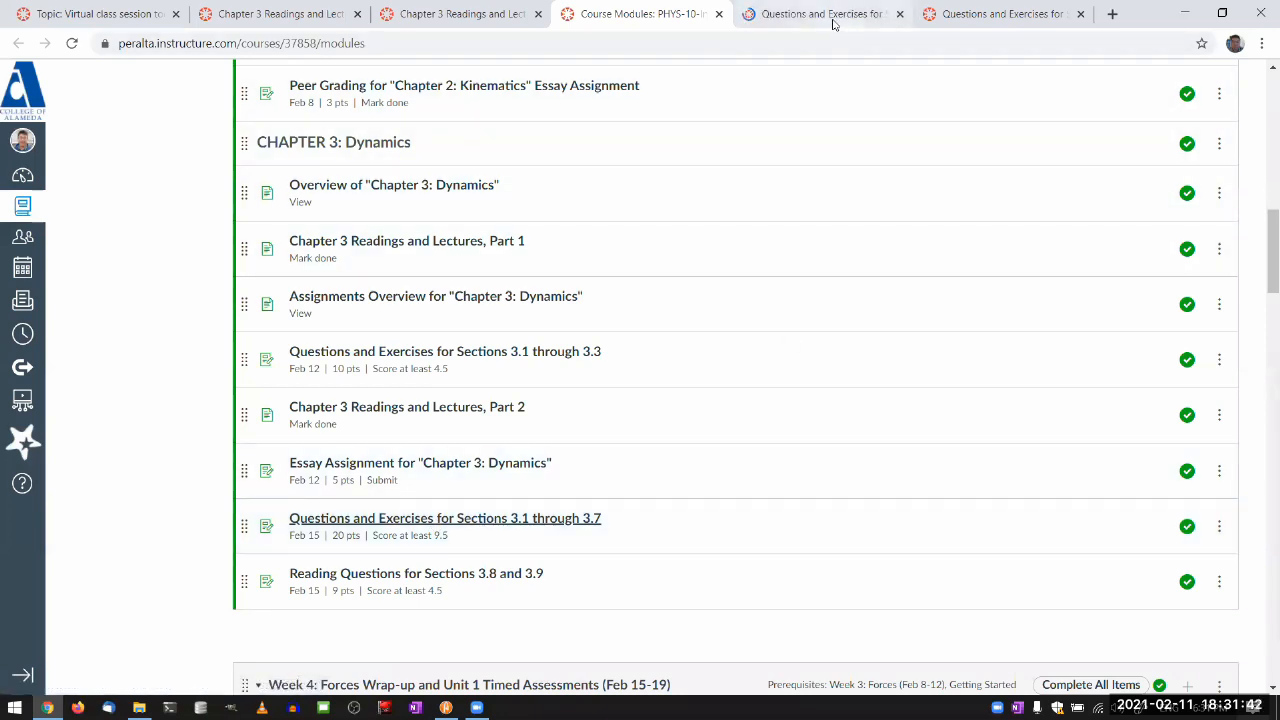
left_click(444, 516)
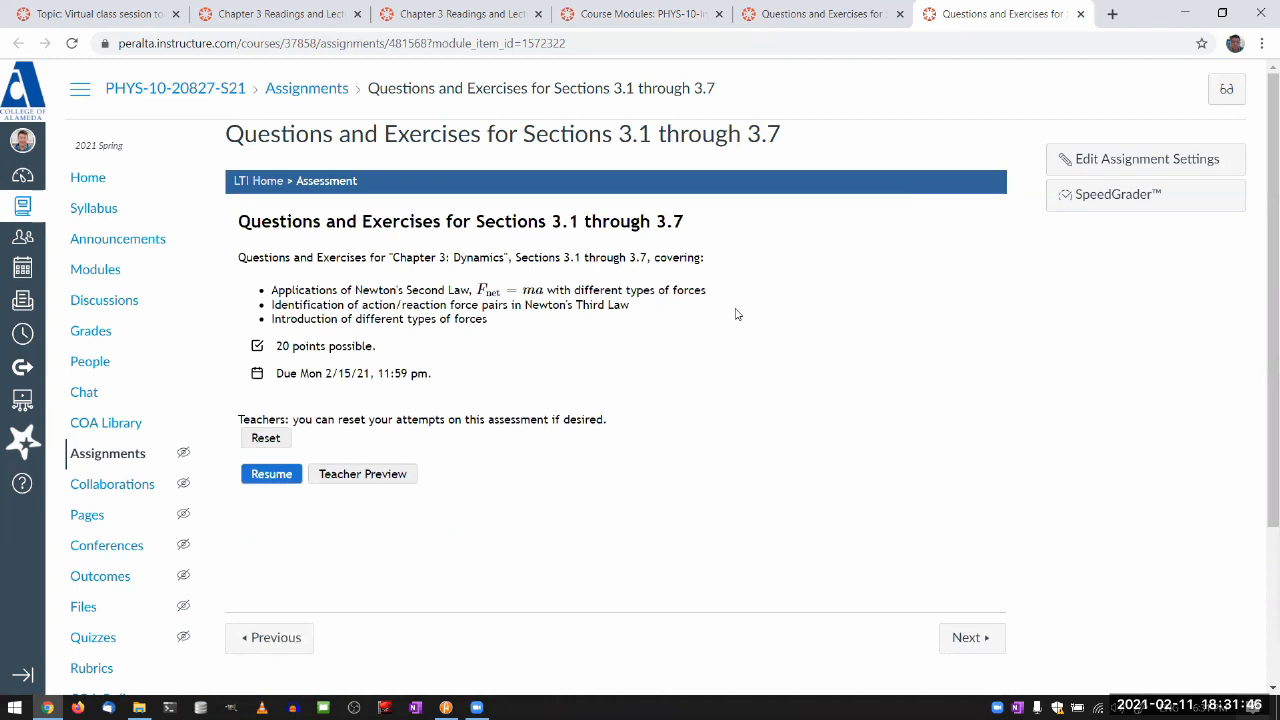
- Resume the assessment and advance through the questions to Question 6
left_click(272, 472)
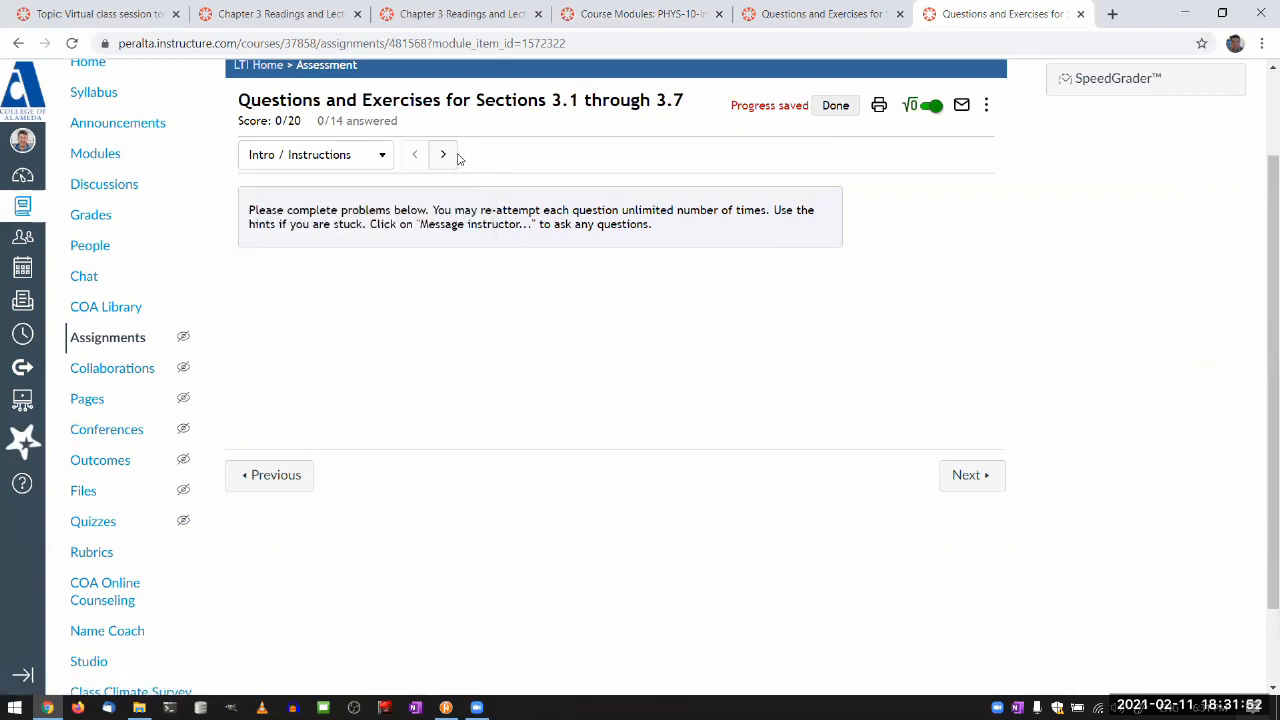
left_click(452, 156)
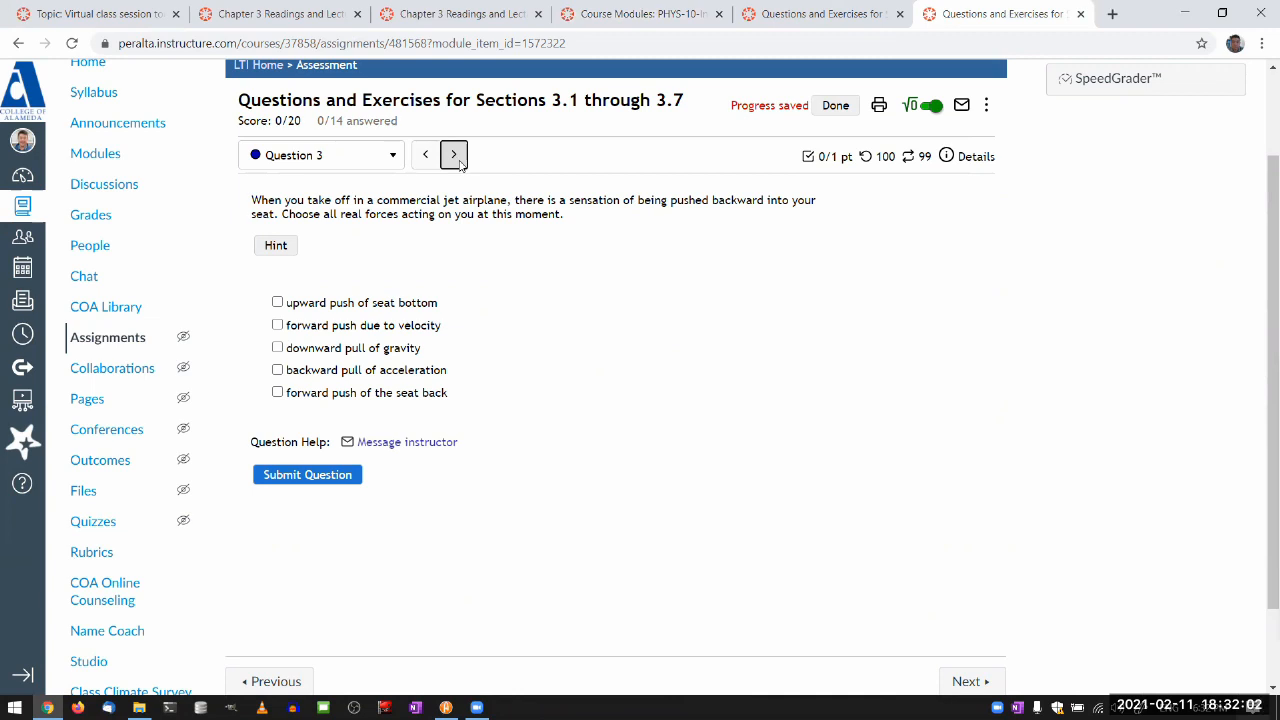
left_click(452, 156)
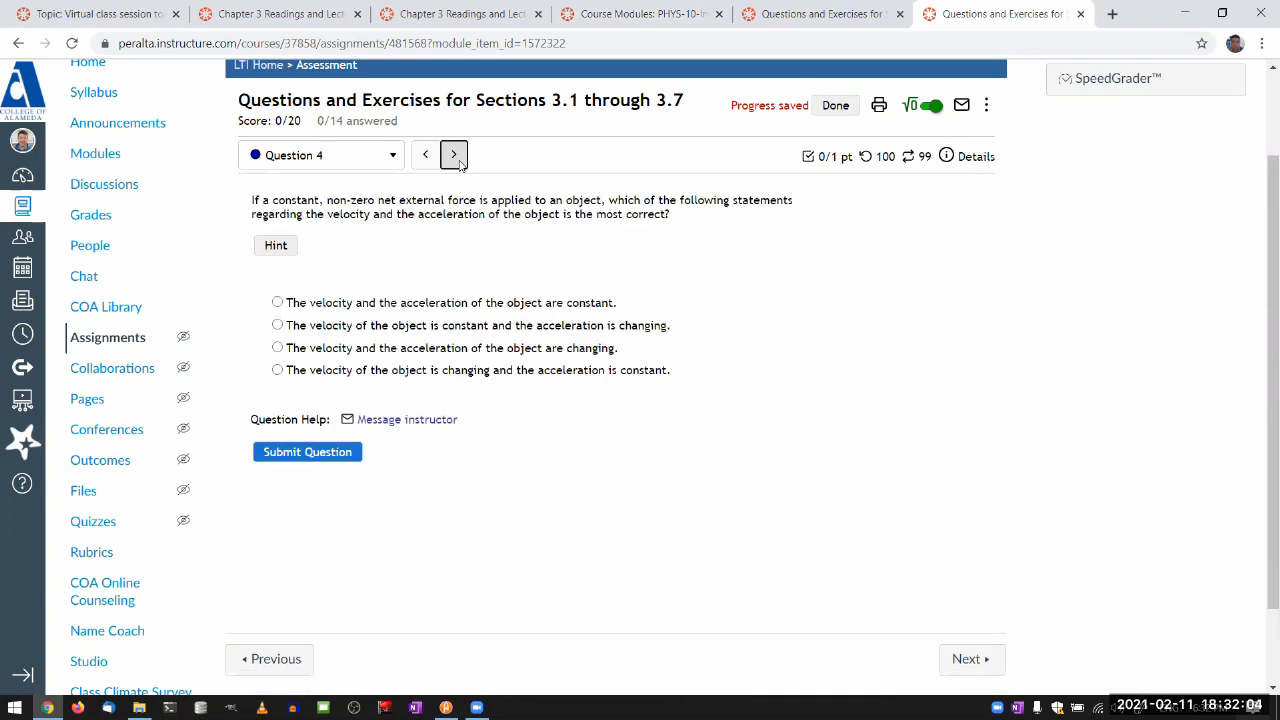
left_click(452, 156)
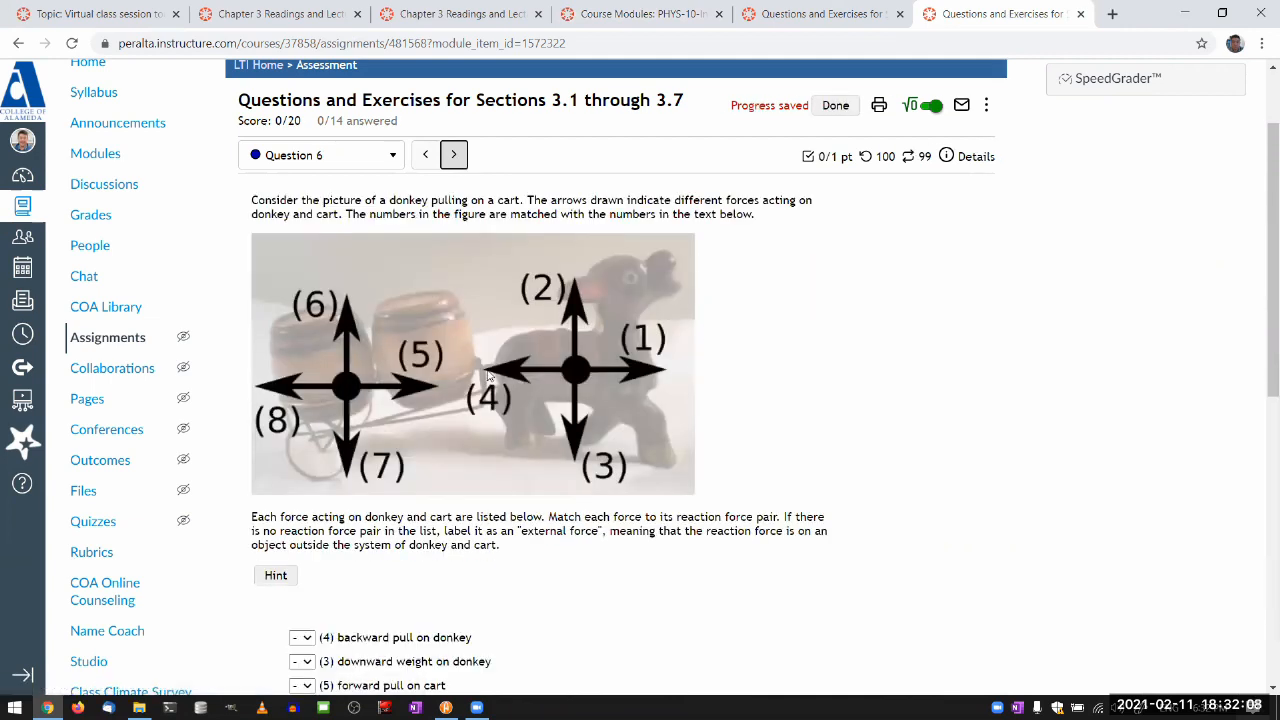
mouse_move(492, 294)
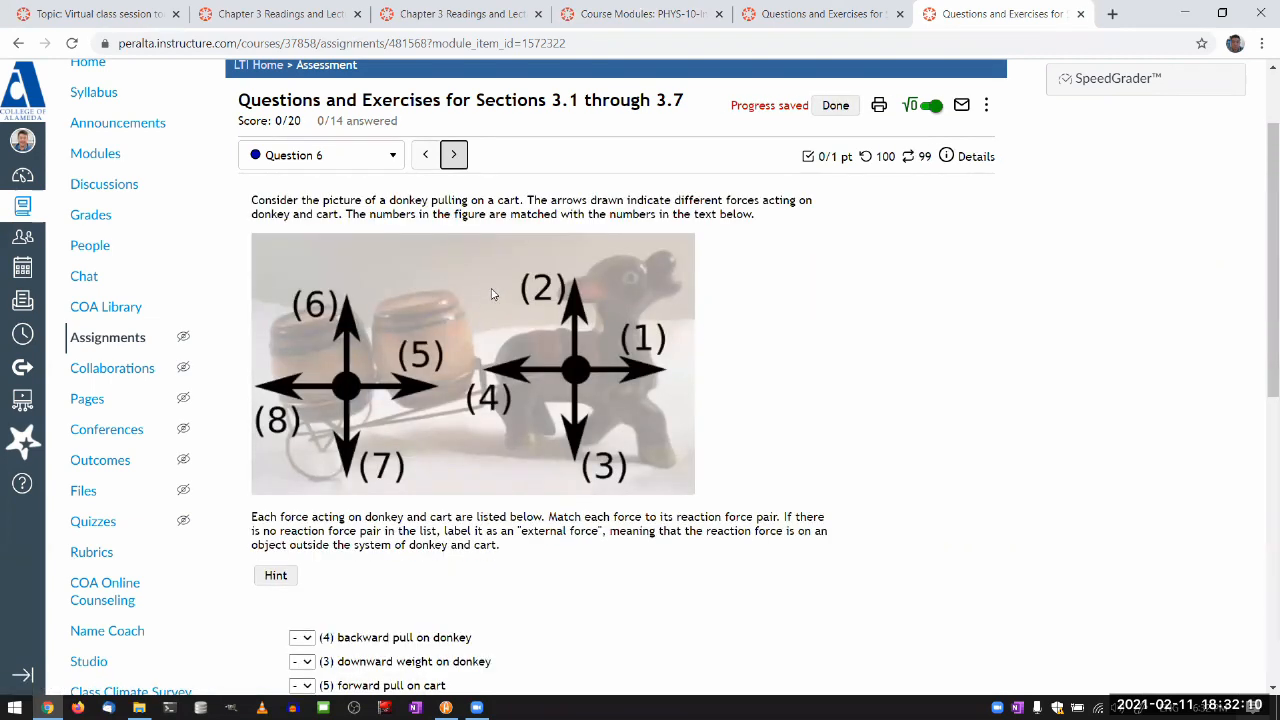
scroll("down", 3)
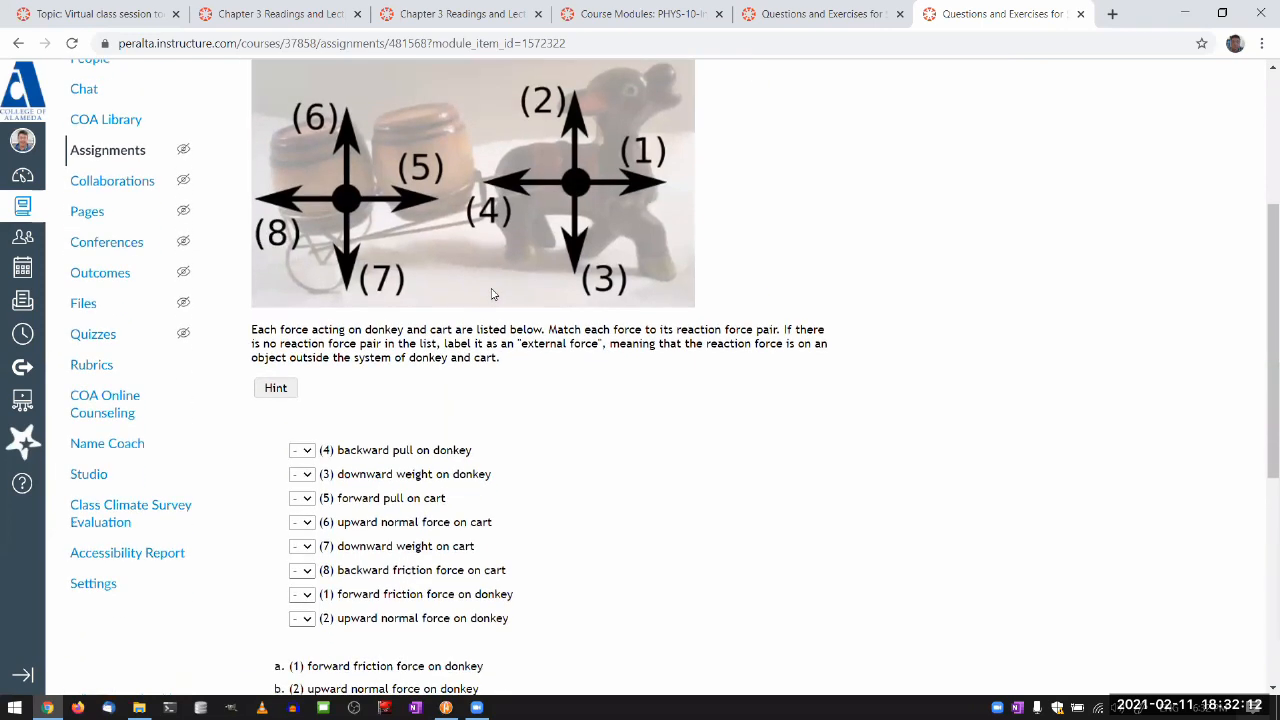
scroll("down", 3)
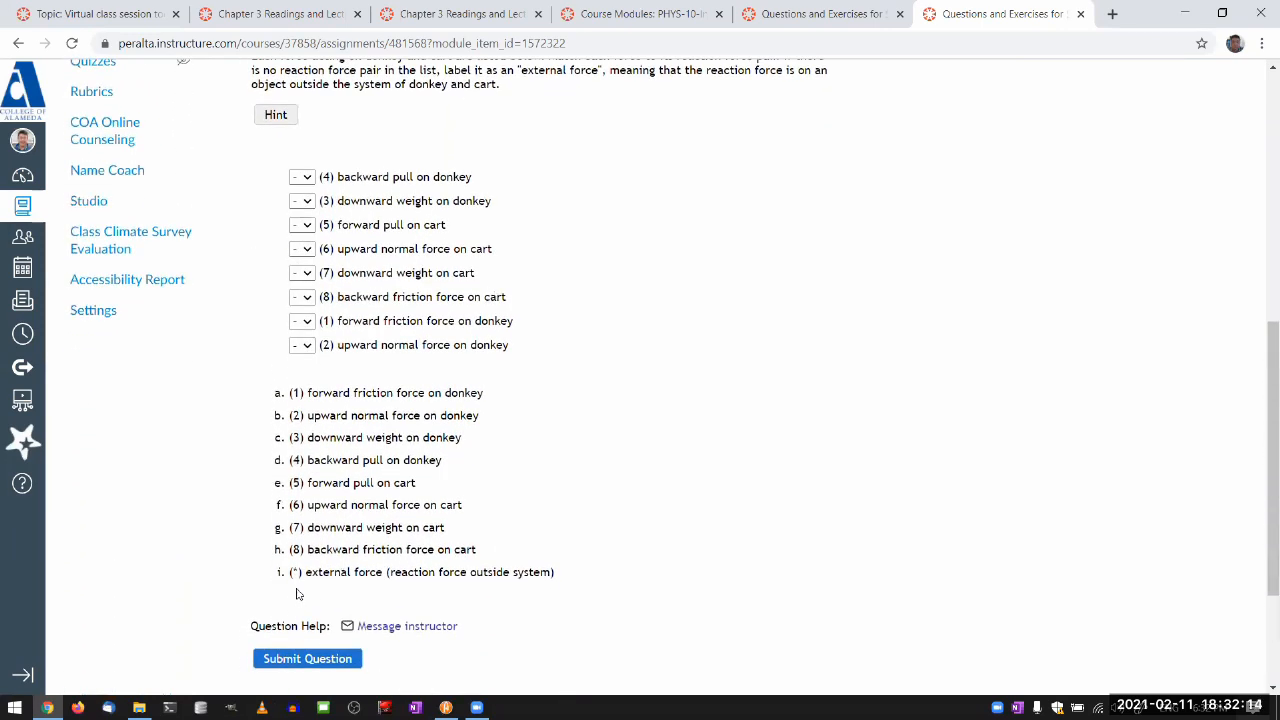
double_click(428, 572)
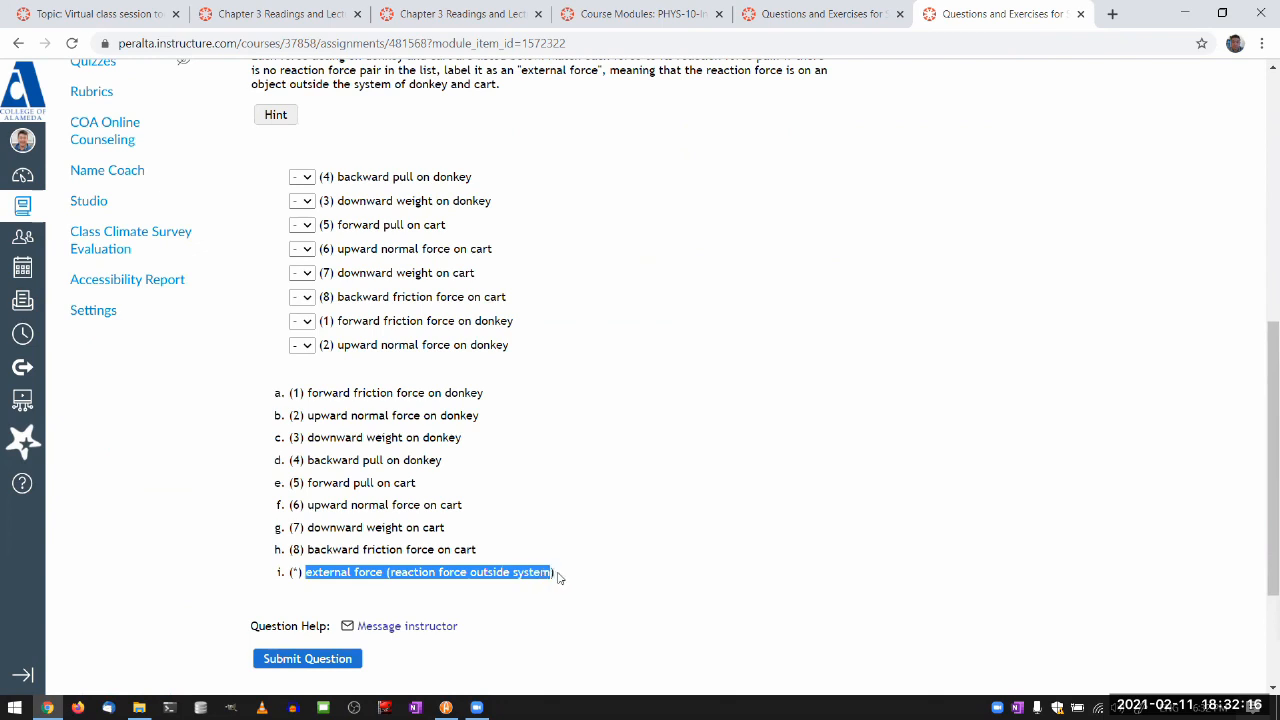
mouse_move(564, 578)
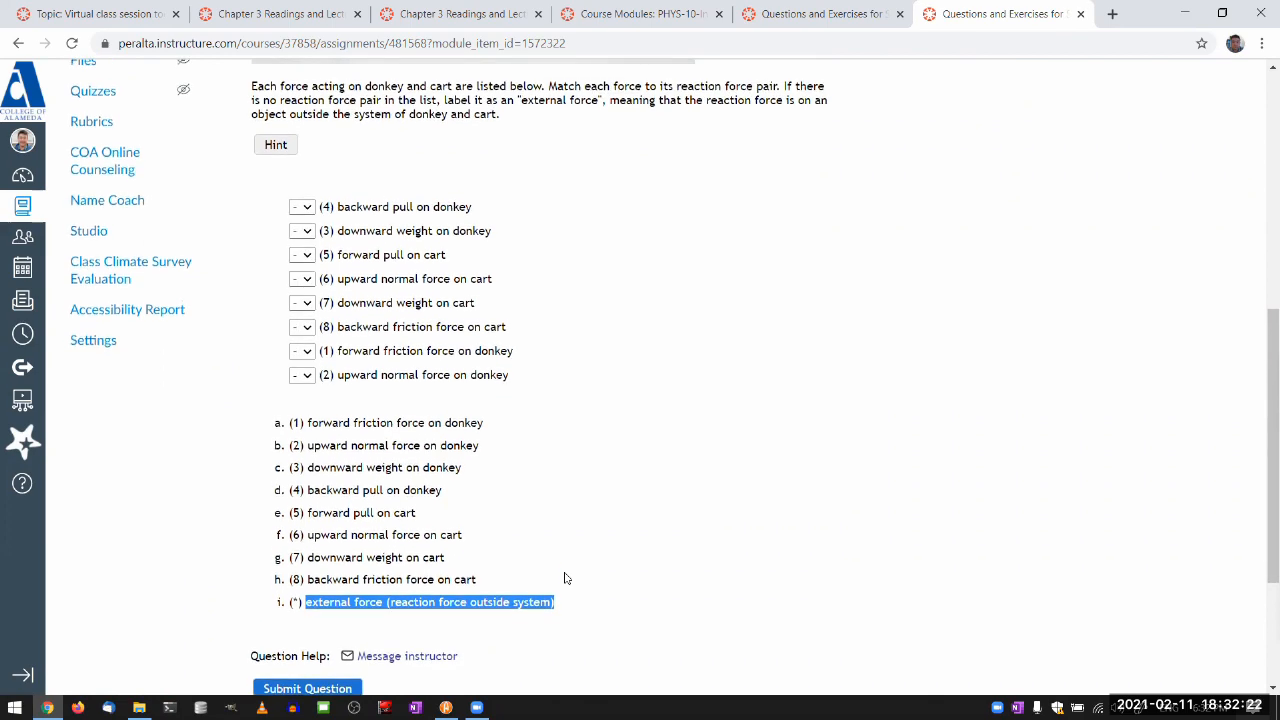
scroll("up", 3)
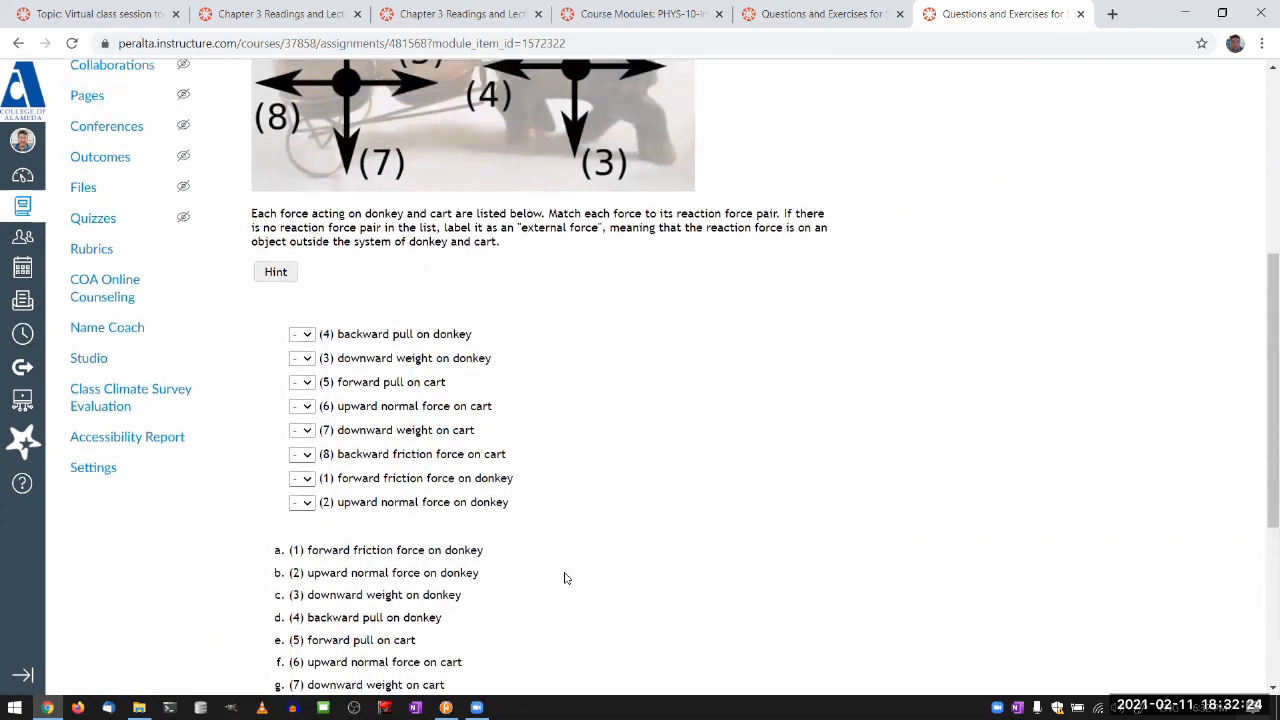
scroll("up", 3)
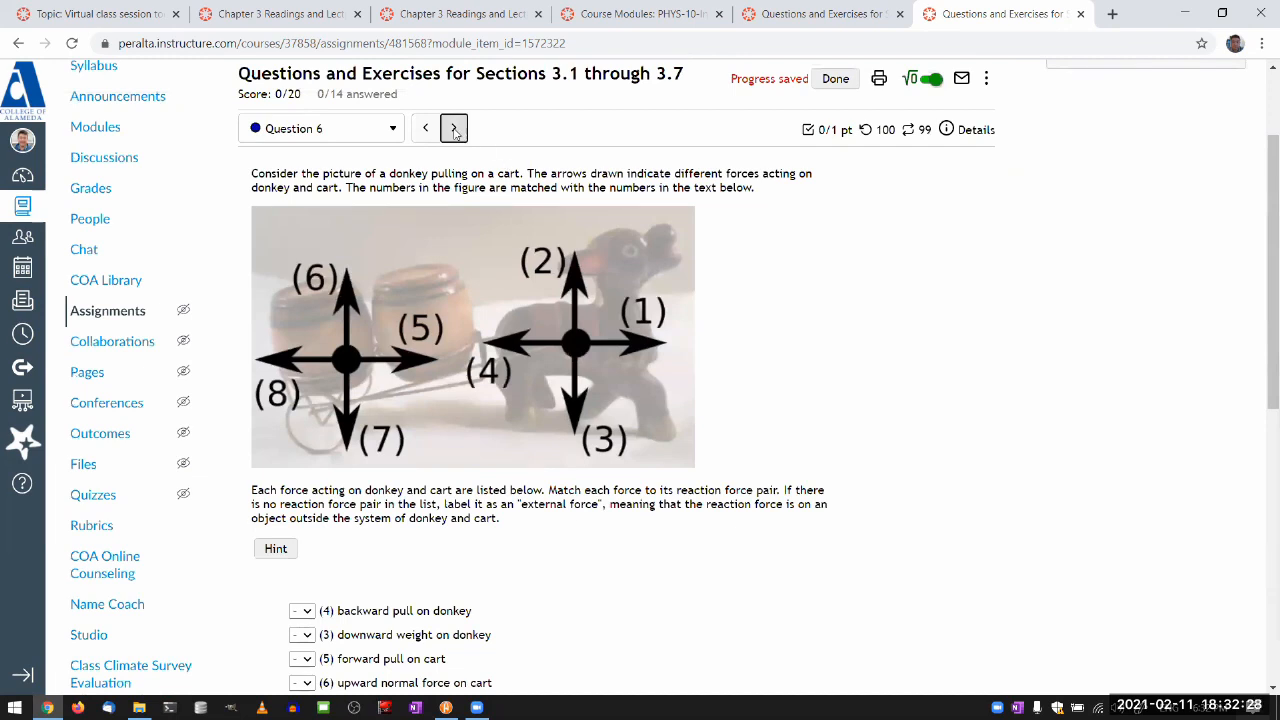
left_click(452, 128)
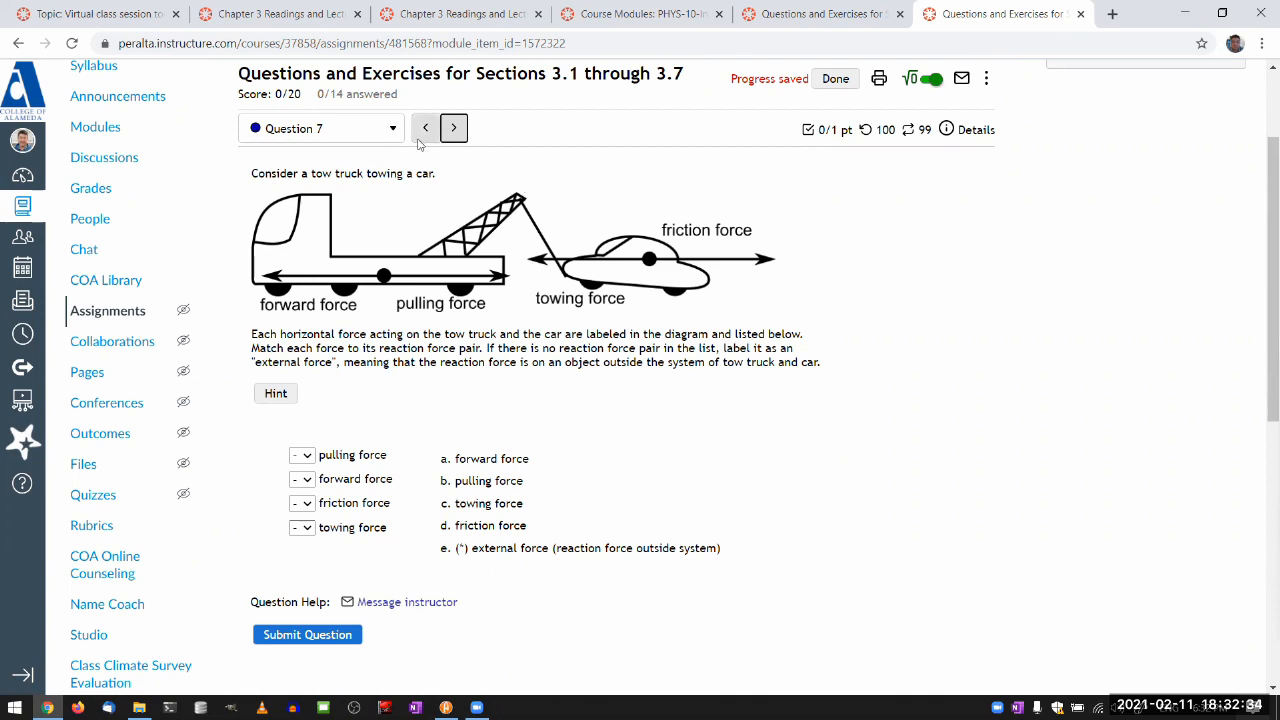
left_click(424, 128)
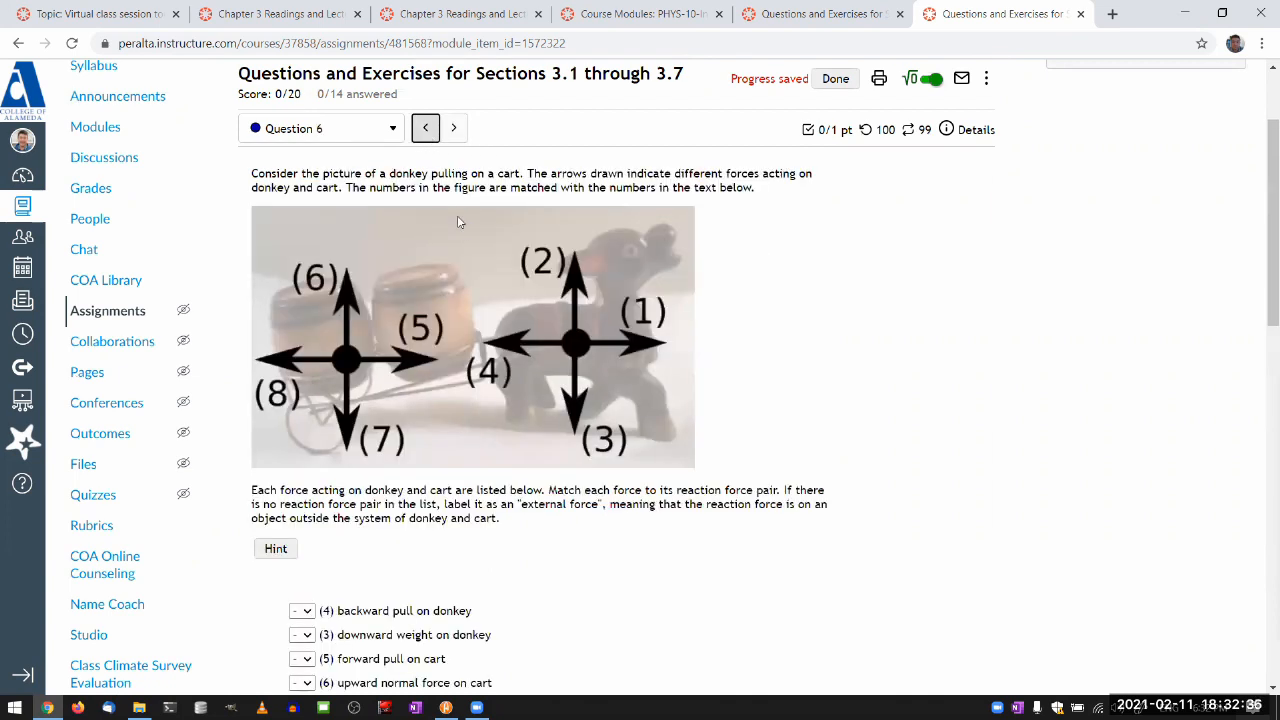
scroll("down", 3)
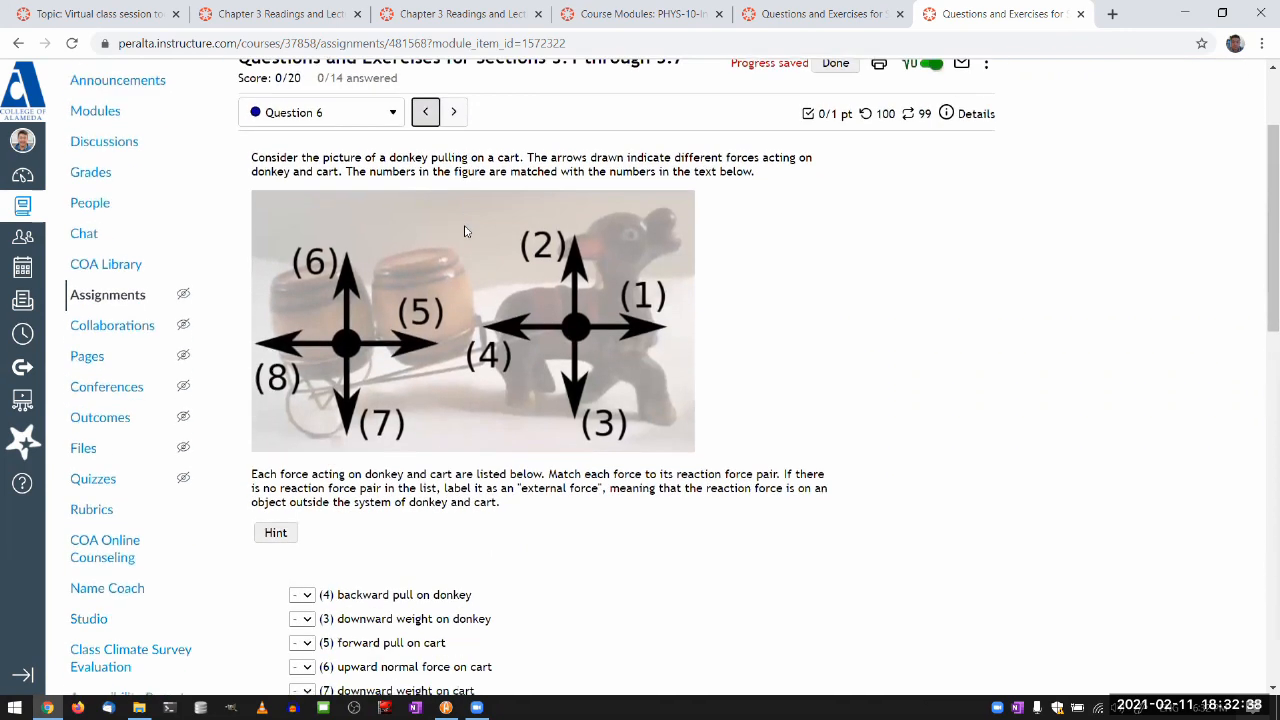
scroll("up", 3)
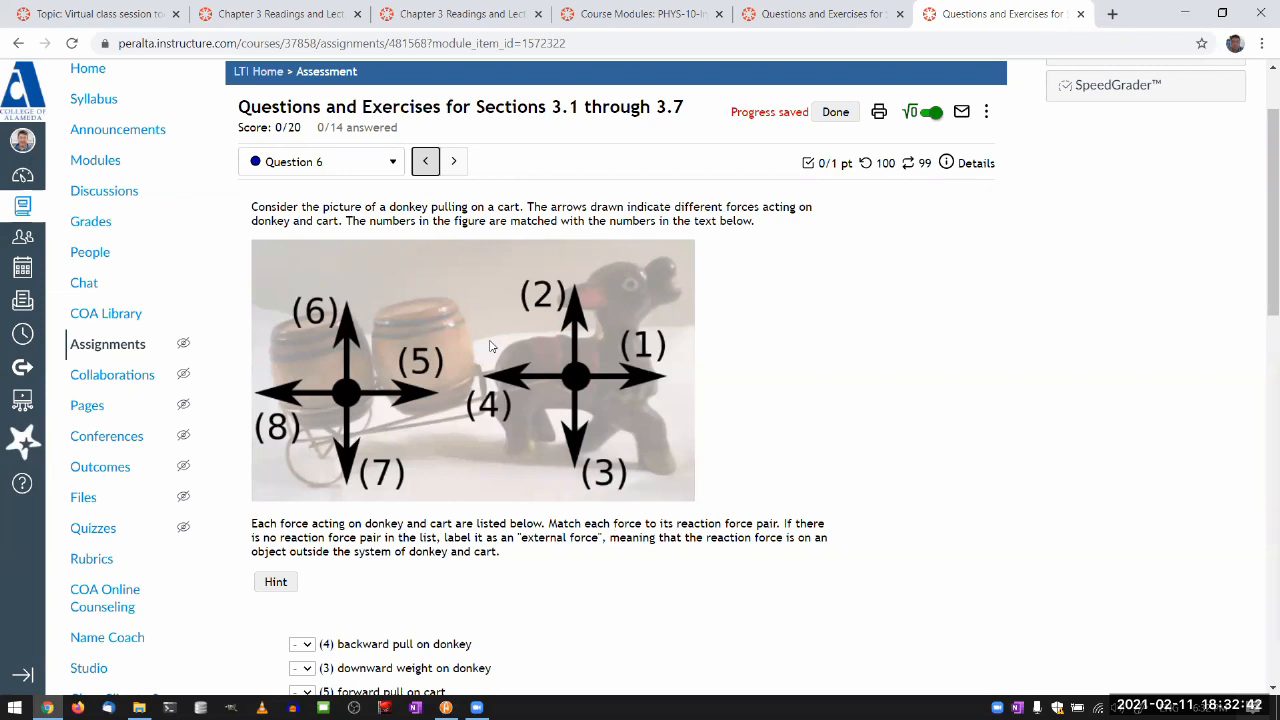
- Open the donkey-and-cart force diagram image in its own window beside the quiz
right_click(490, 344)
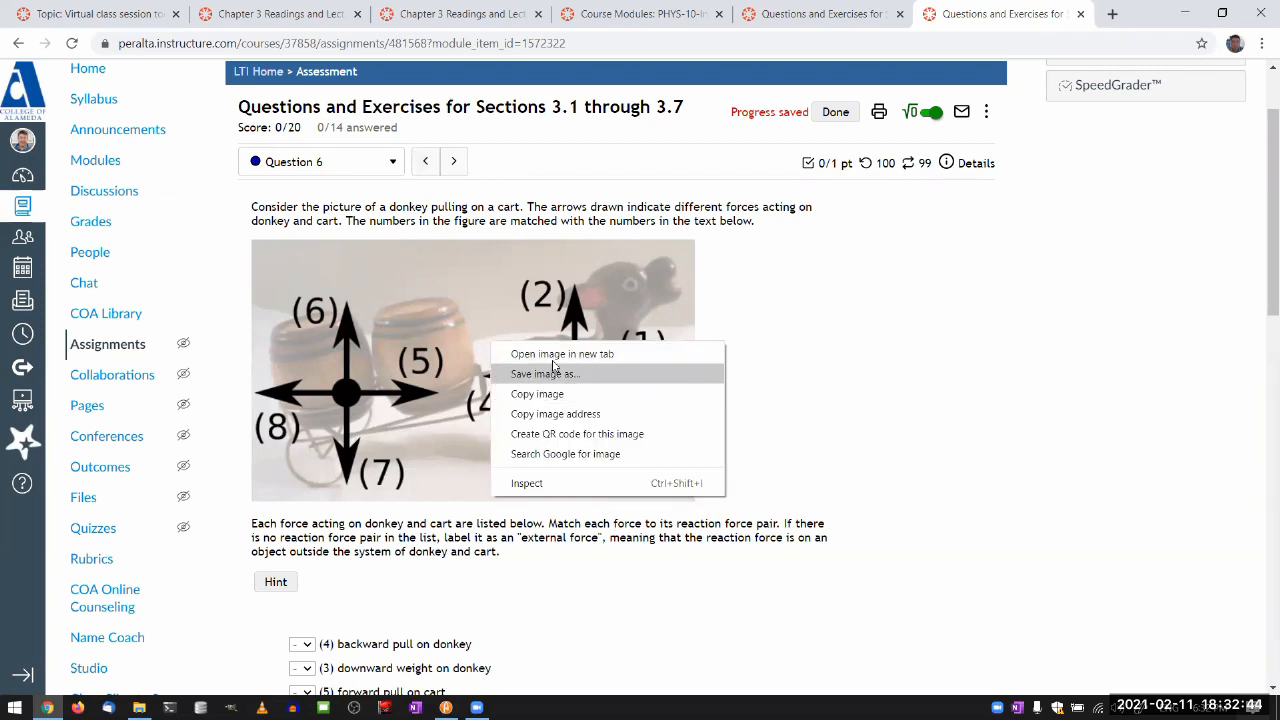
left_click(562, 352)
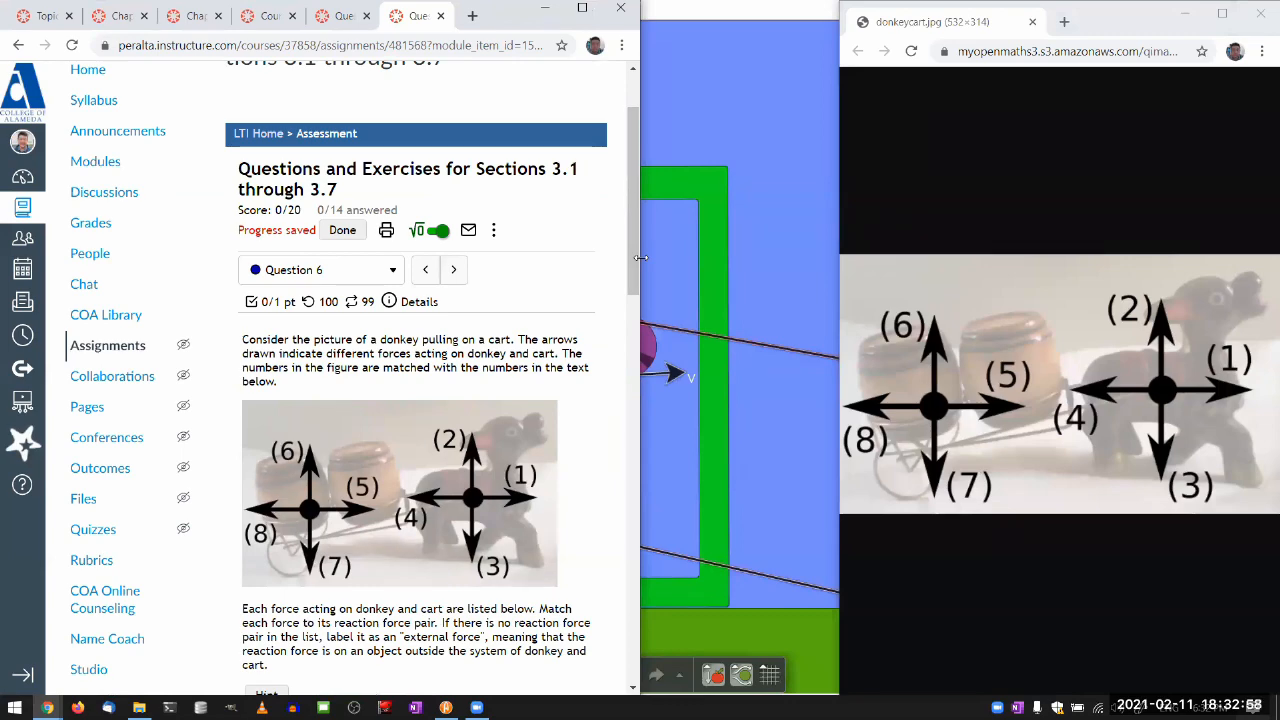
scroll("down", 3)
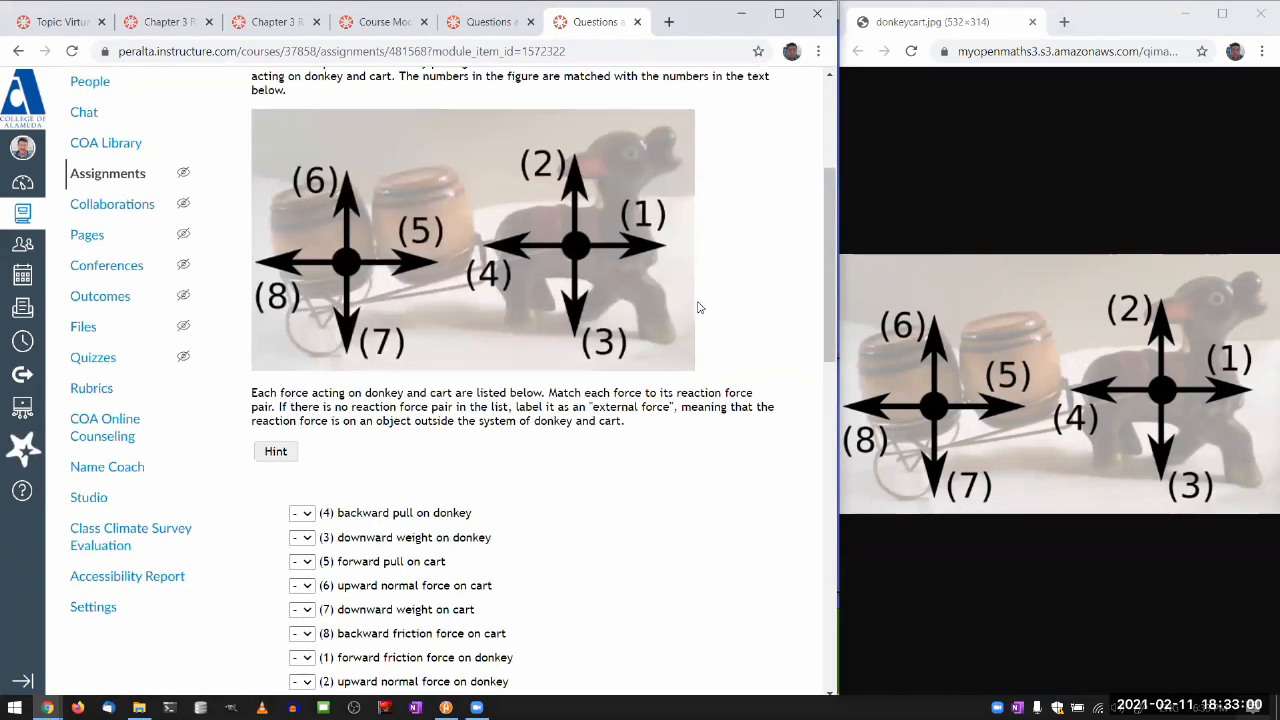
scroll("up", 3)
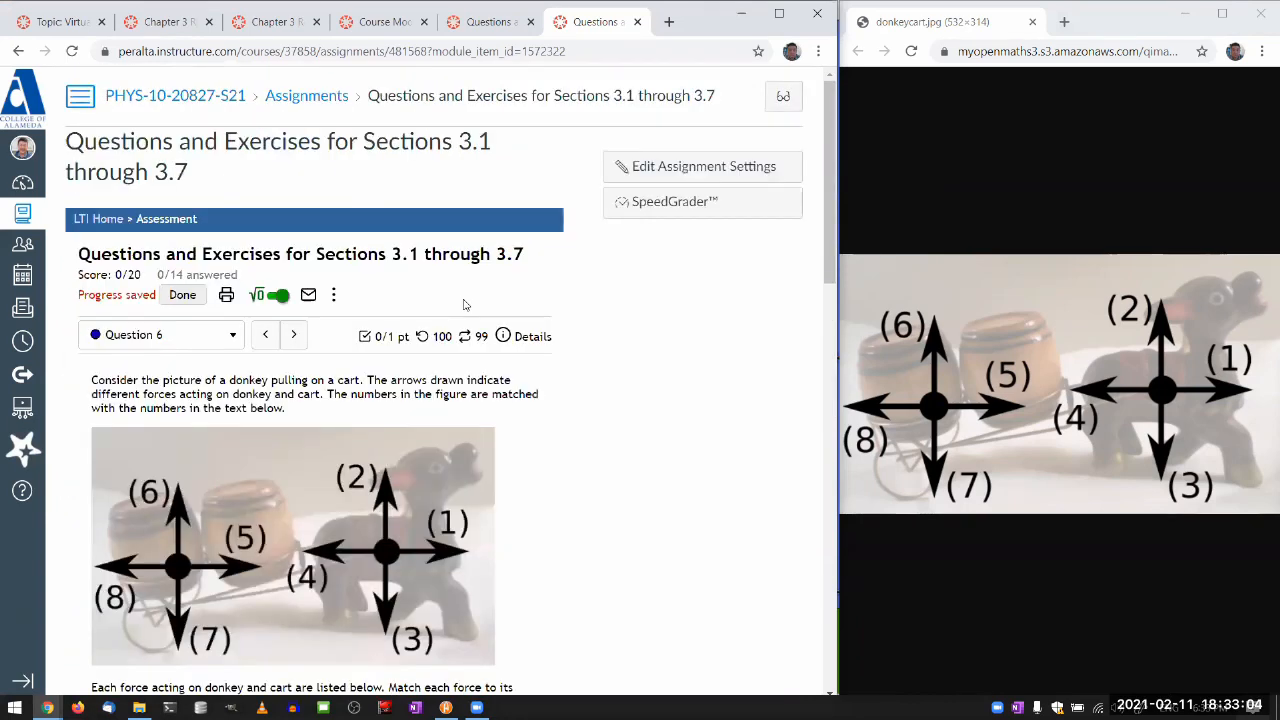
scroll("down", 3)
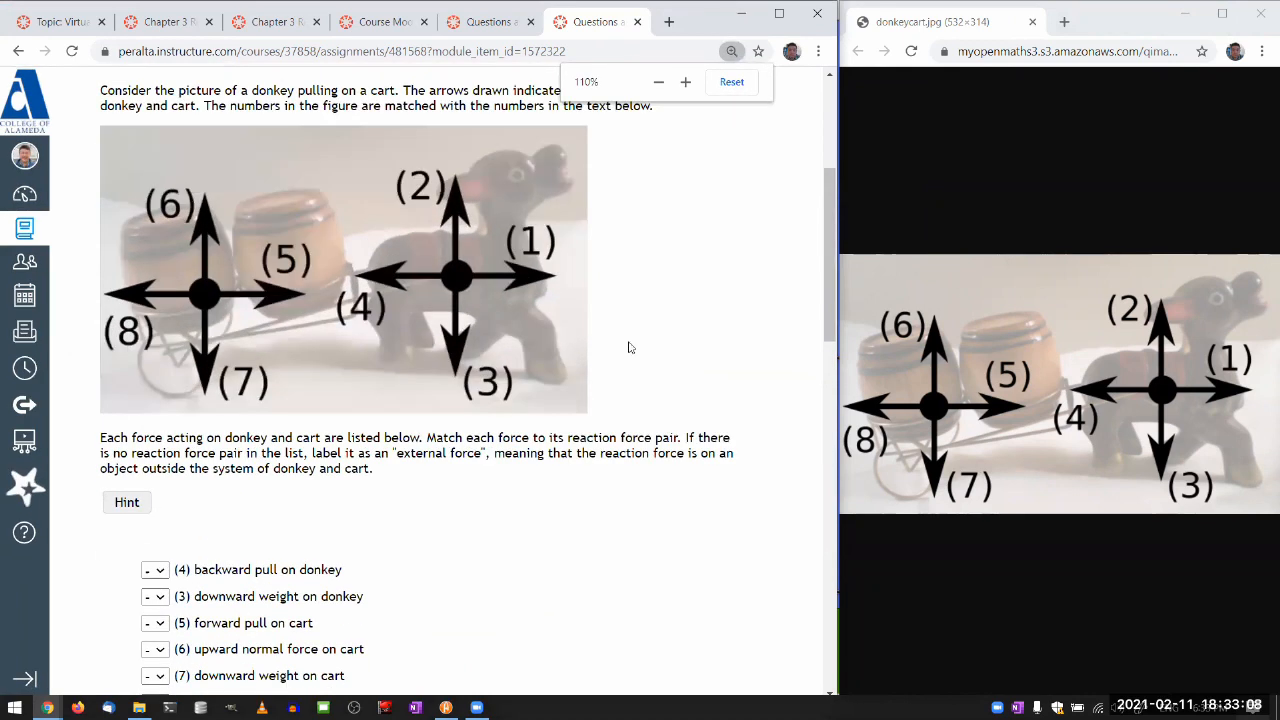
left_click(684, 82)
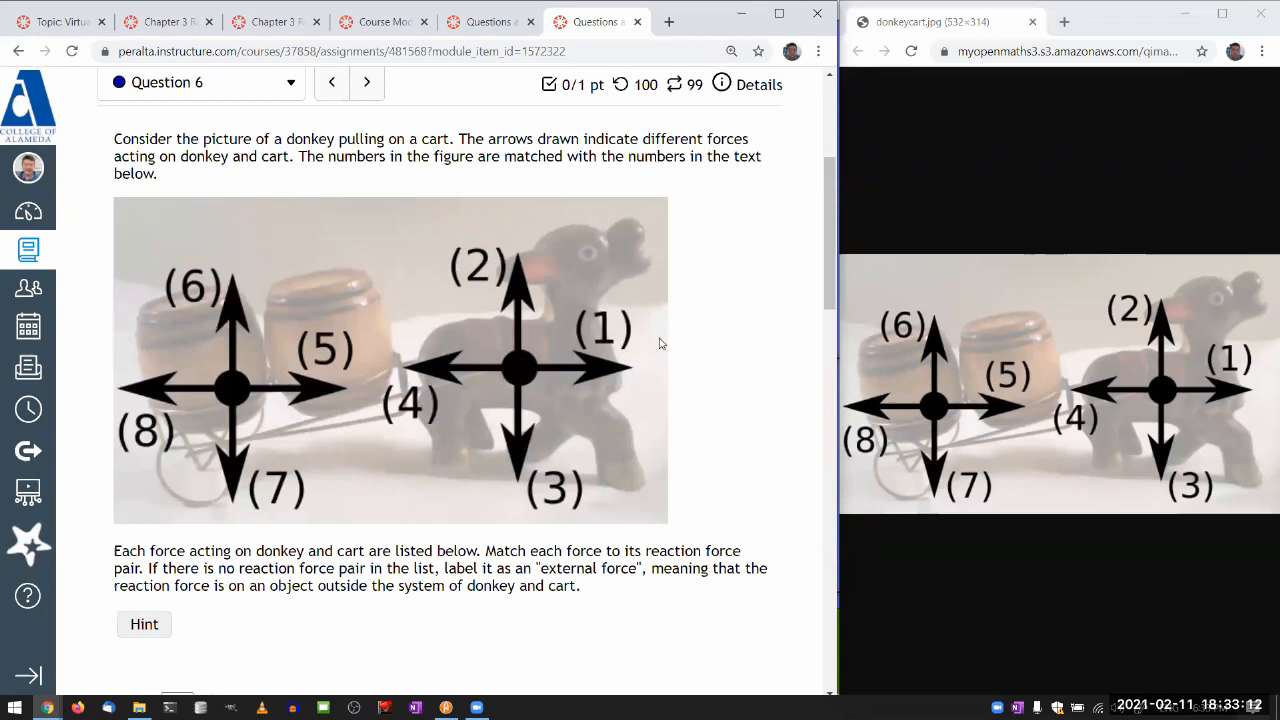
scroll("up", 3)
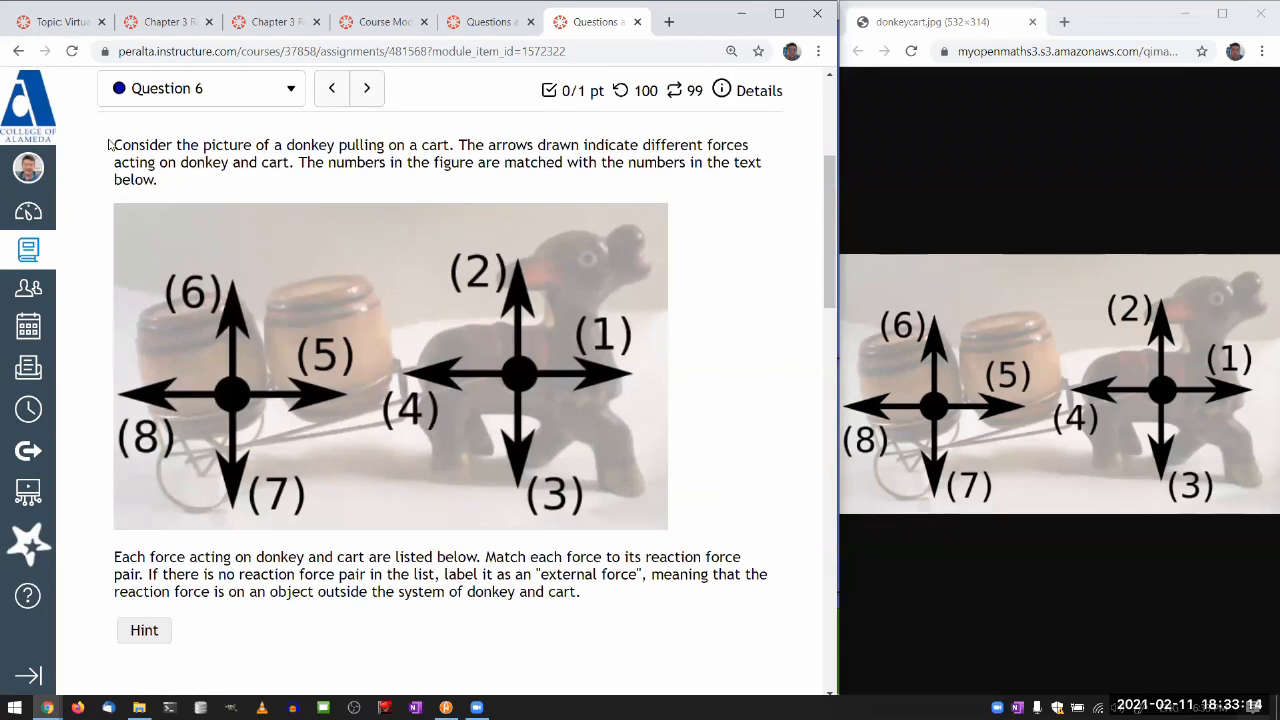
mouse_move(334, 320)
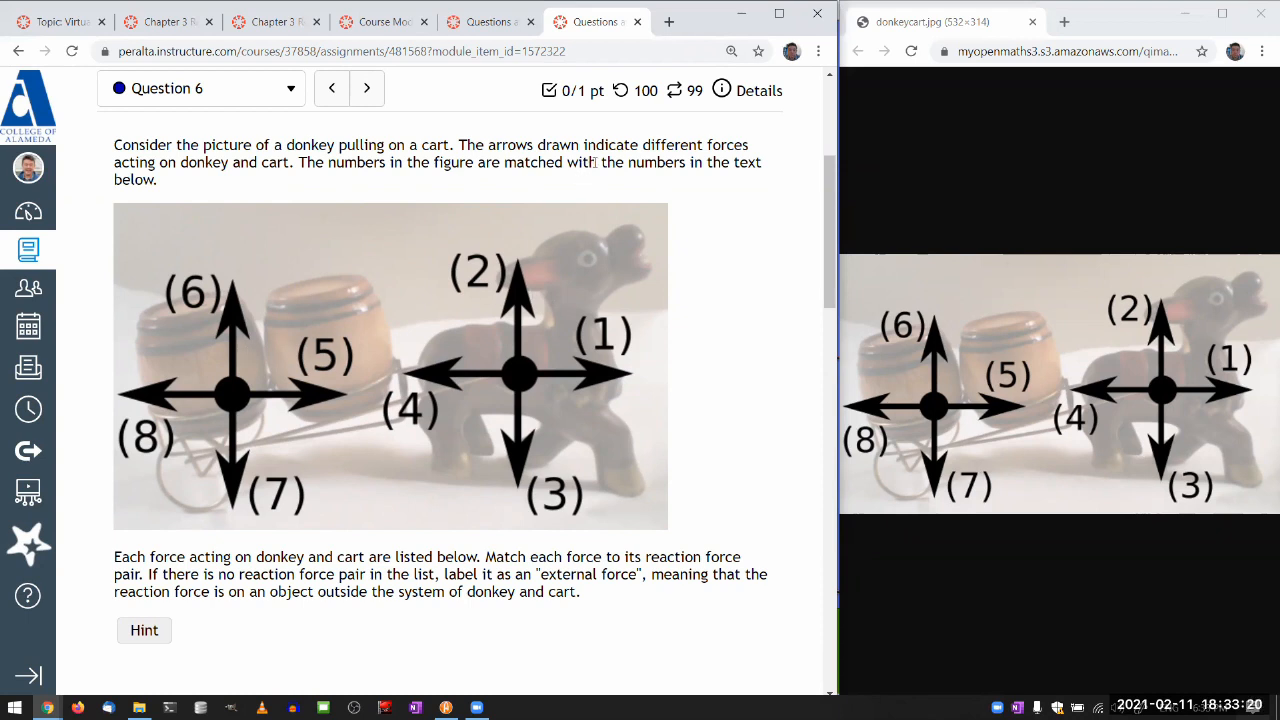
mouse_move(568, 356)
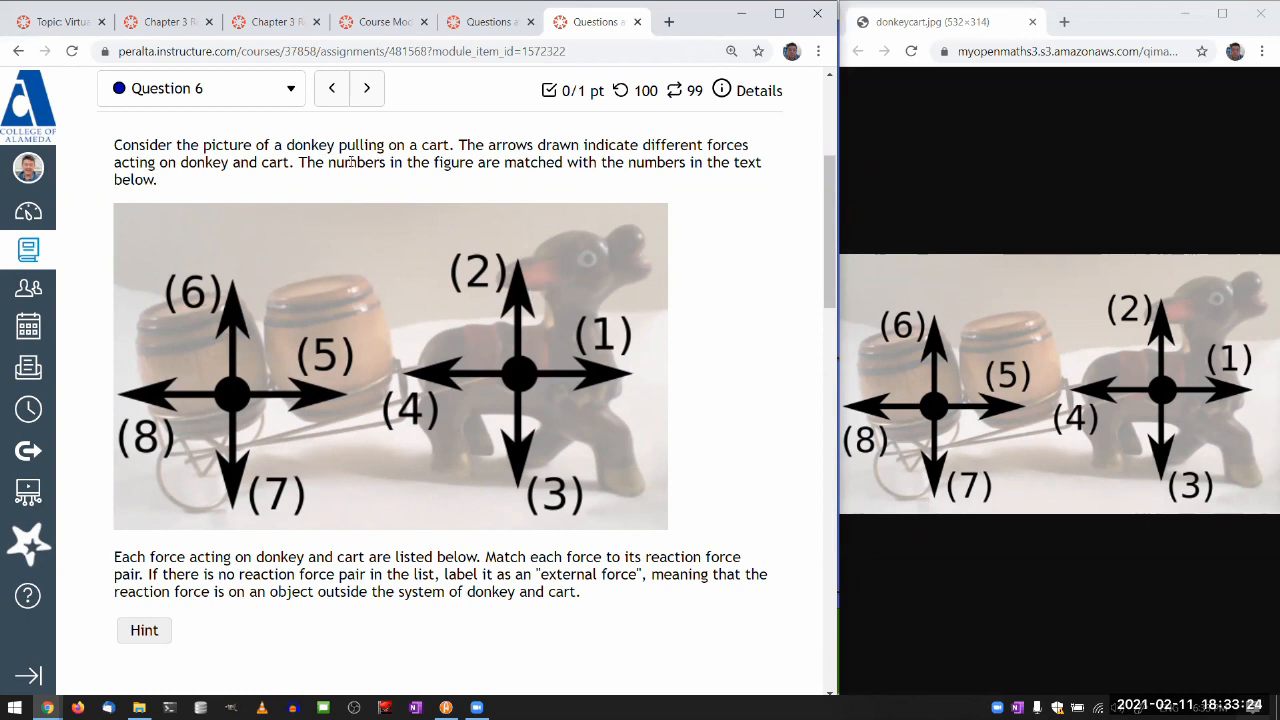
mouse_move(658, 194)
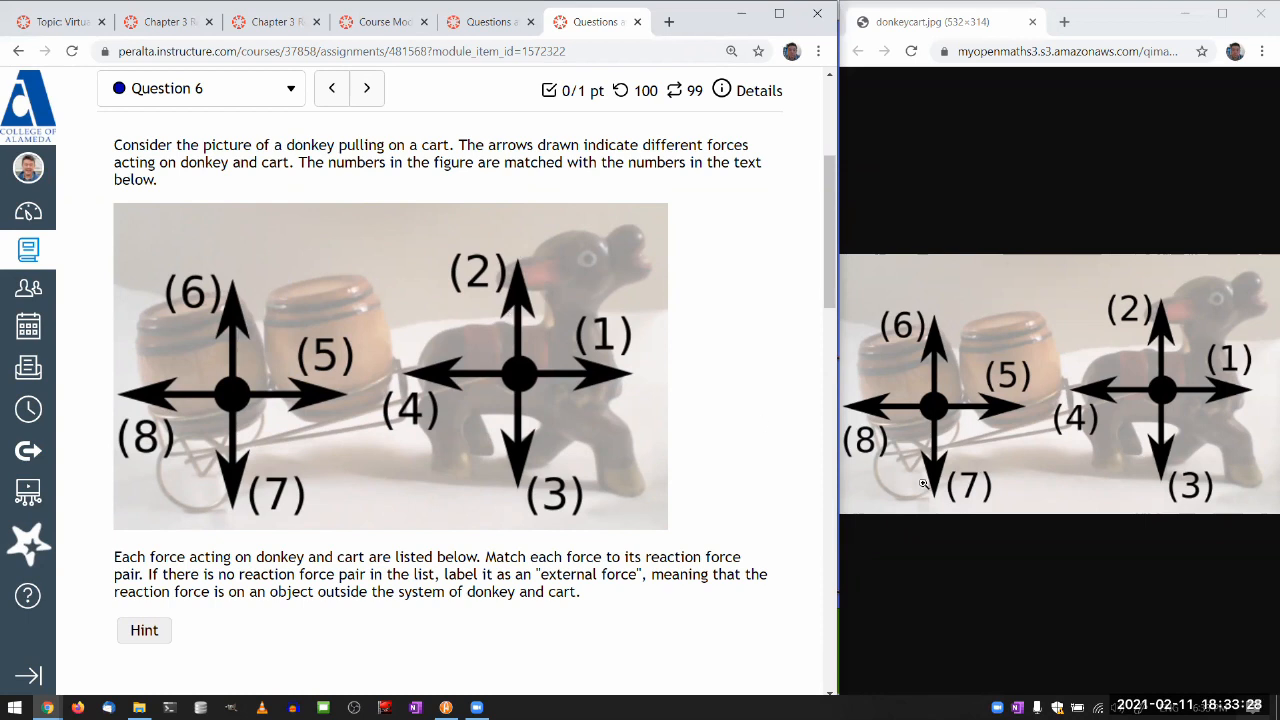
mouse_move(1036, 400)
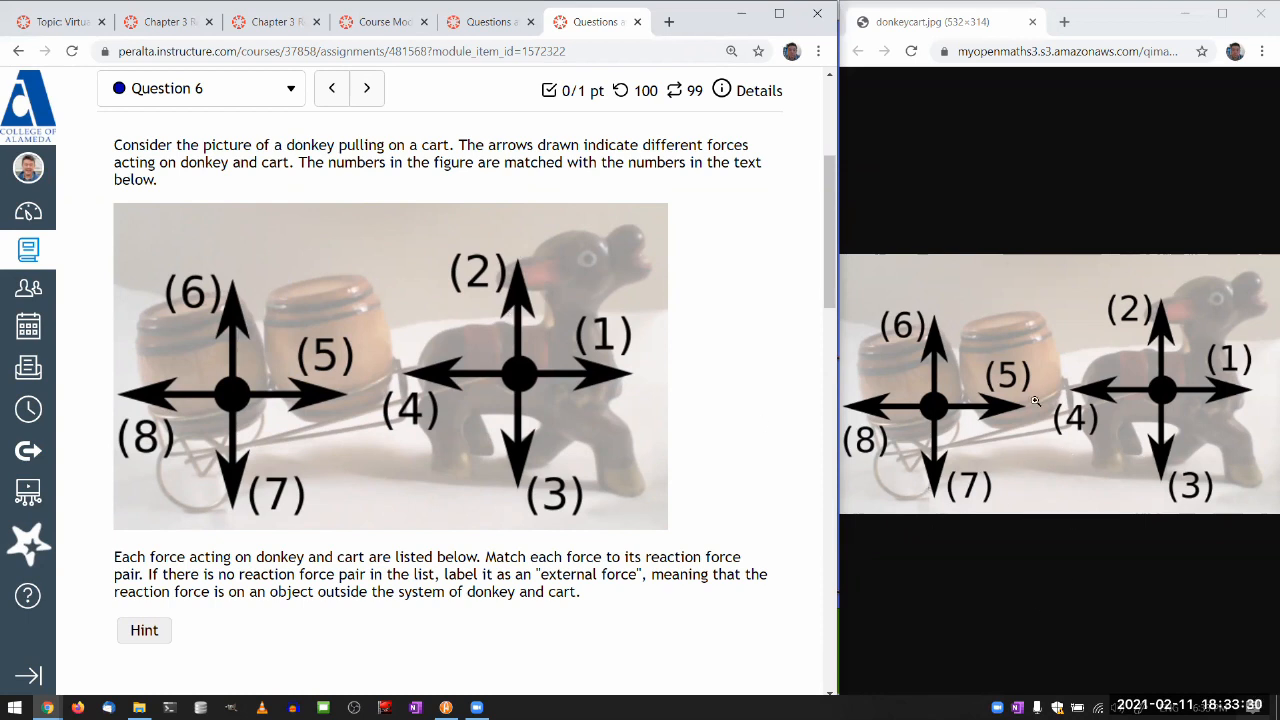
scroll("down", 3)
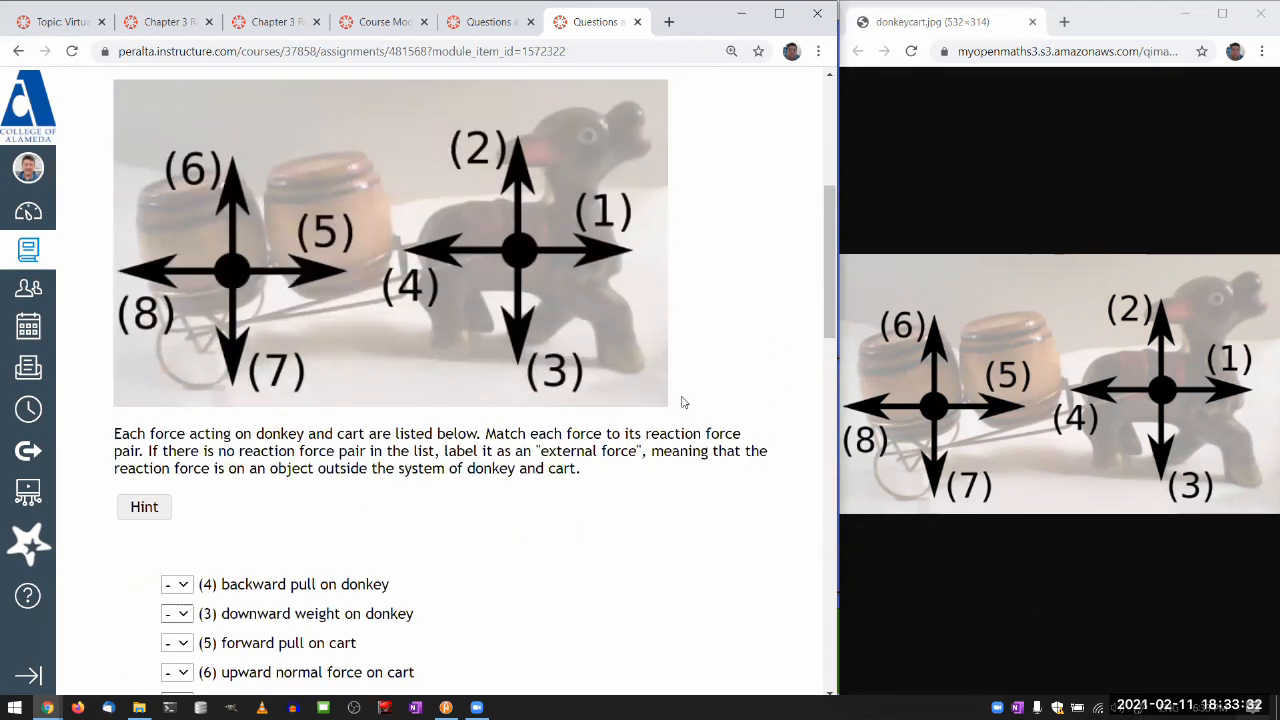
scroll("down", 3)
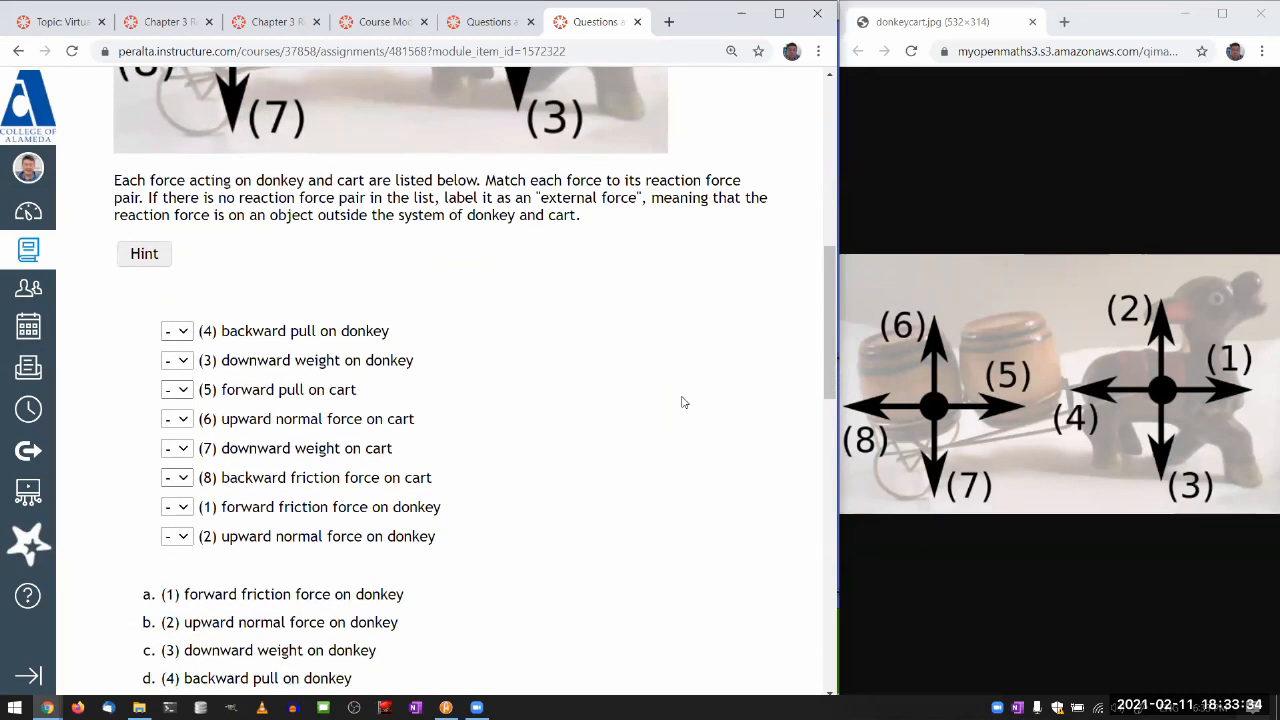
scroll("down", 3)
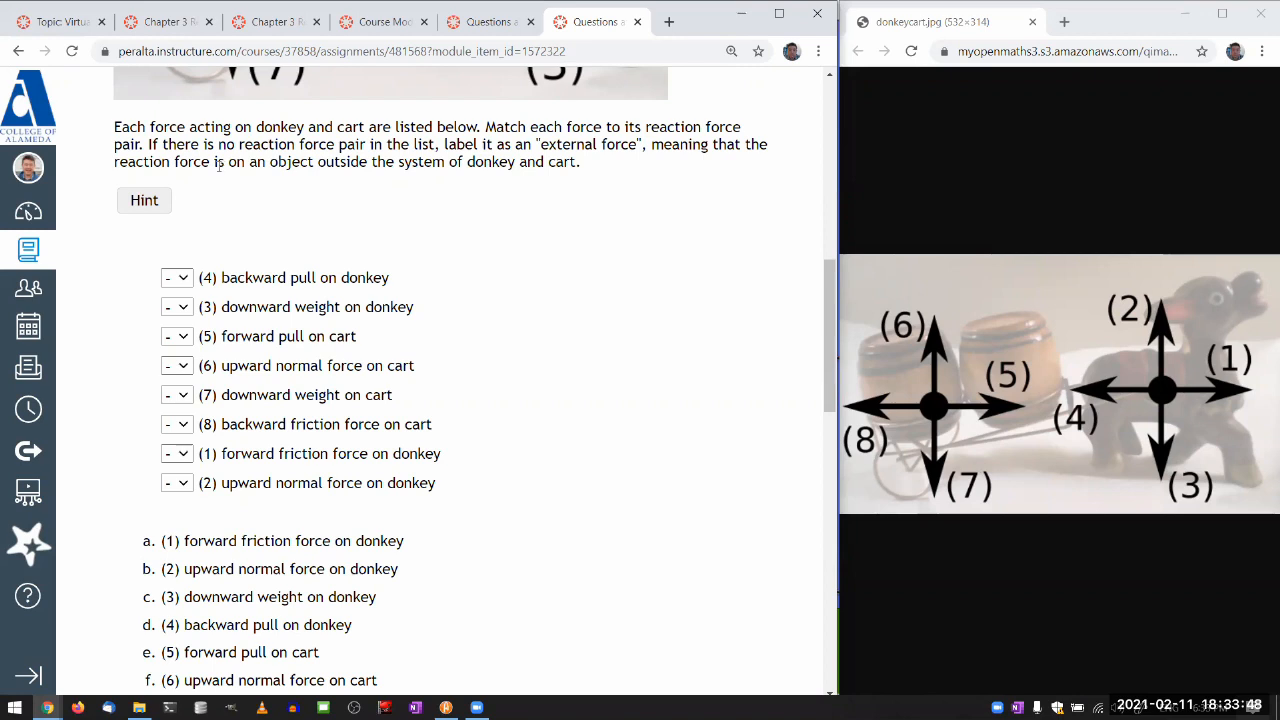
mouse_move(330, 180)
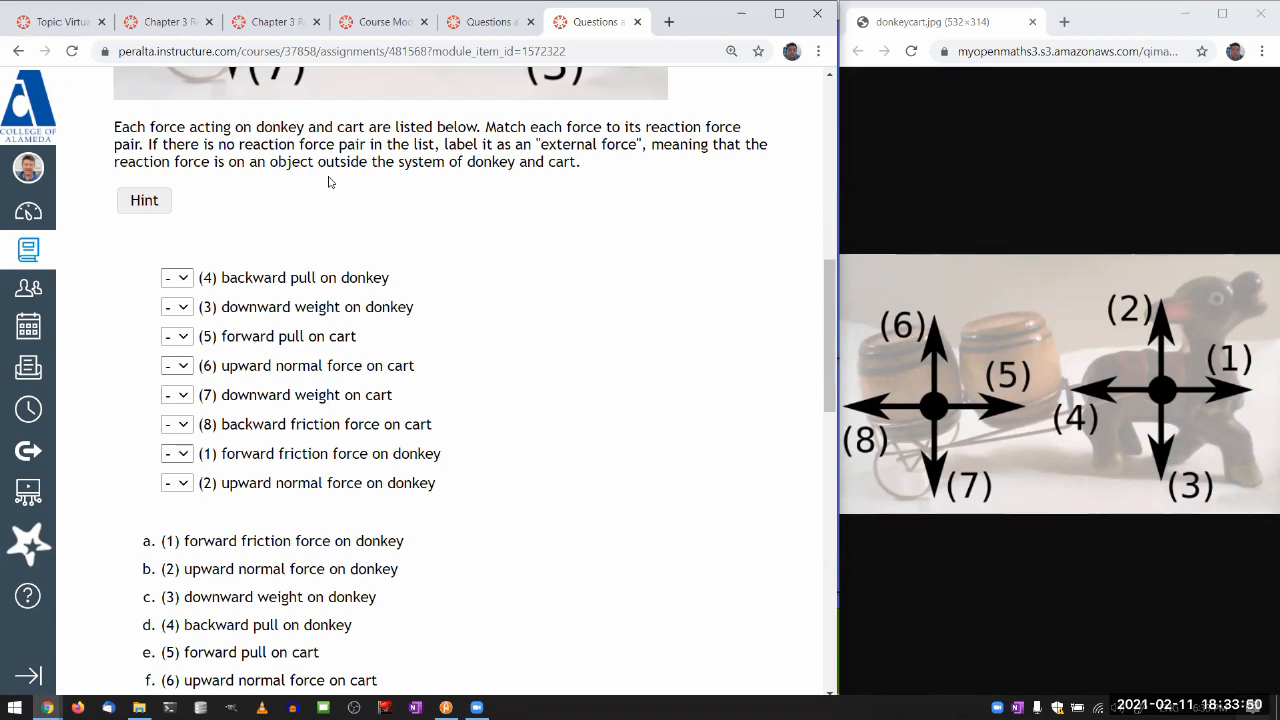
mouse_move(436, 164)
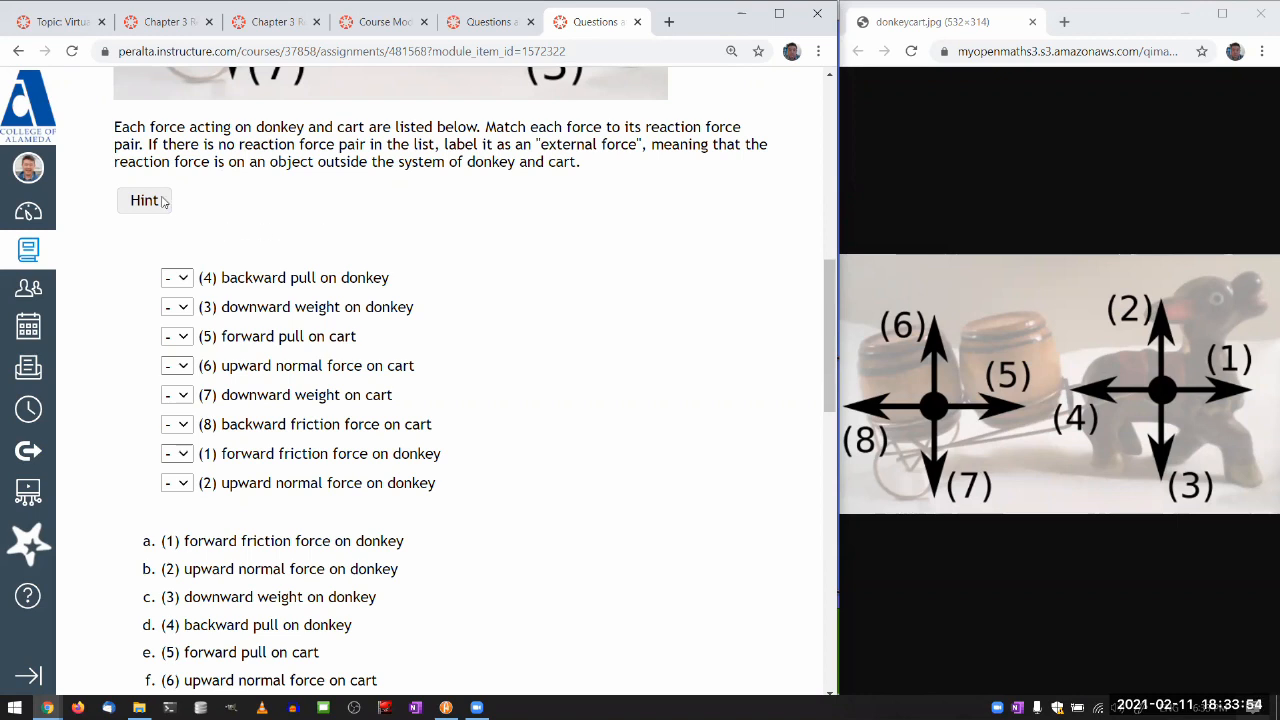
- Reveal the Question 6 hint and highlight its sentence about external forces
left_click(144, 200)
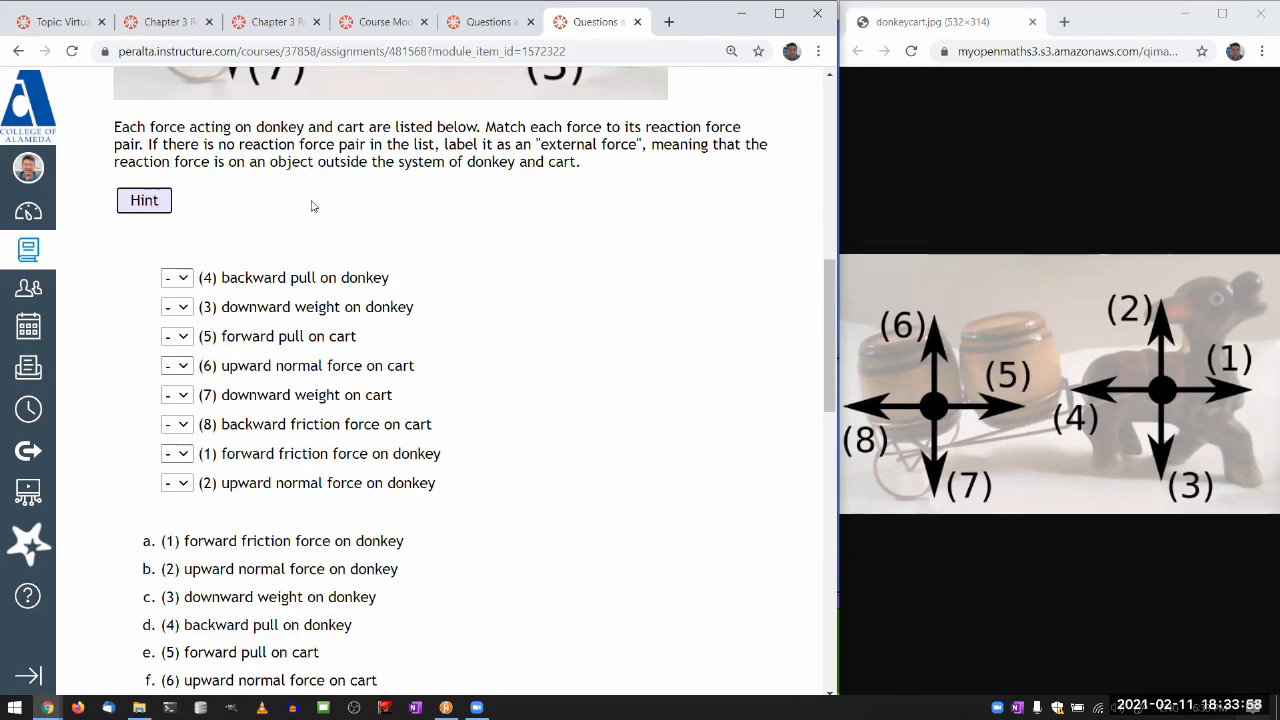
scroll("down", 3)
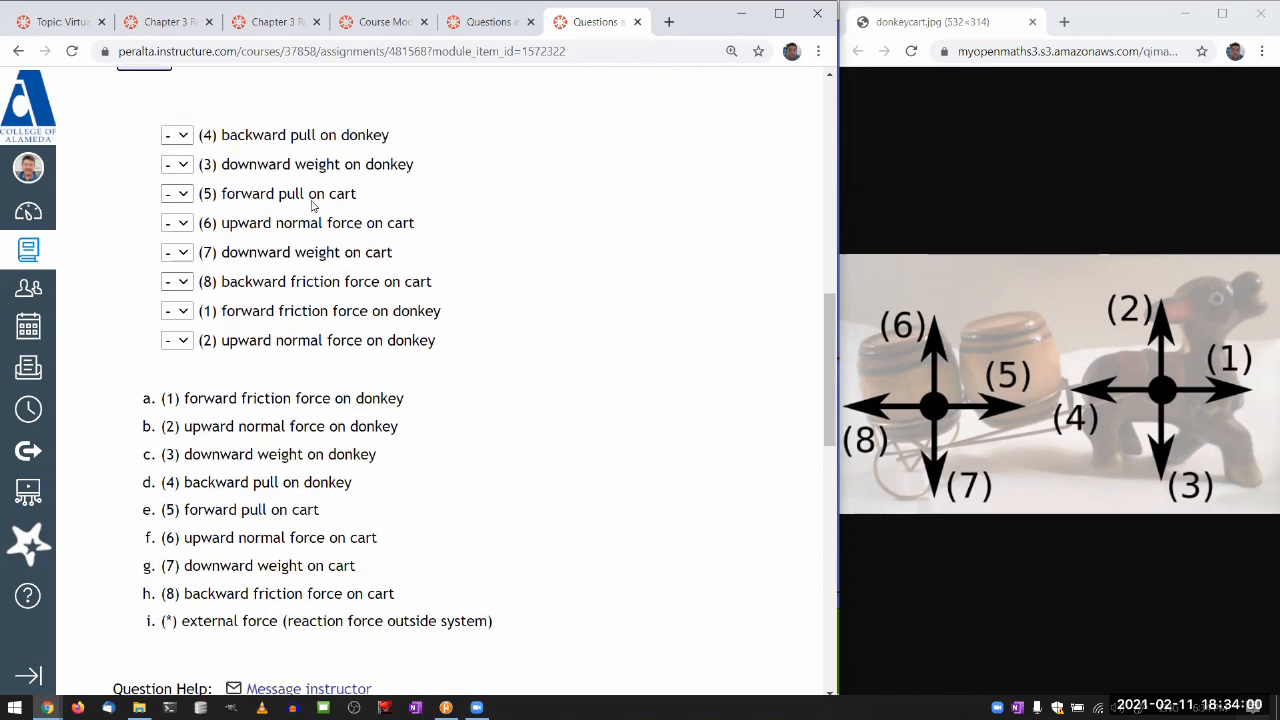
scroll("up", 3)
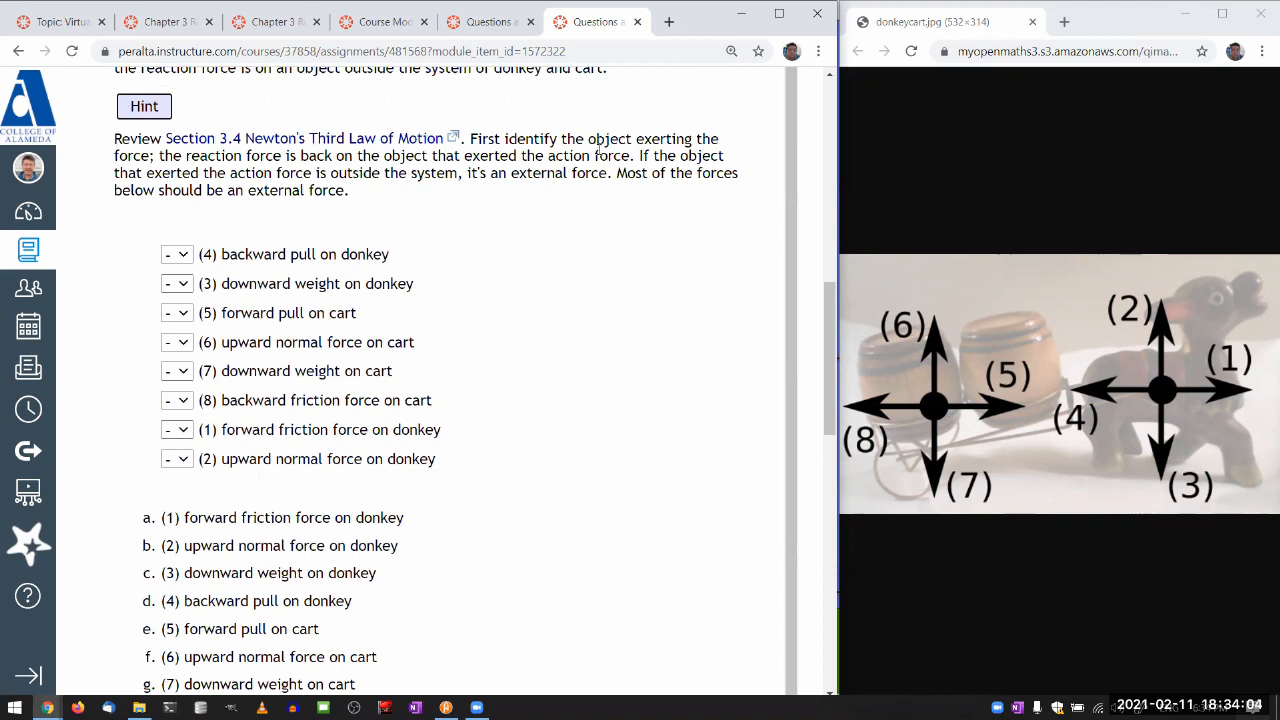
left_click_drag(616, 172, 170, 190)
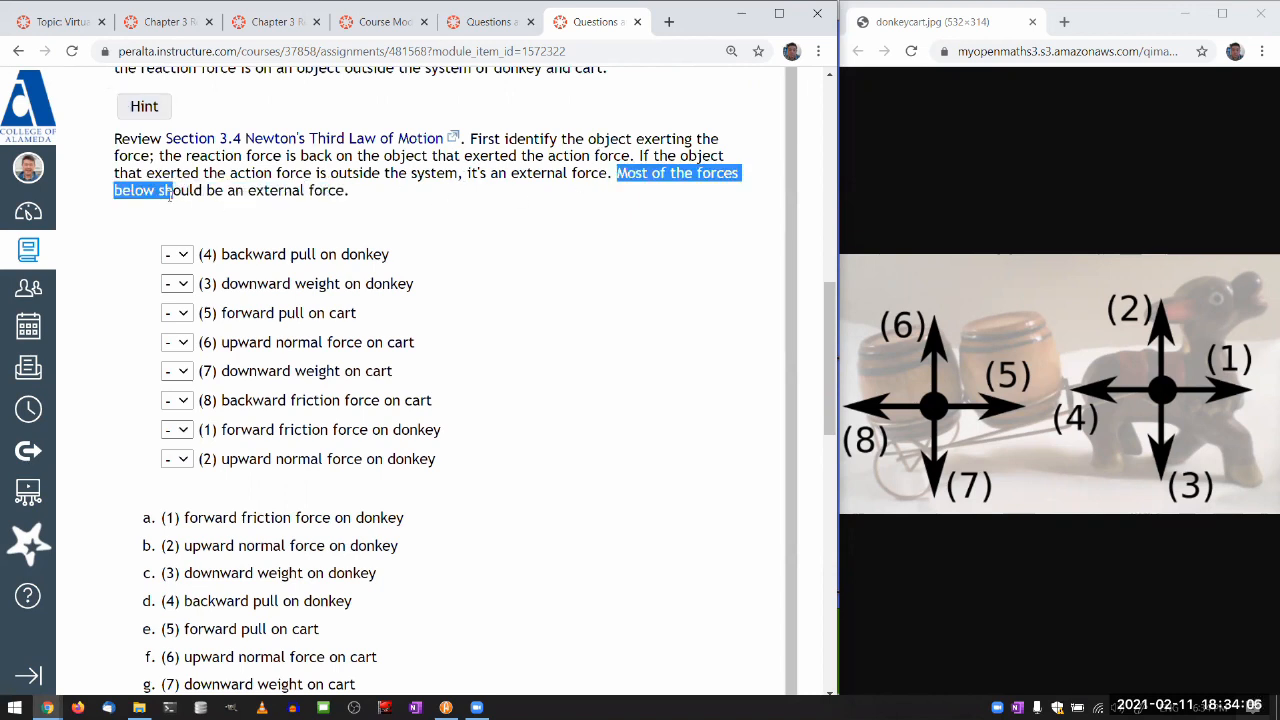
left_click_drag(172, 190, 348, 190)
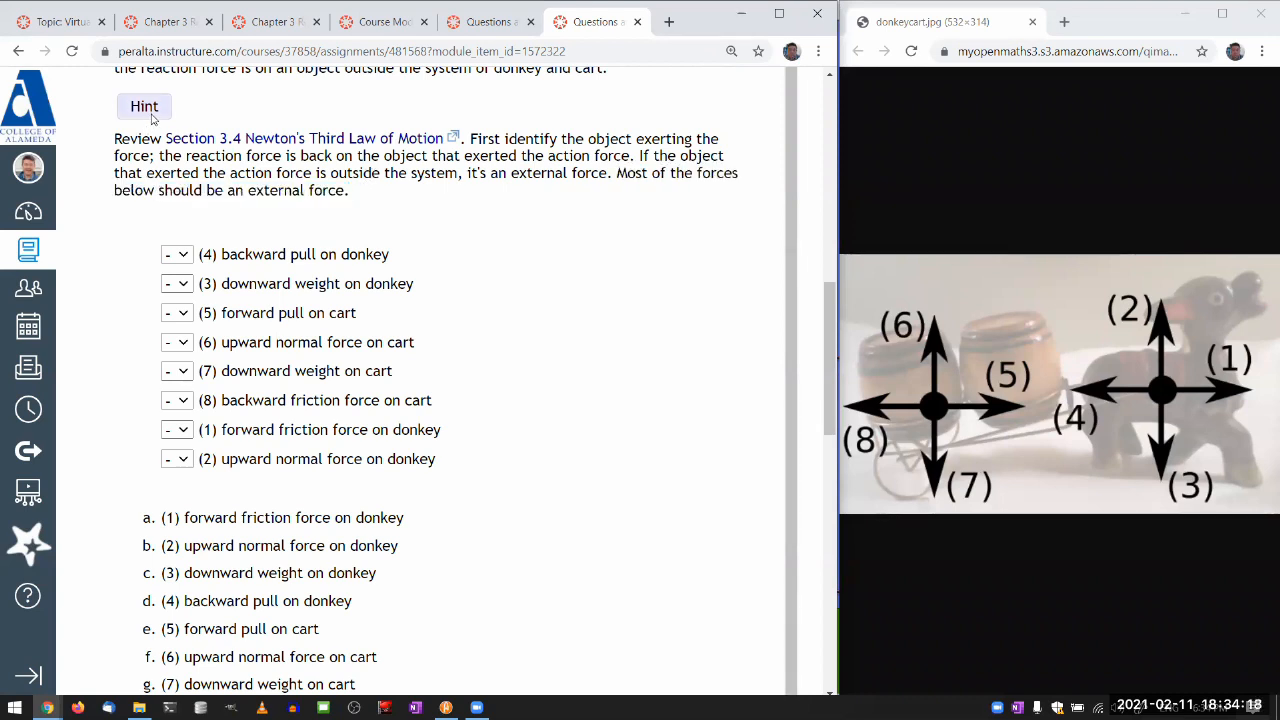
scroll("down", 3)
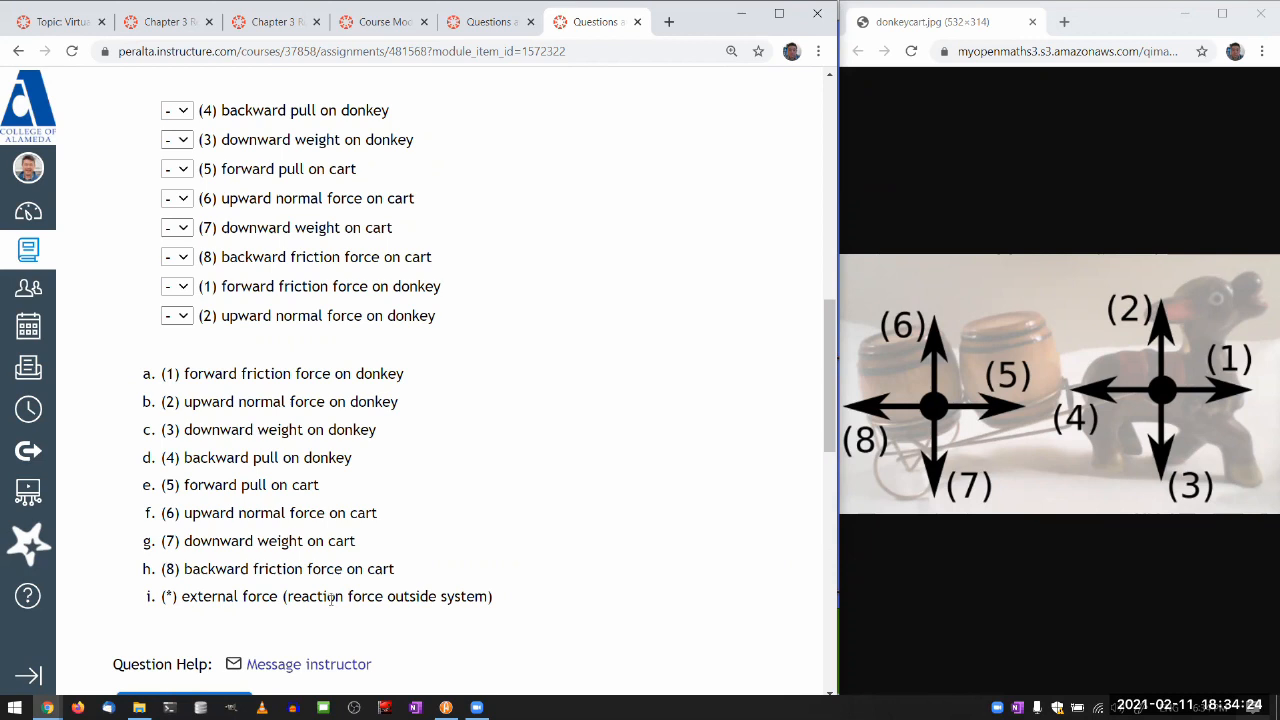
mouse_move(358, 224)
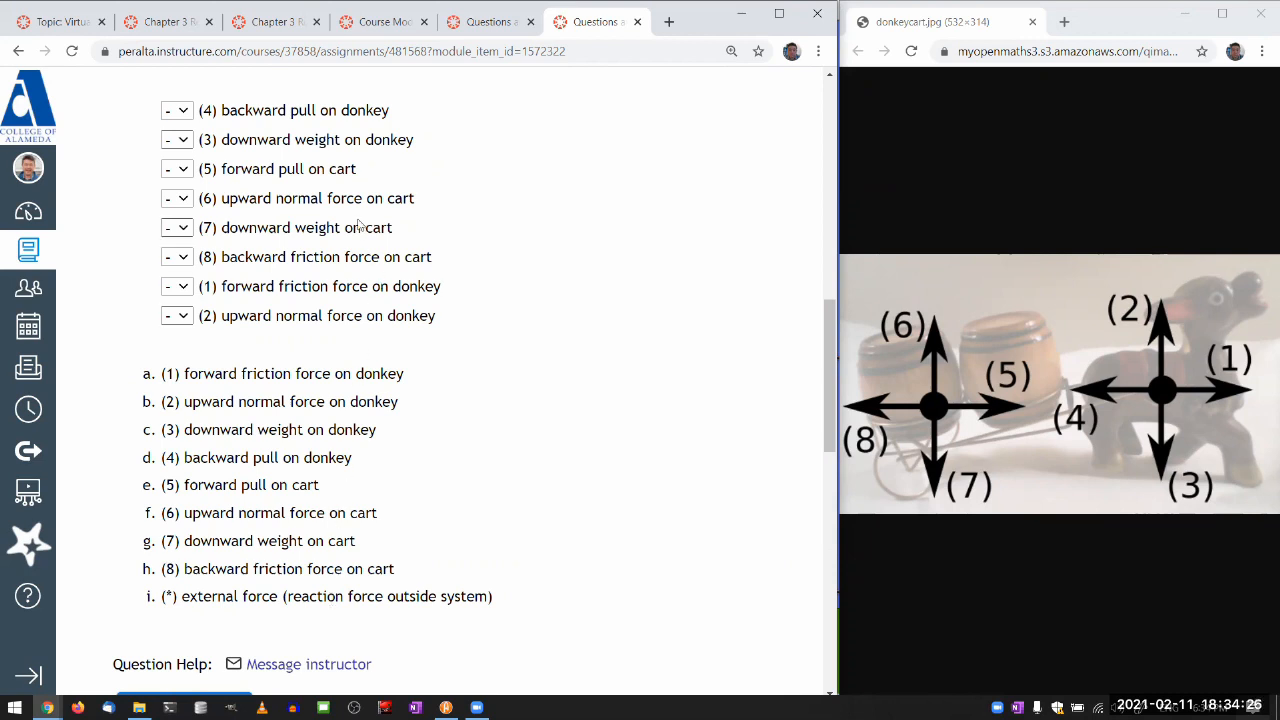
mouse_move(404, 176)
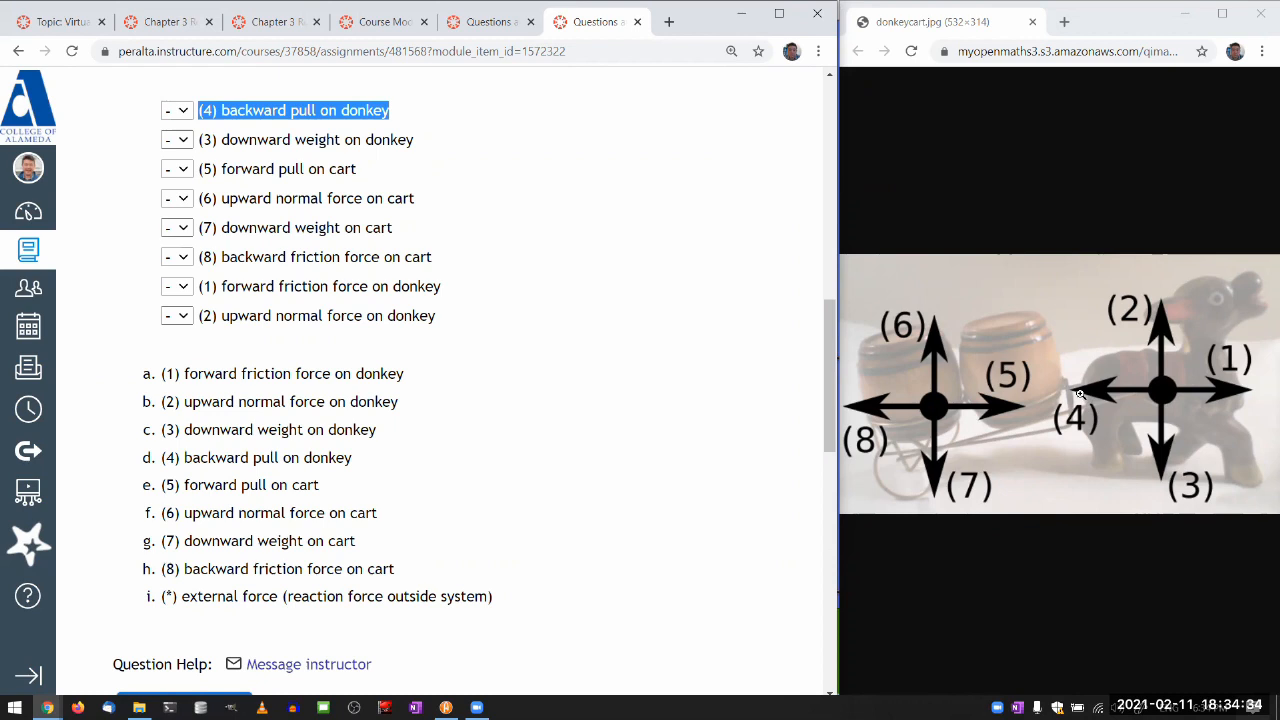
mouse_move(1052, 390)
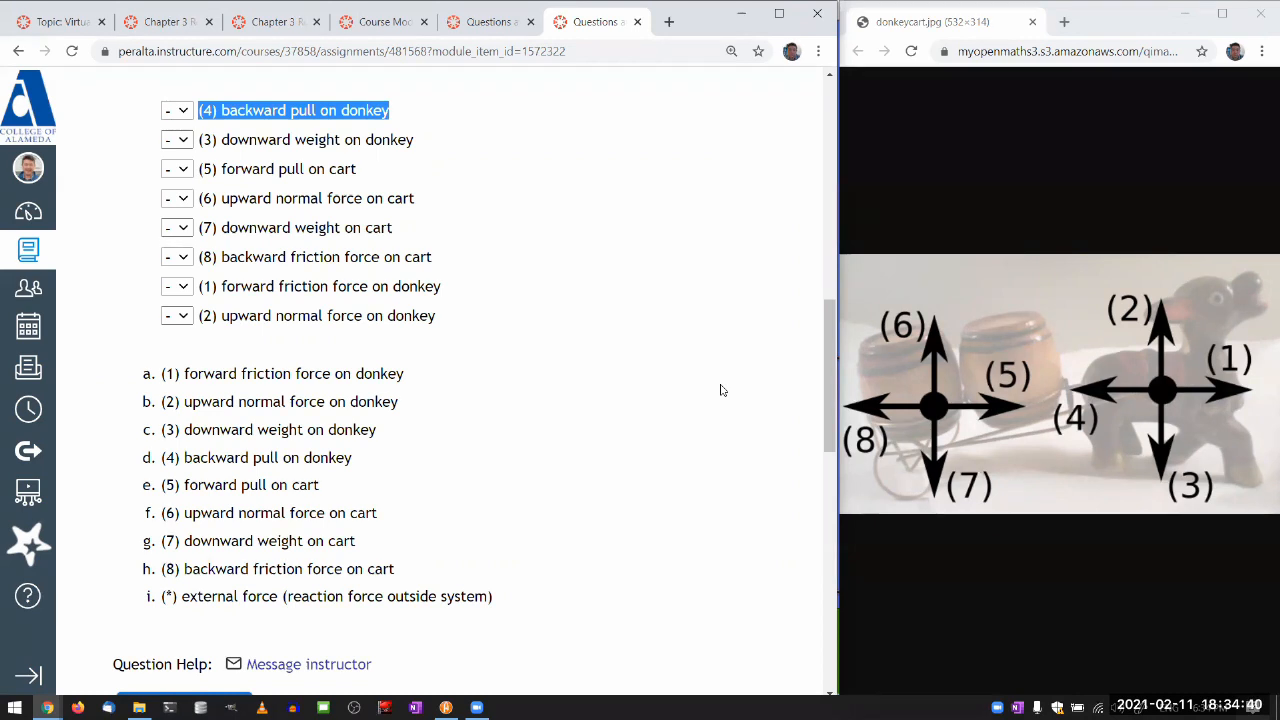
mouse_move(596, 384)
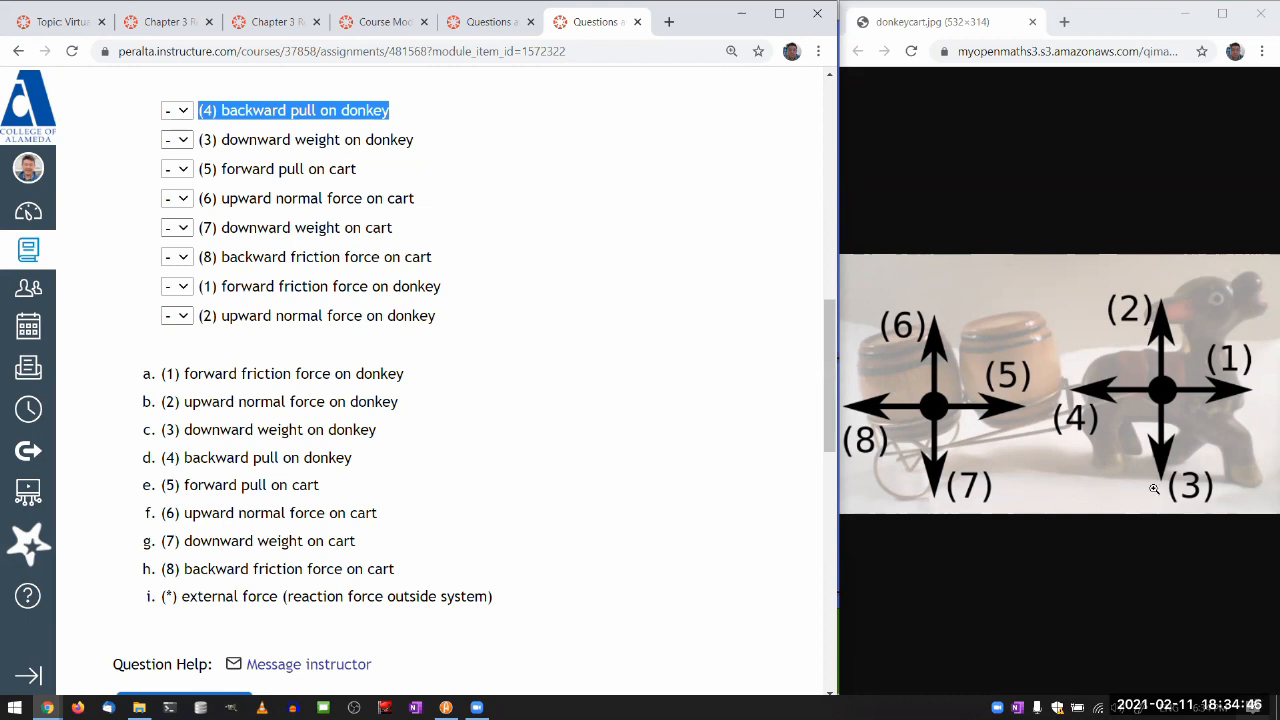
mouse_move(1130, 476)
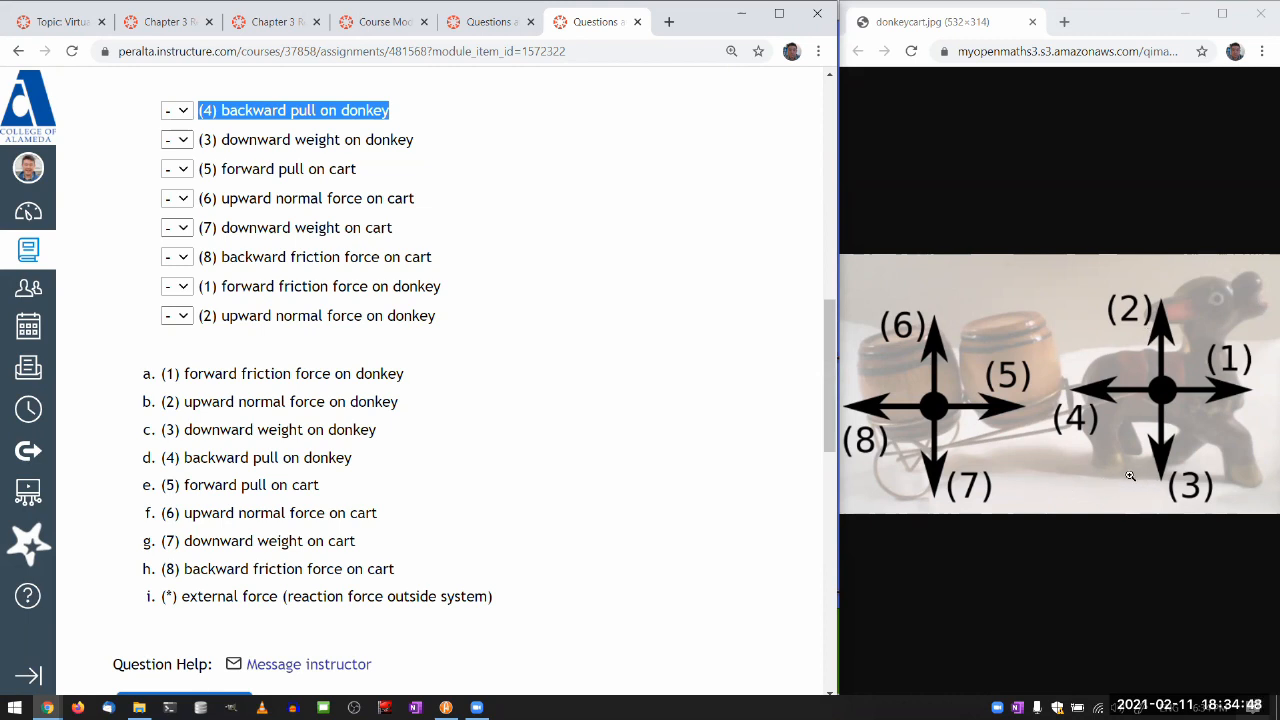
mouse_move(896, 452)
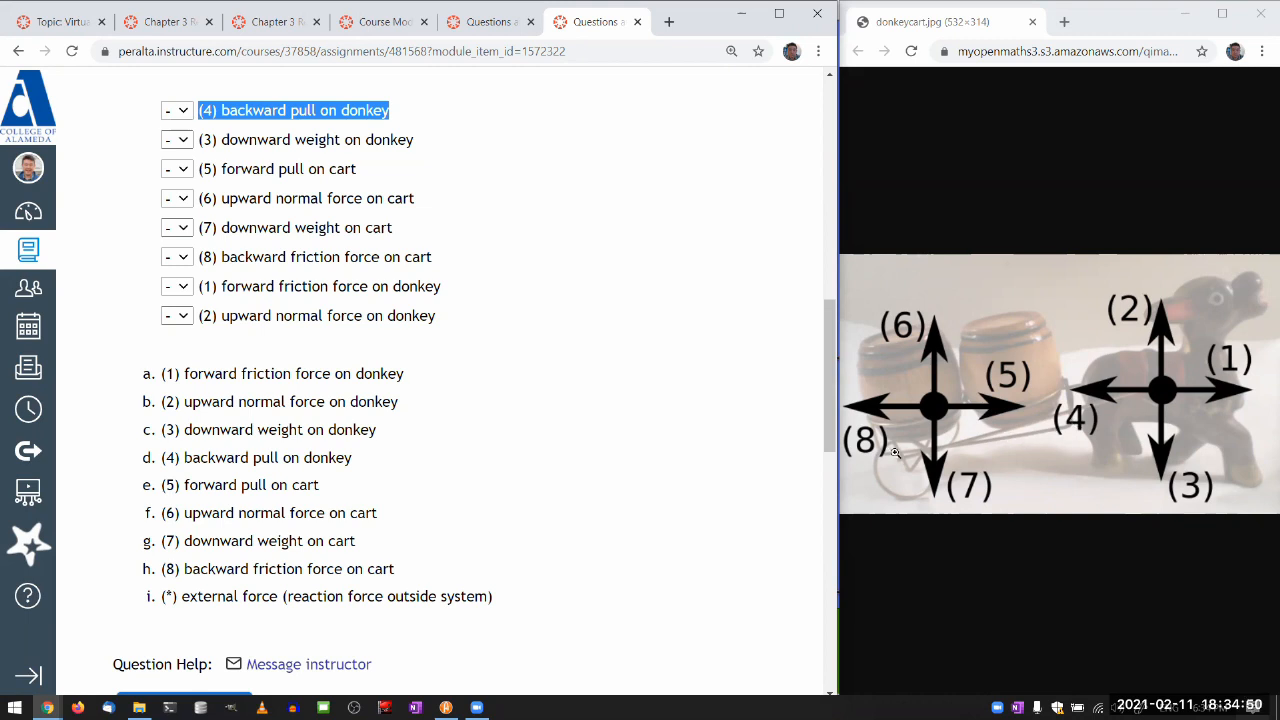
mouse_move(1160, 392)
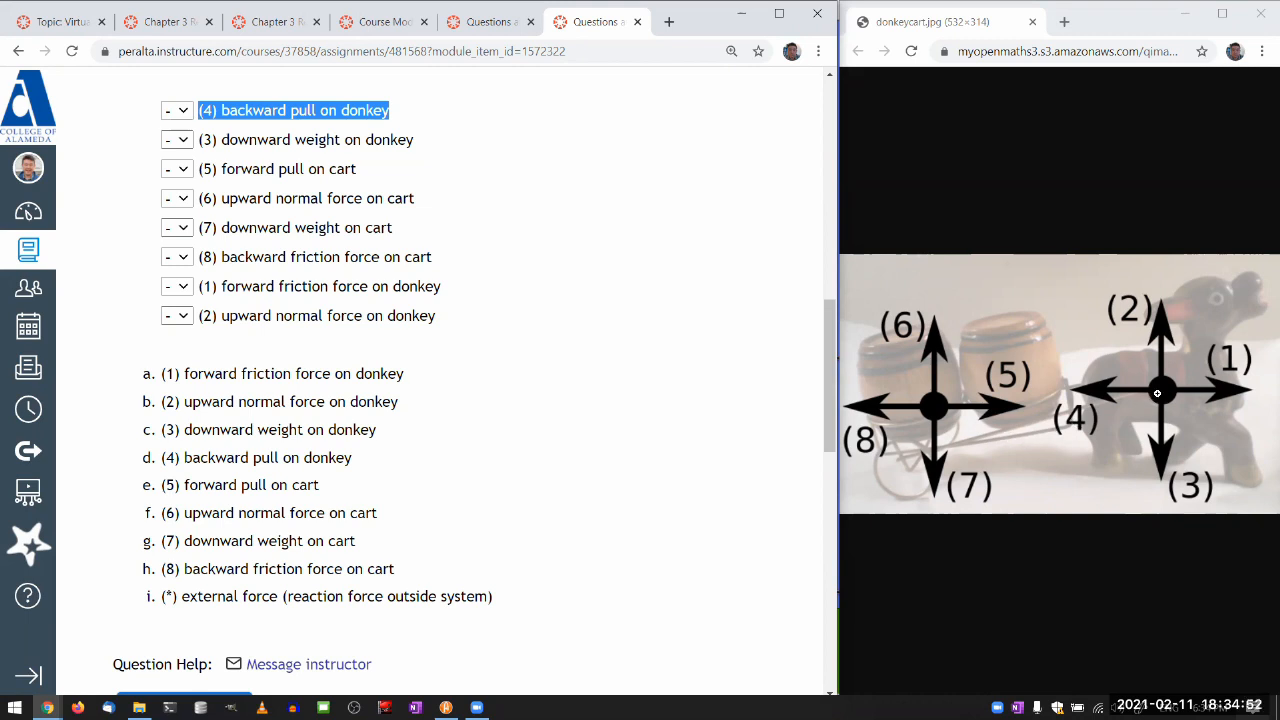
mouse_move(958, 444)
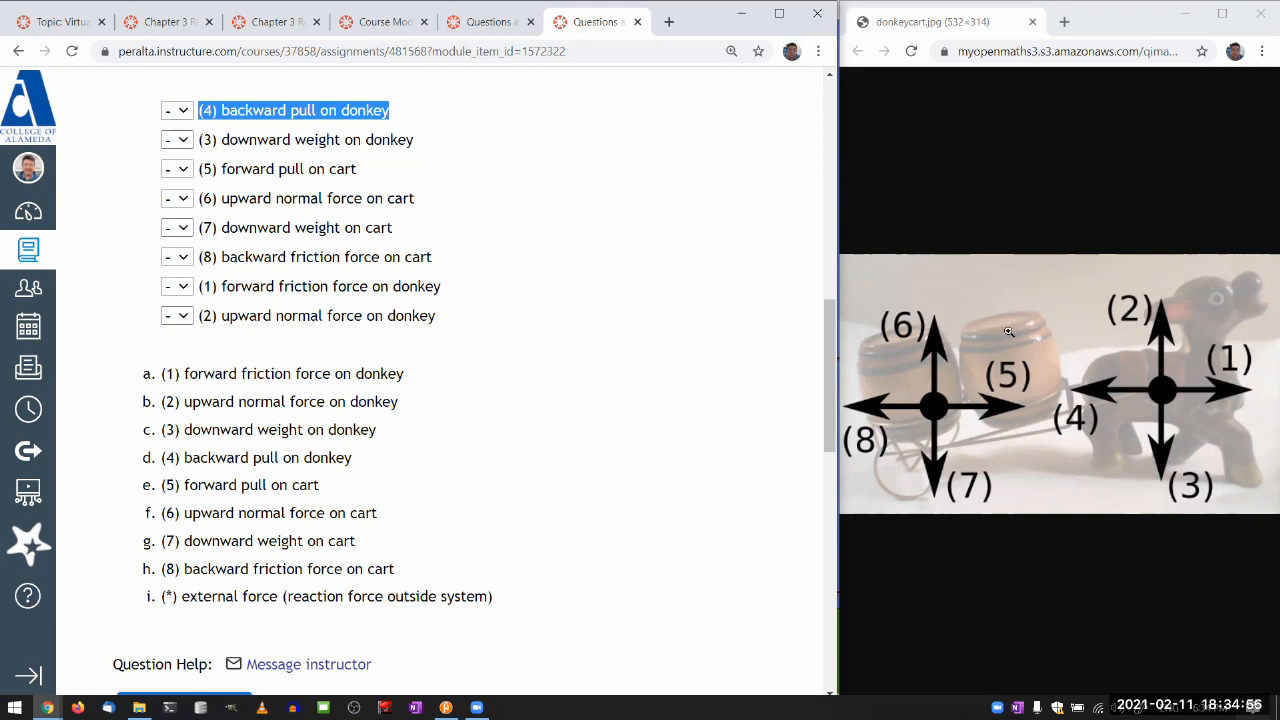
mouse_move(320, 112)
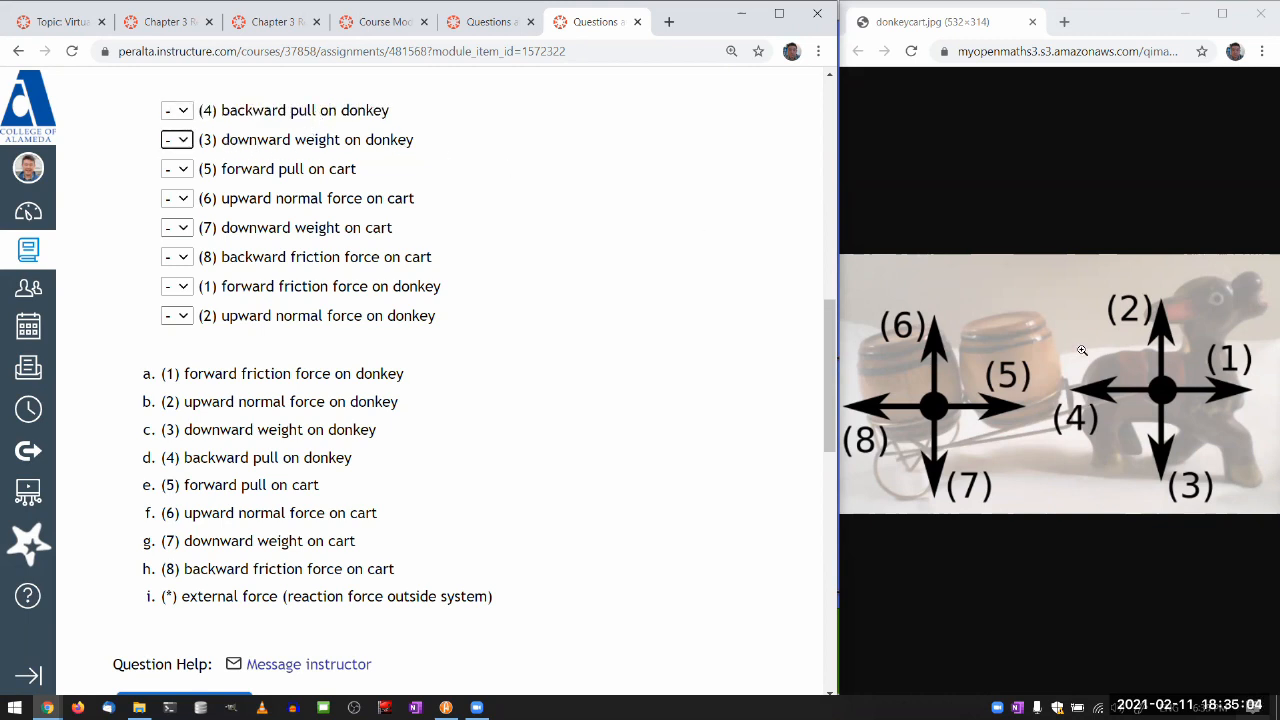
mouse_move(1164, 478)
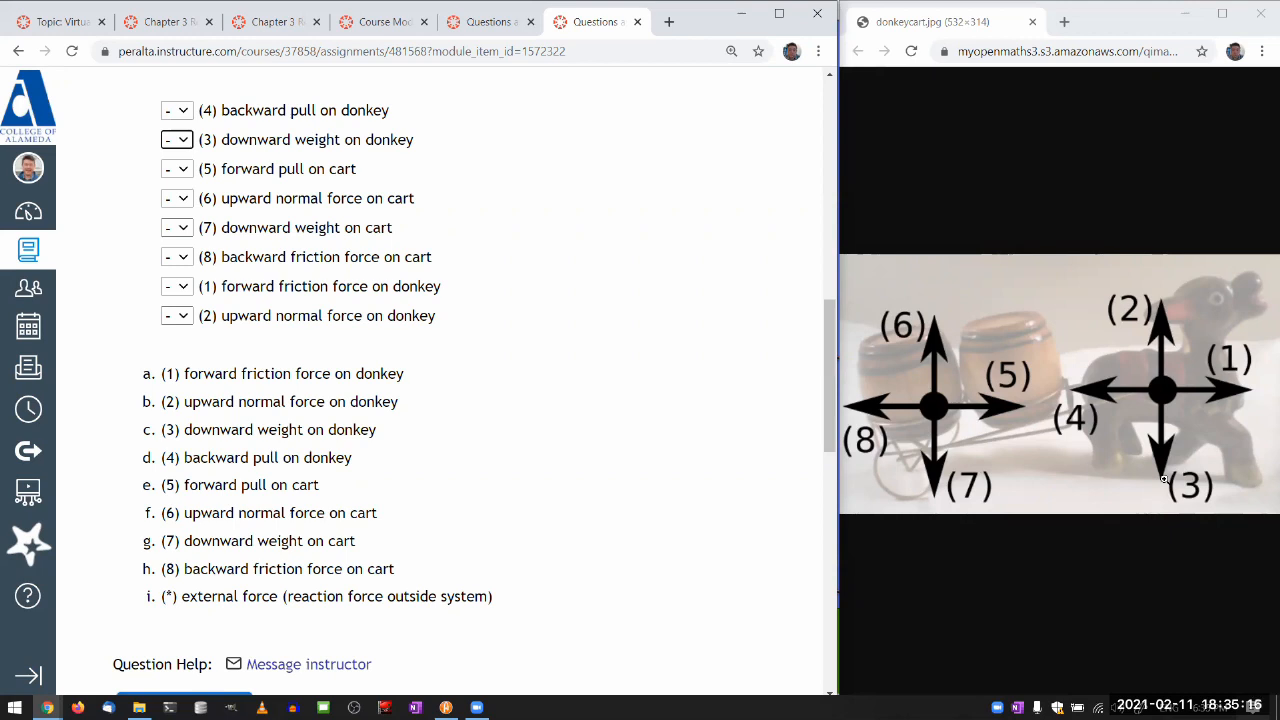
mouse_move(1036, 264)
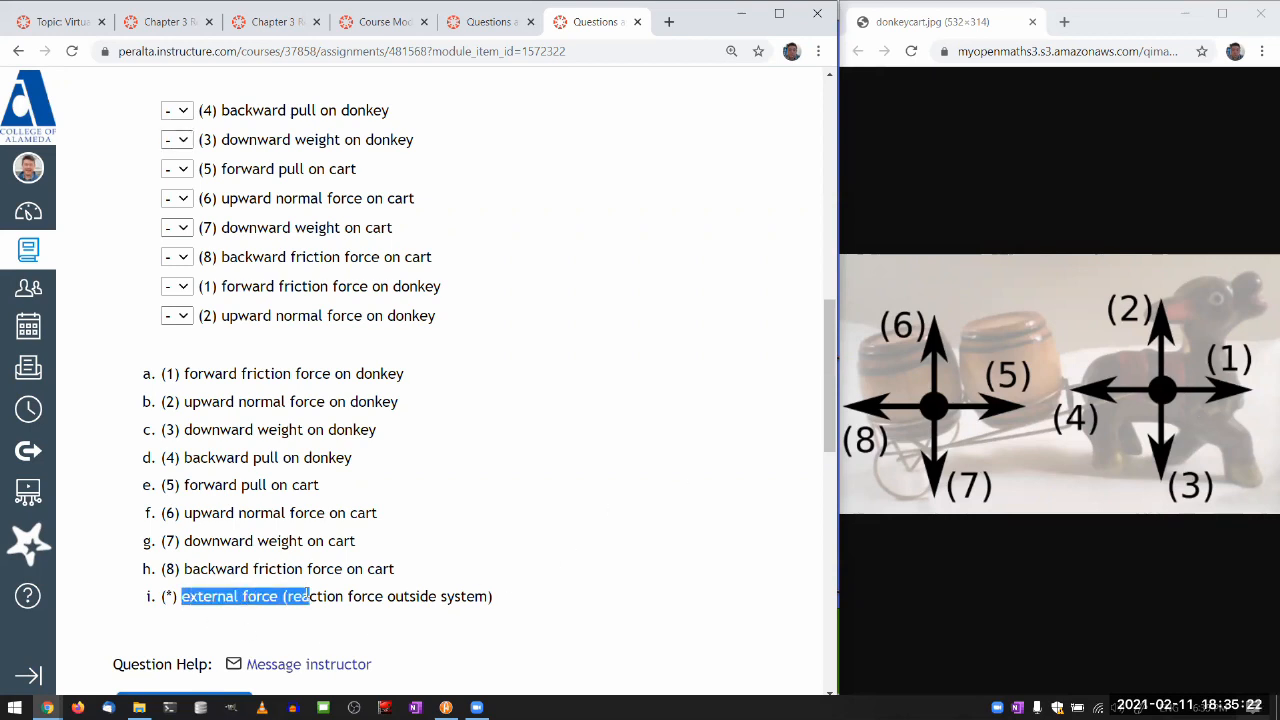
- Open the dropdown for (3) downward weight on donkey to choose the external force option i
left_click(176, 140)
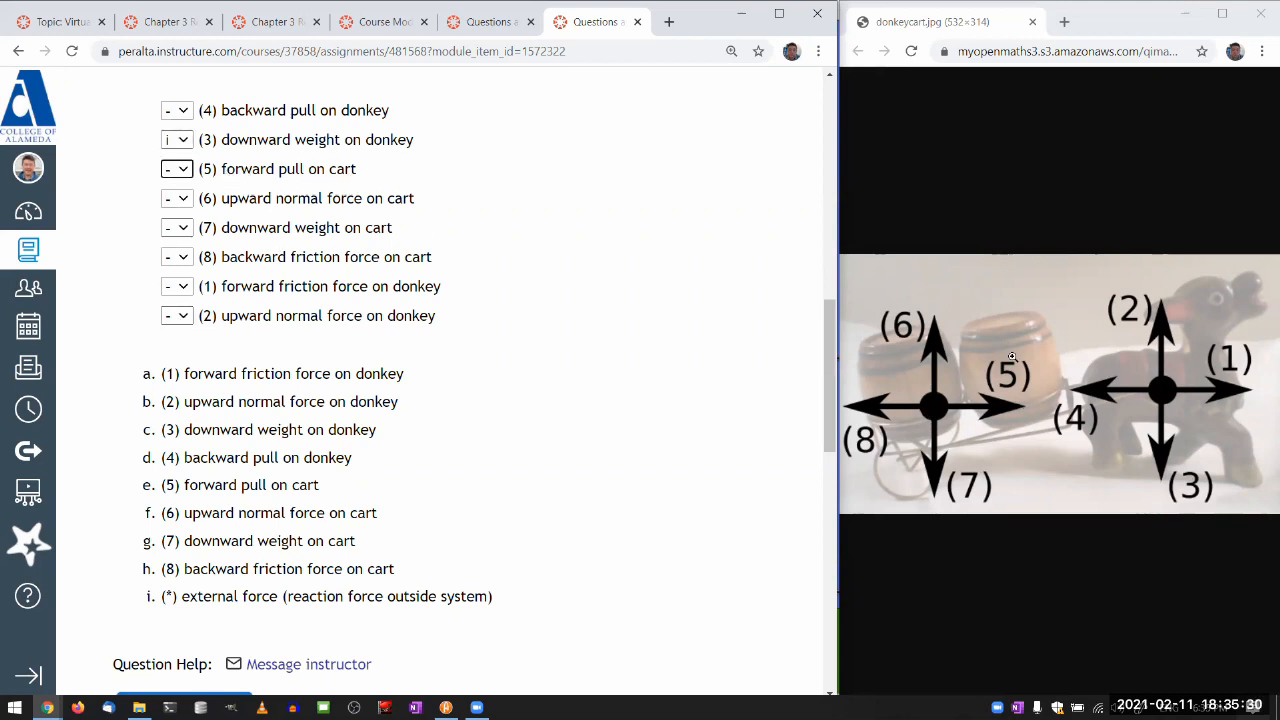
mouse_move(992, 402)
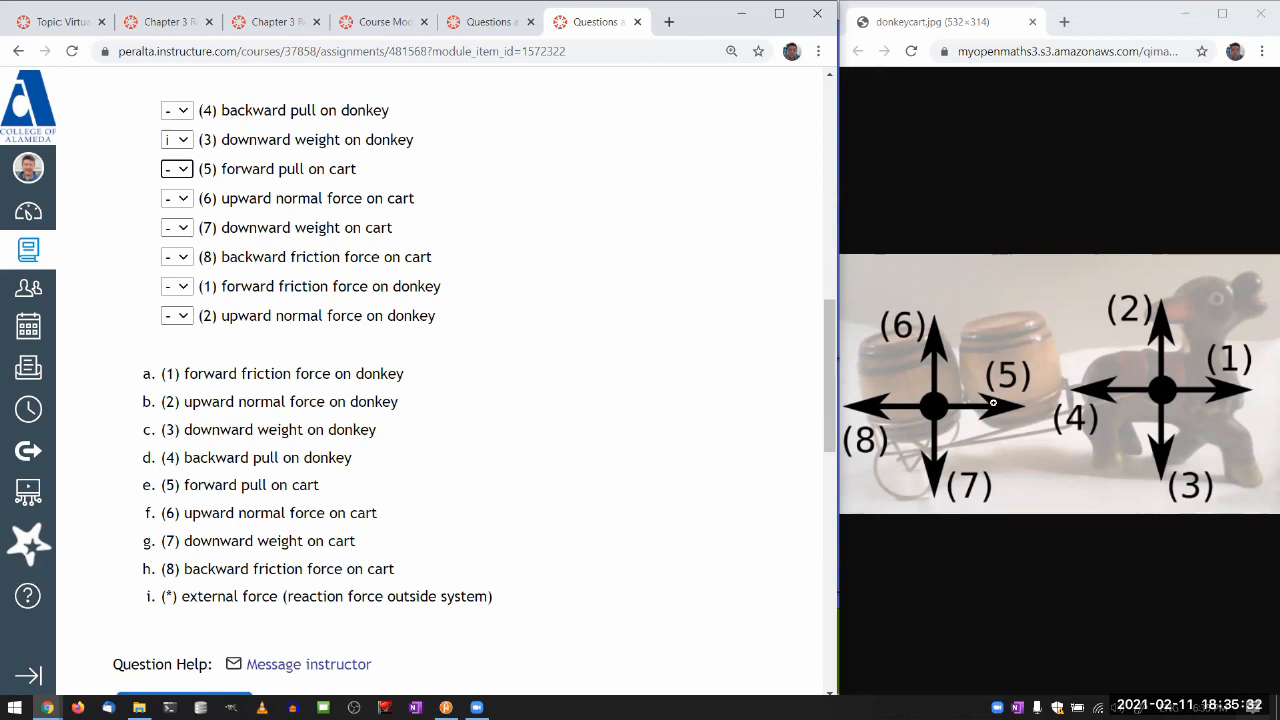
mouse_move(1164, 390)
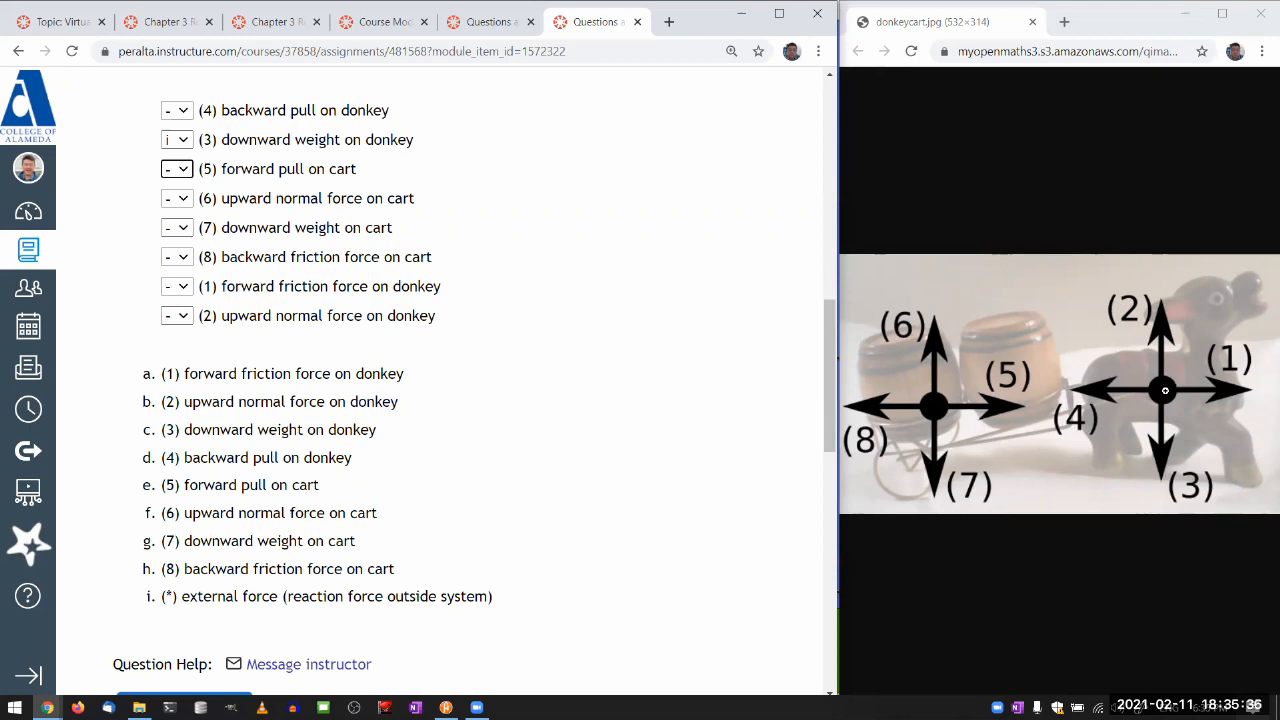
mouse_move(968, 408)
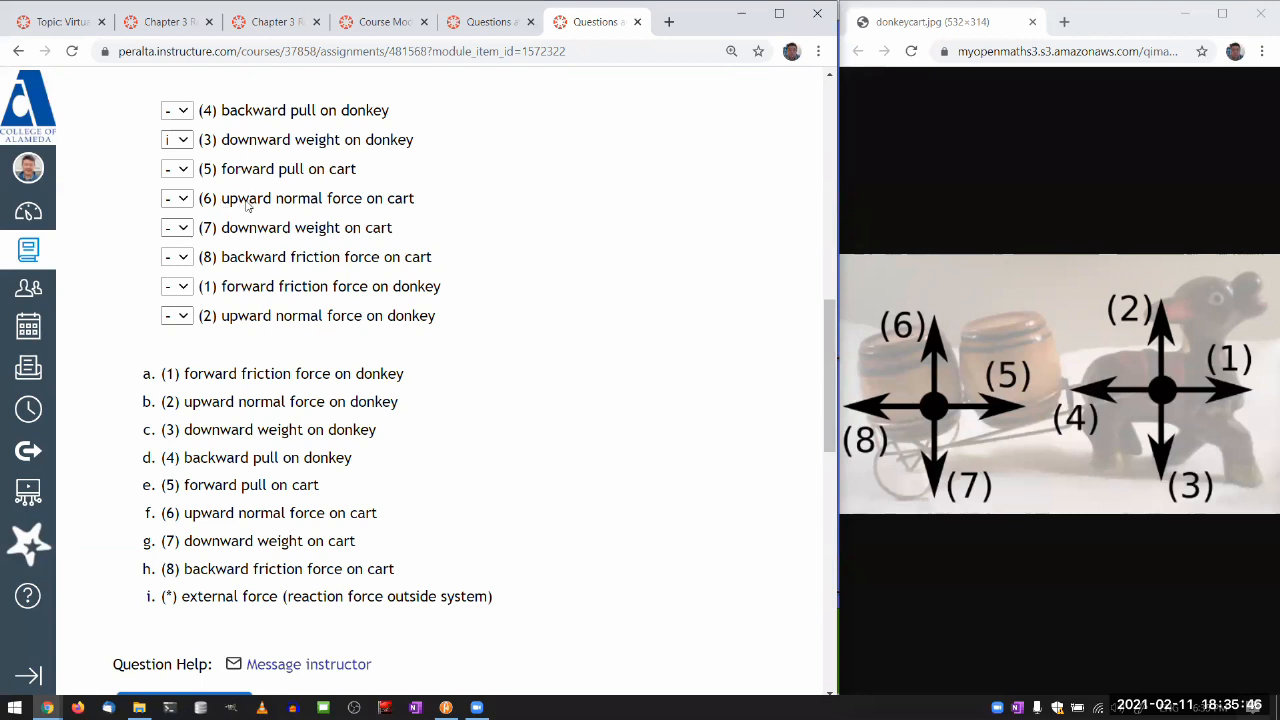
mouse_move(280, 210)
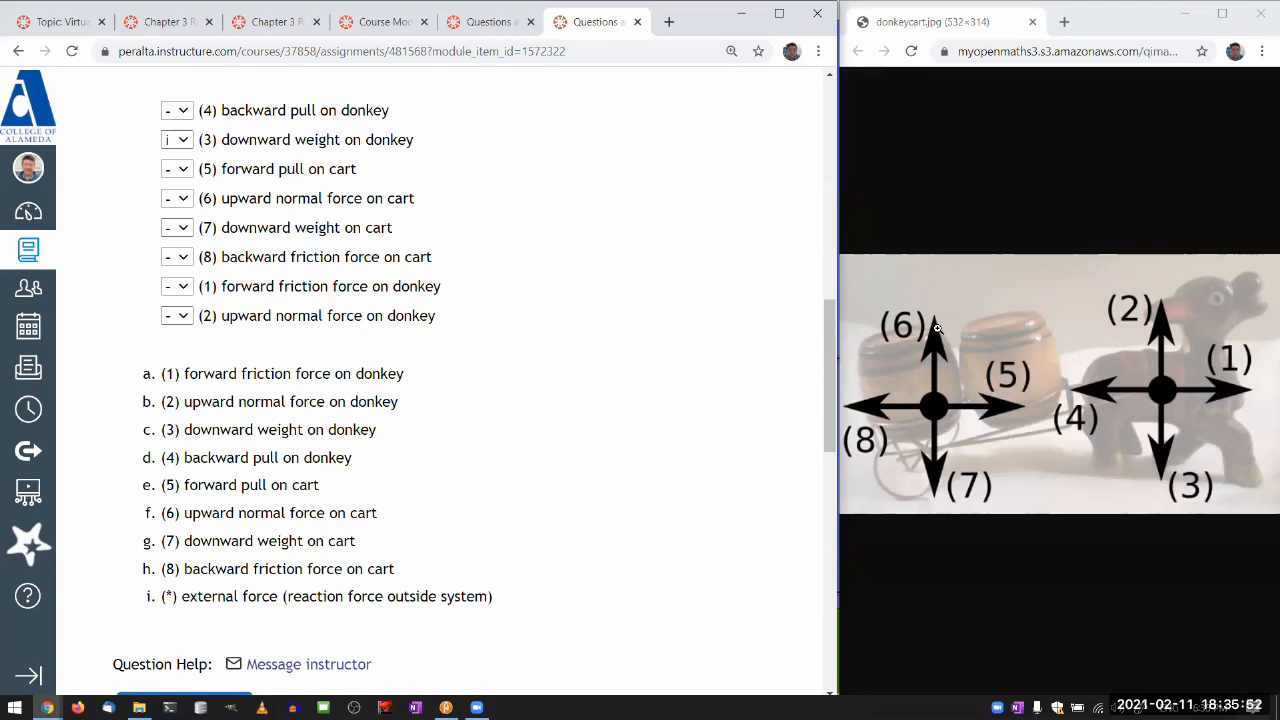
mouse_move(924, 476)
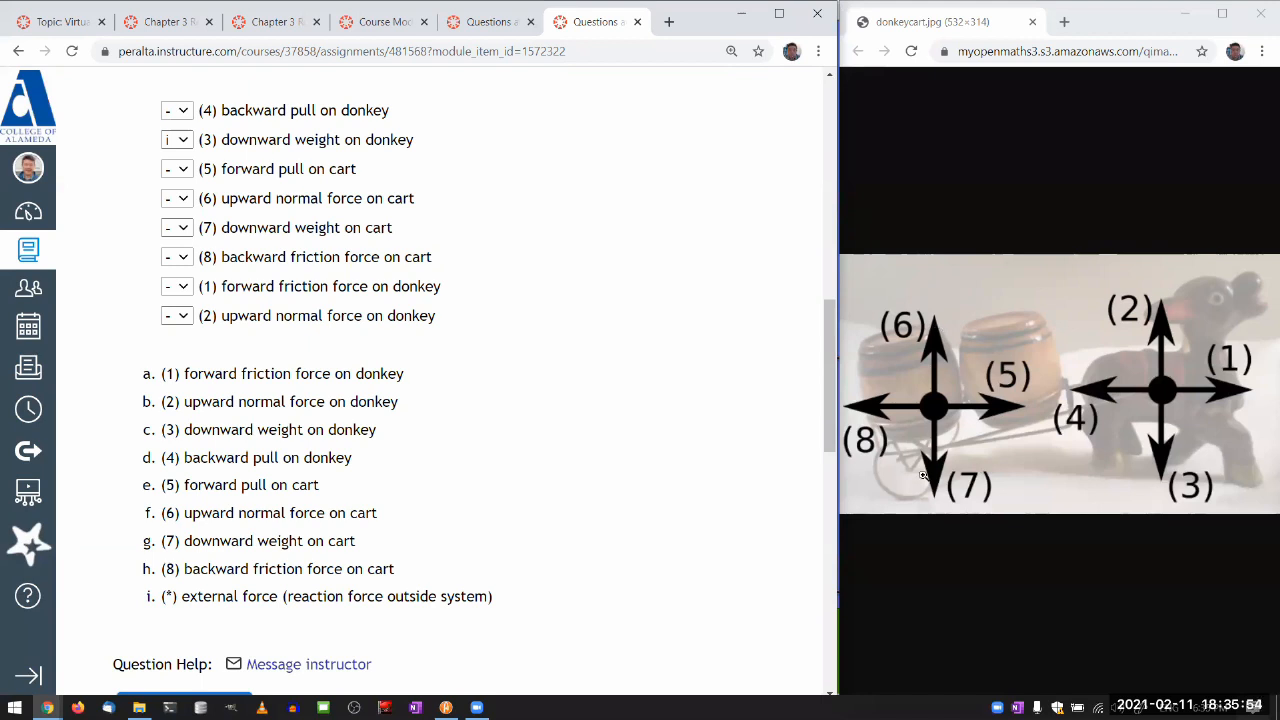
mouse_move(938, 276)
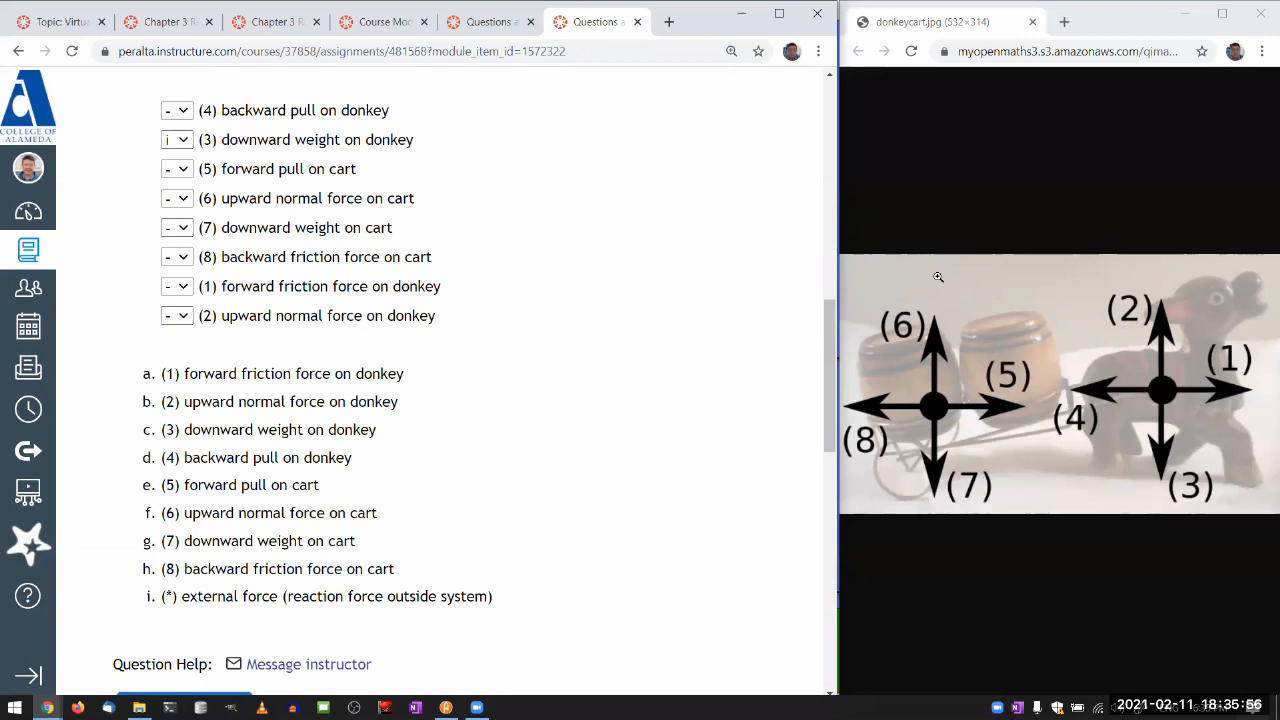
mouse_move(930, 368)
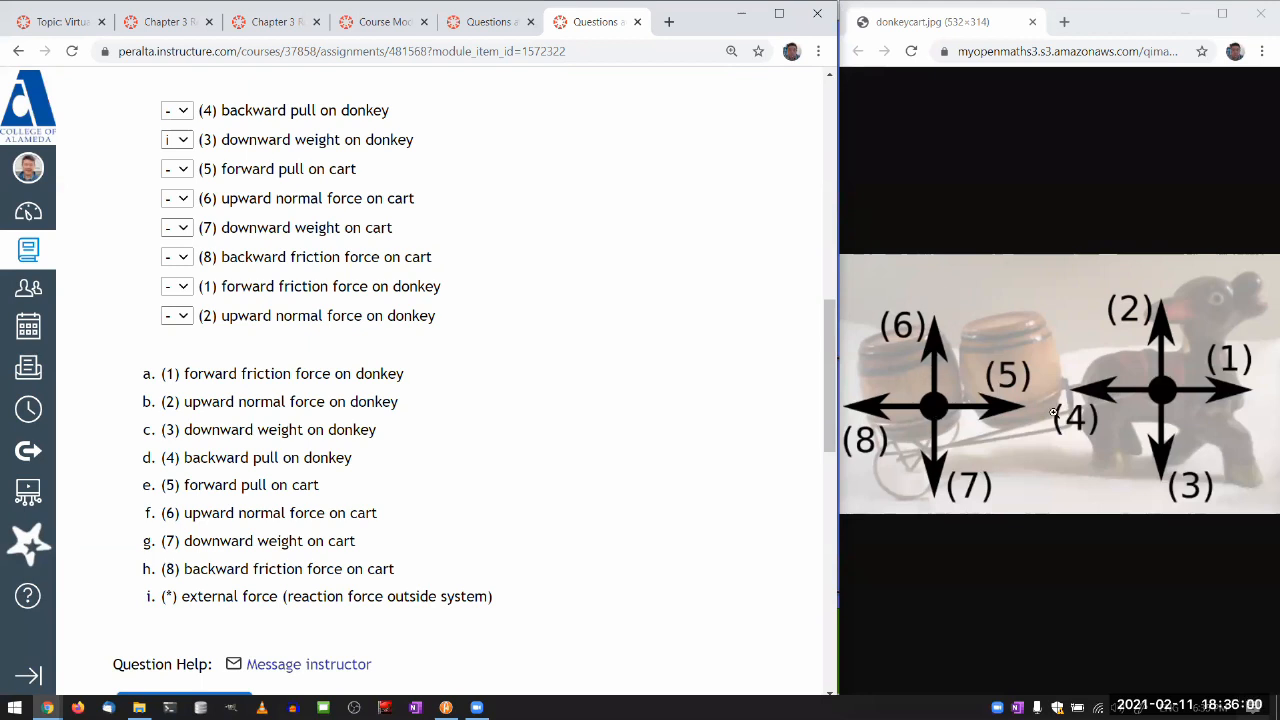
mouse_move(1000, 404)
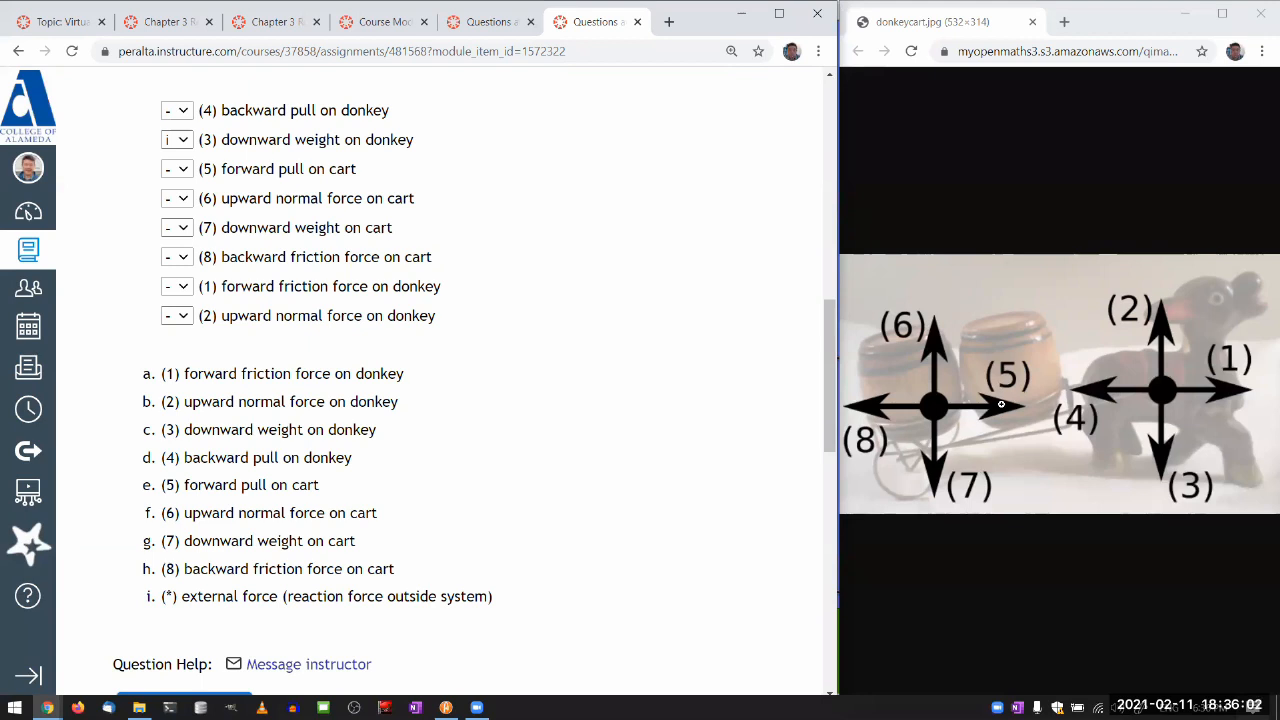
mouse_move(924, 372)
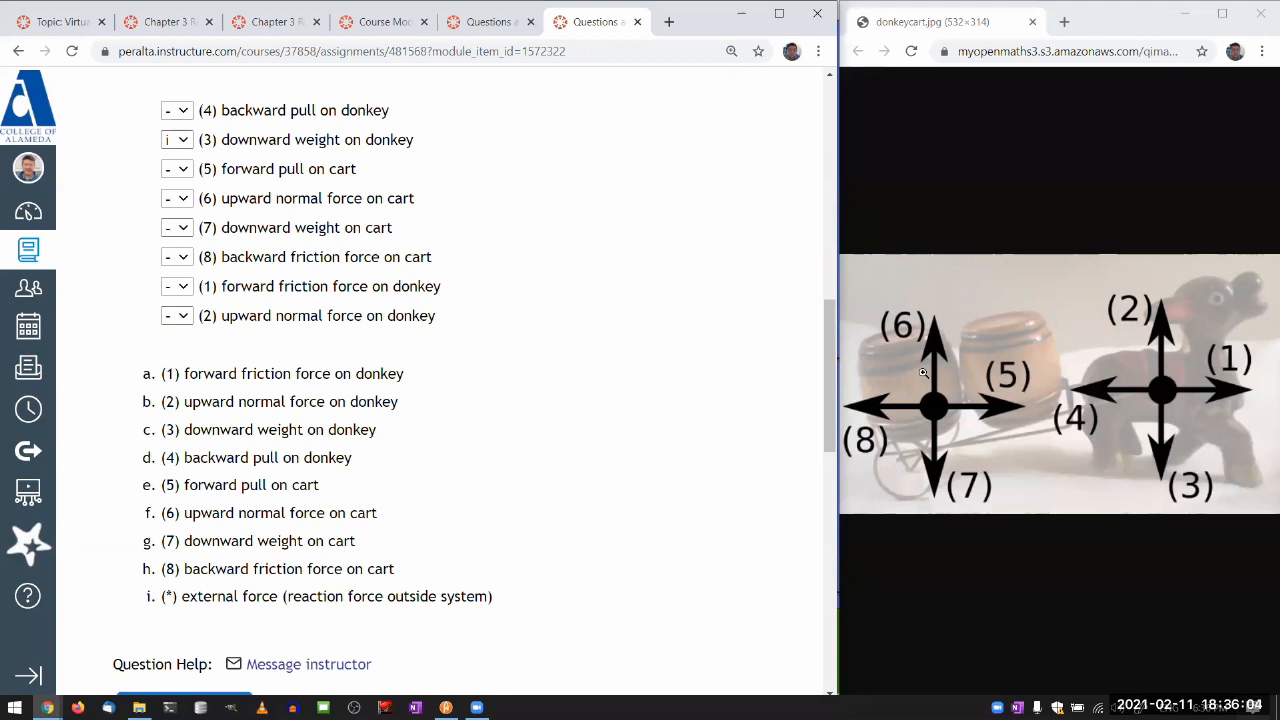
mouse_move(1022, 520)
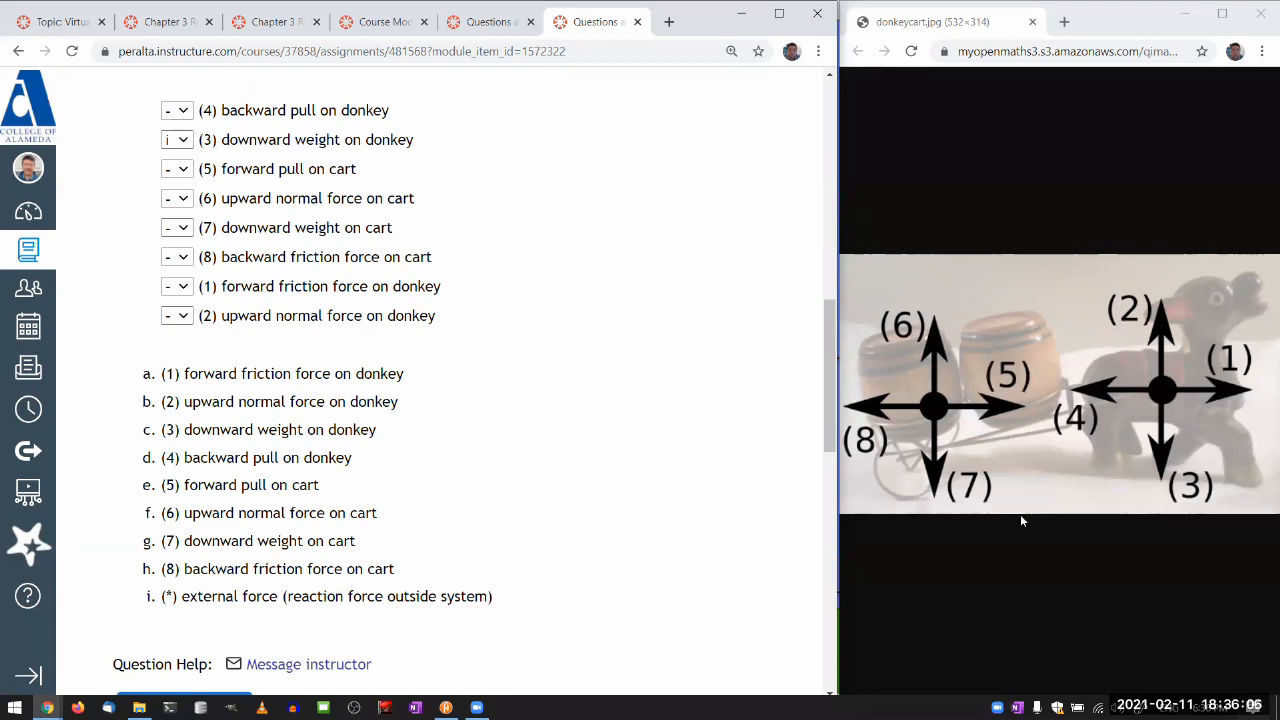
mouse_move(936, 504)
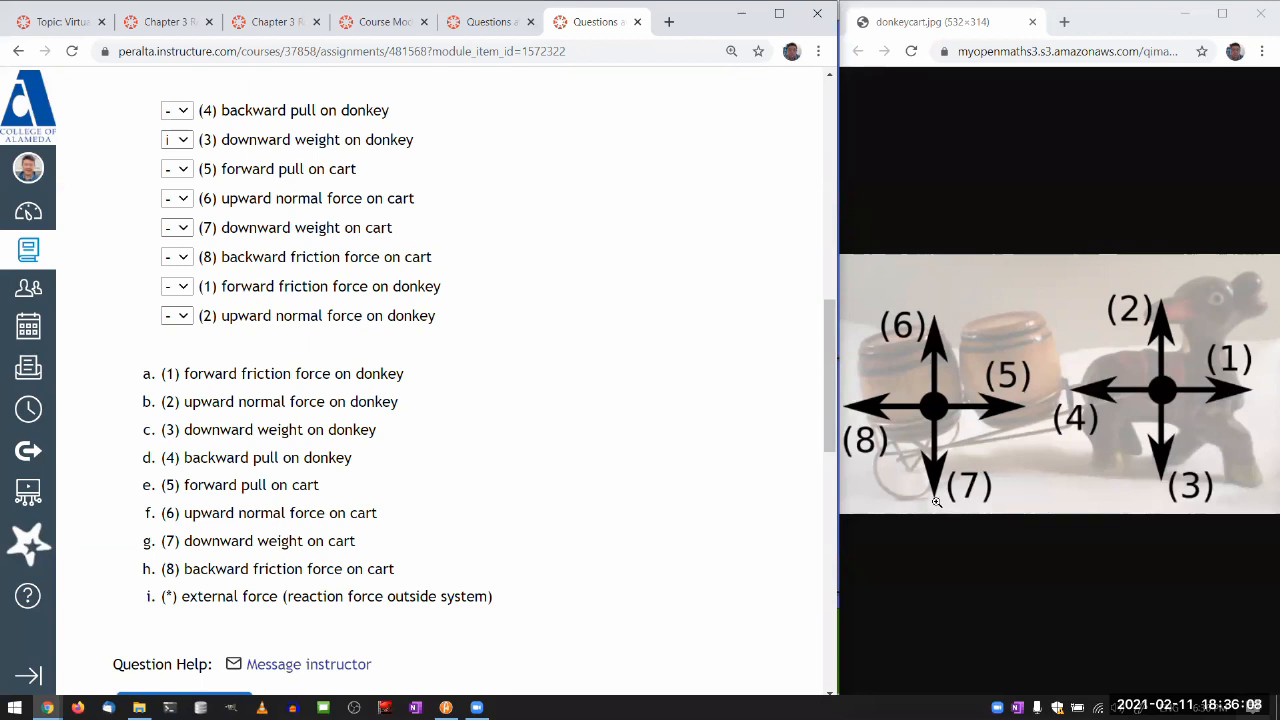
mouse_move(928, 304)
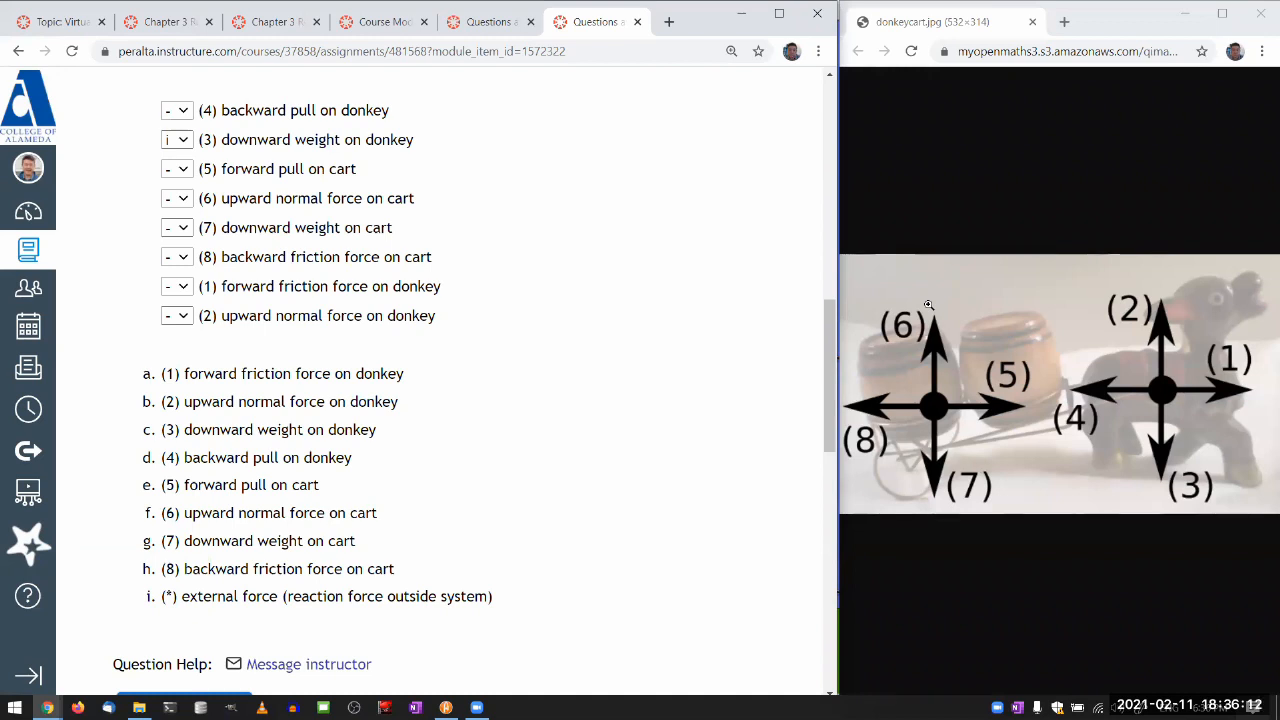
mouse_move(928, 476)
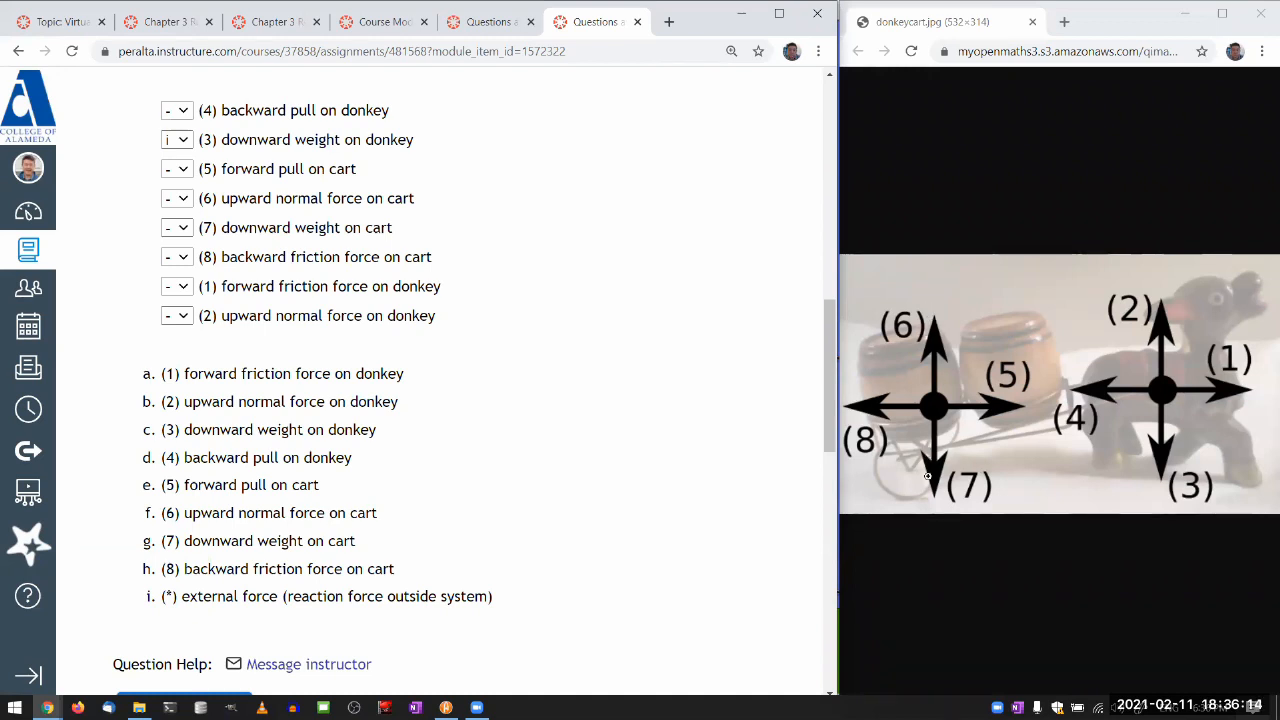
mouse_move(358, 360)
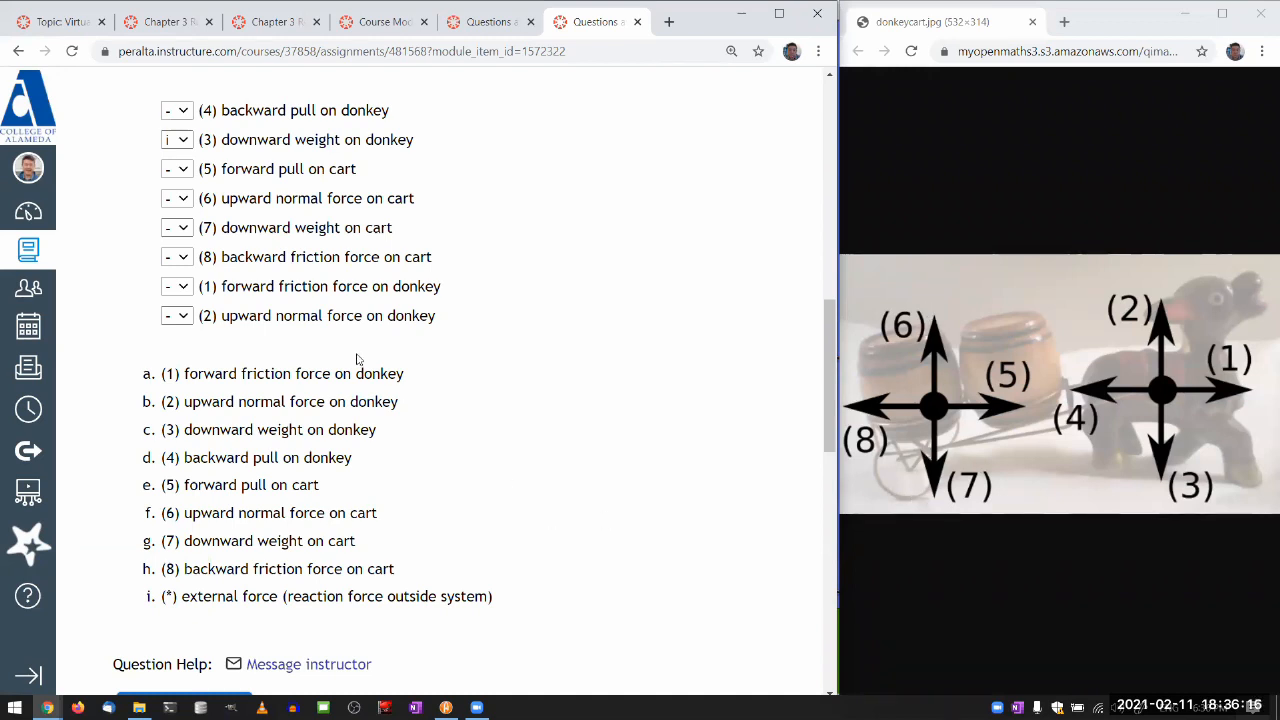
- Match (6) upward normal force on cart to choice i, the external force
left_click(176, 198)
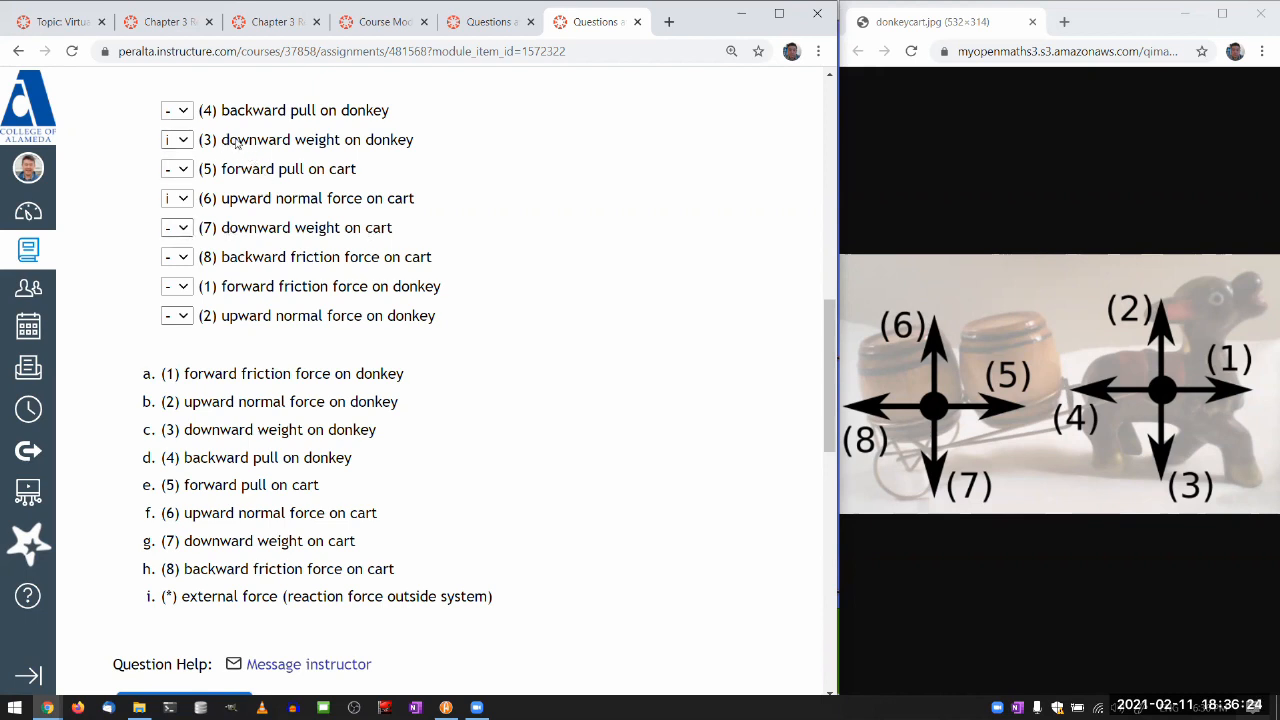
left_click(176, 228)
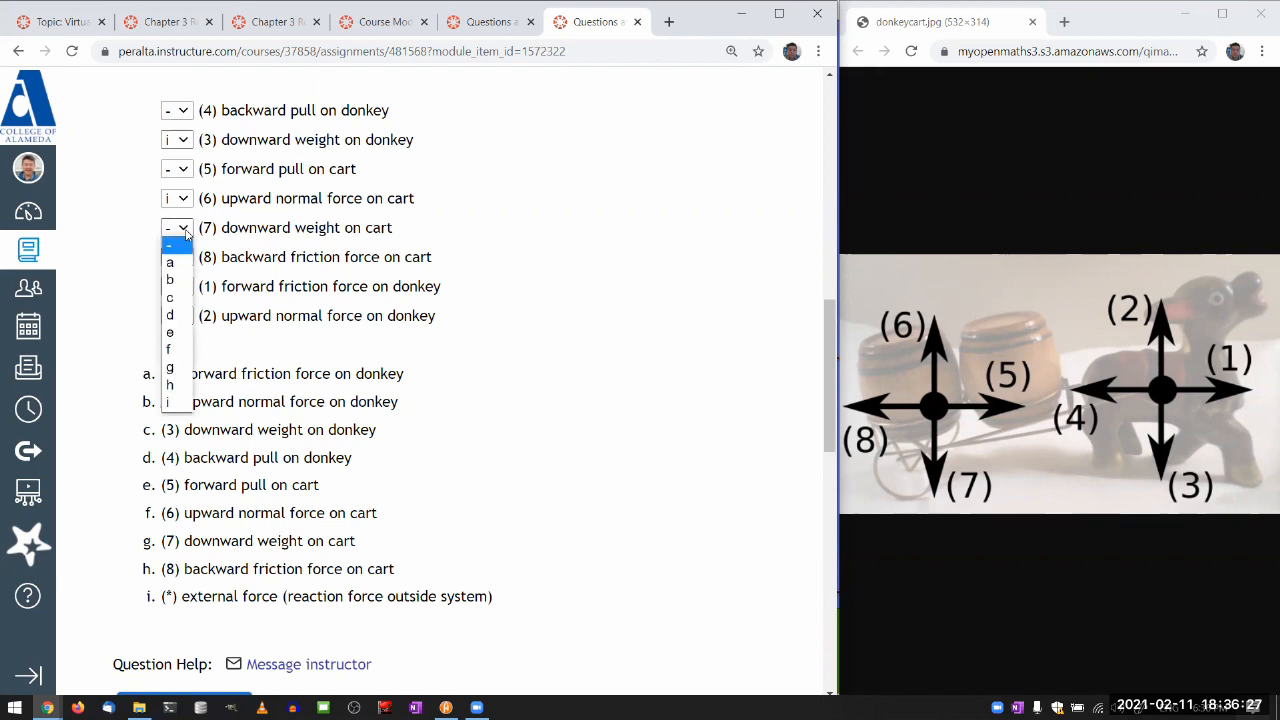
- Match (7) downward weight on cart to choice i, the external force
left_click(168, 400)
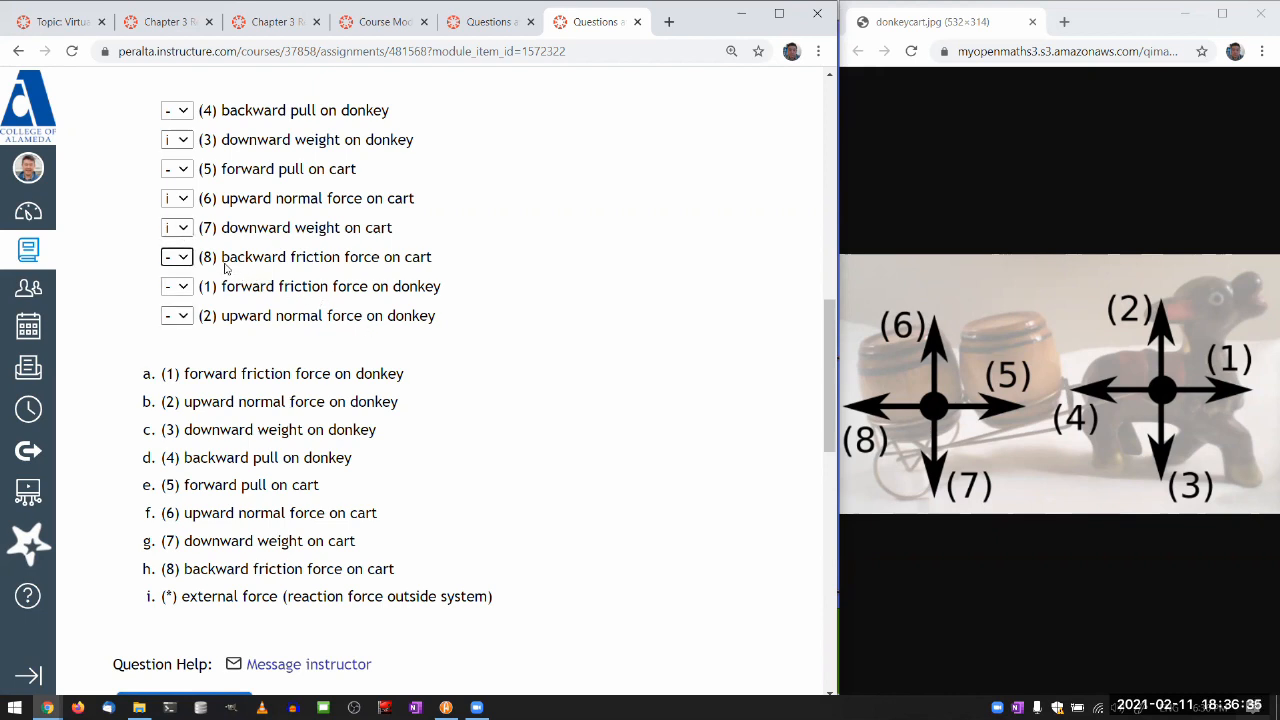
mouse_move(390, 272)
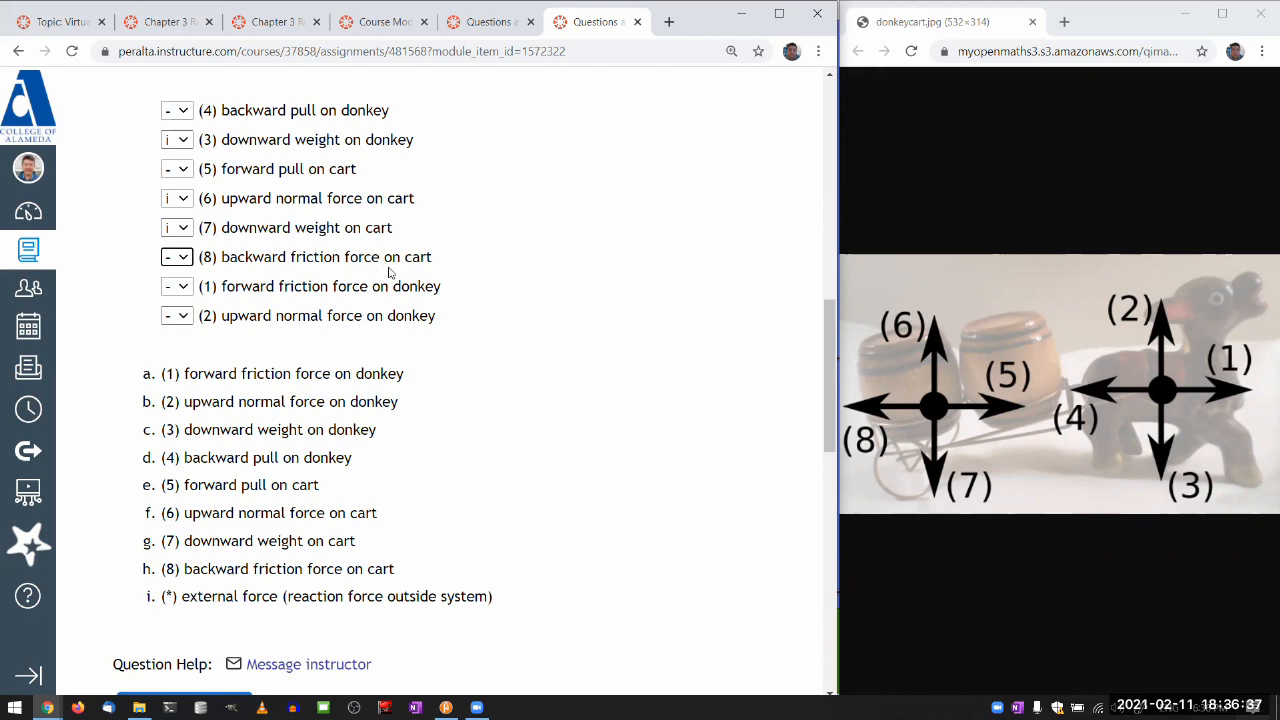
mouse_move(912, 412)
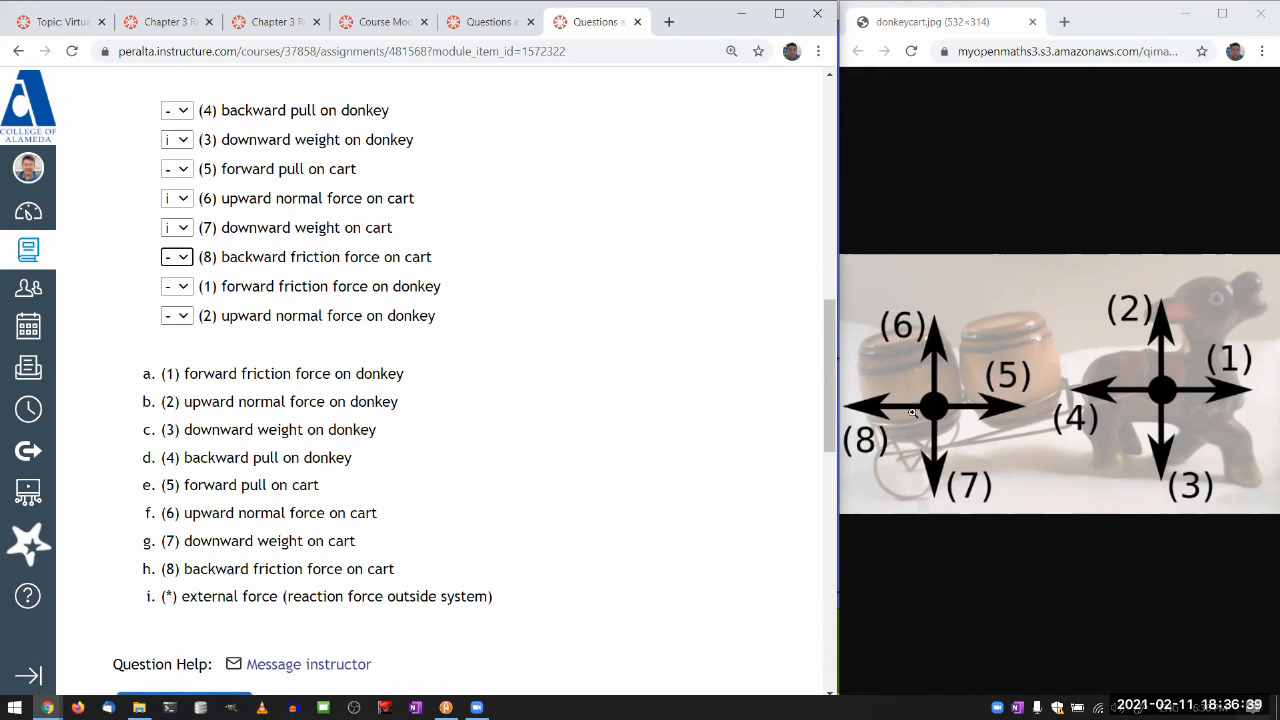
mouse_move(864, 410)
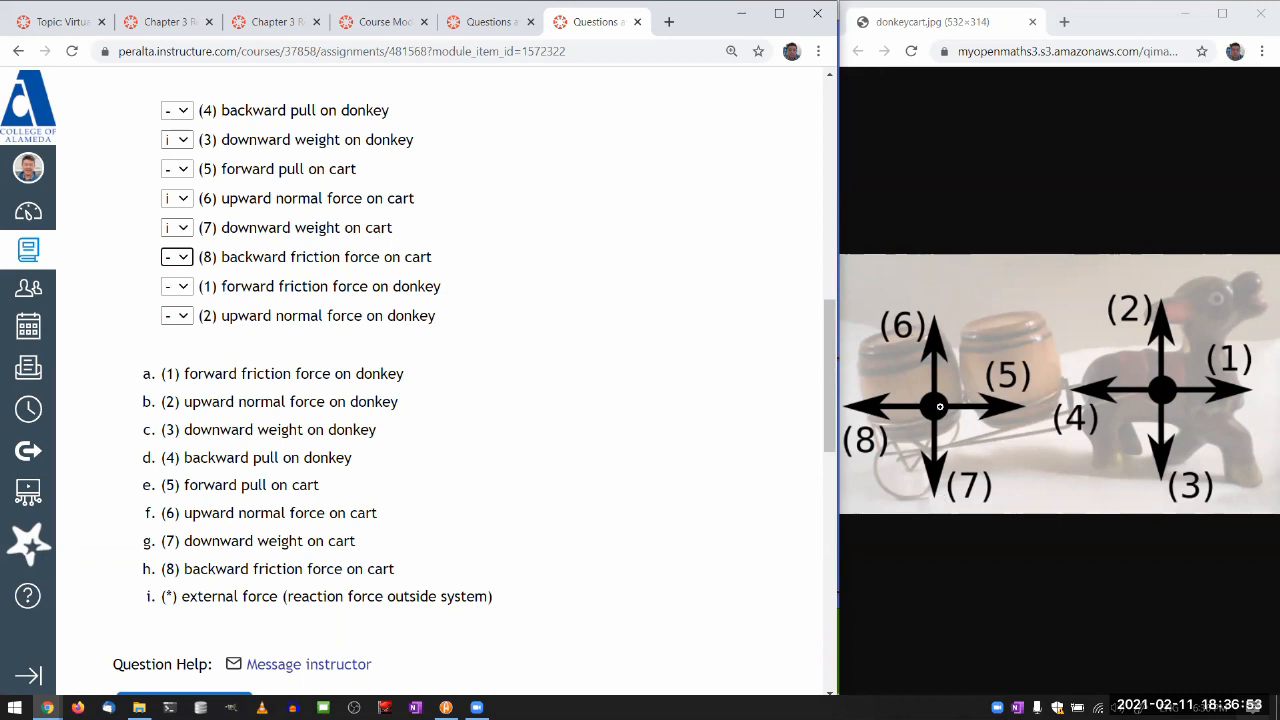
mouse_move(932, 428)
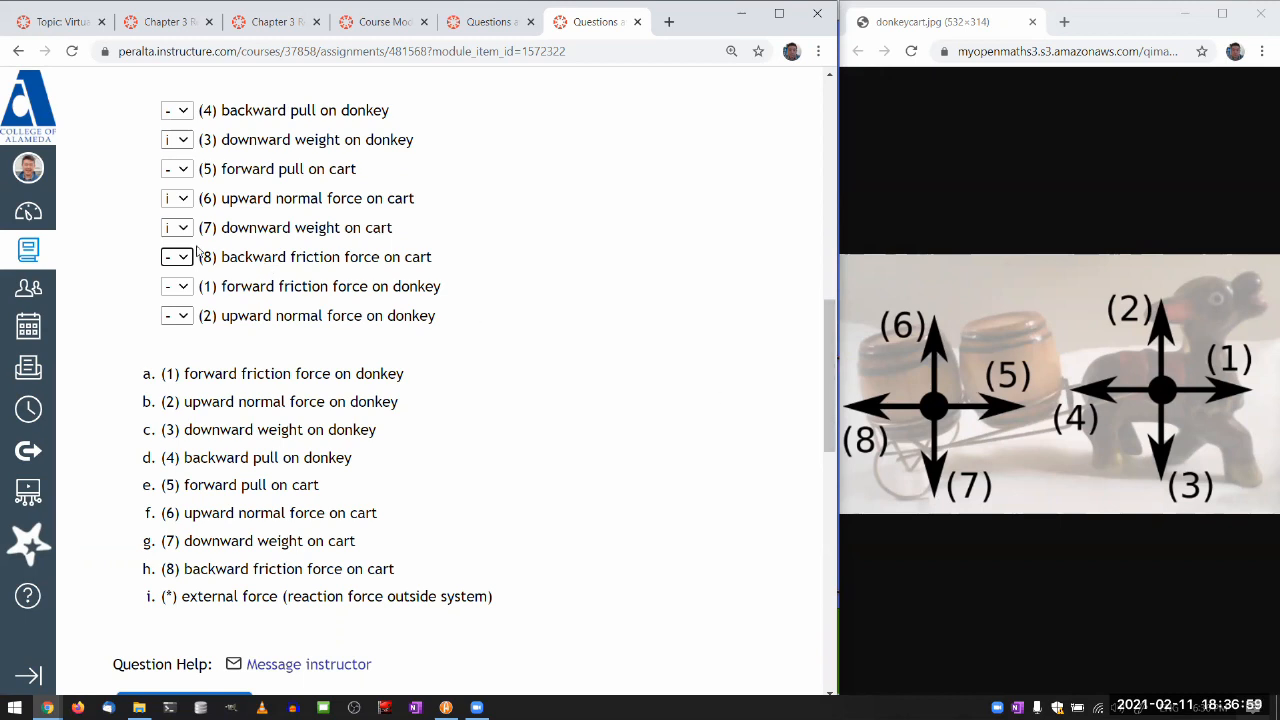
left_click(176, 256)
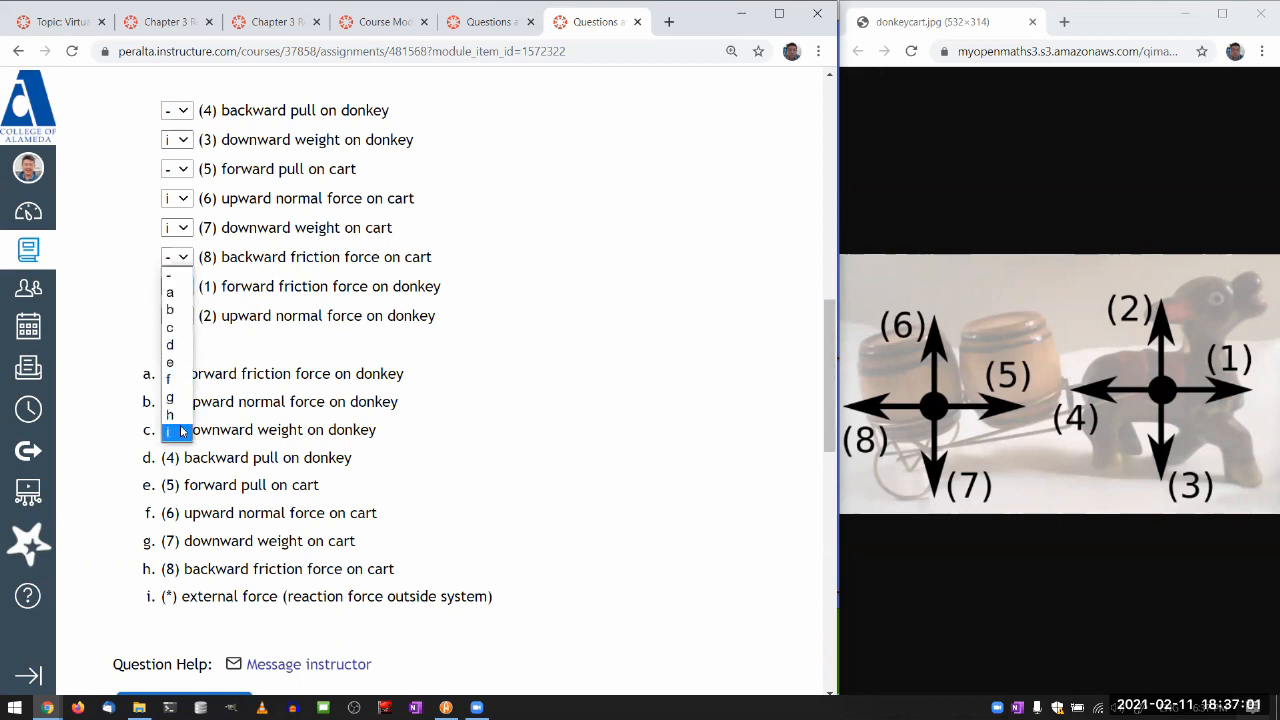
left_click(176, 428)
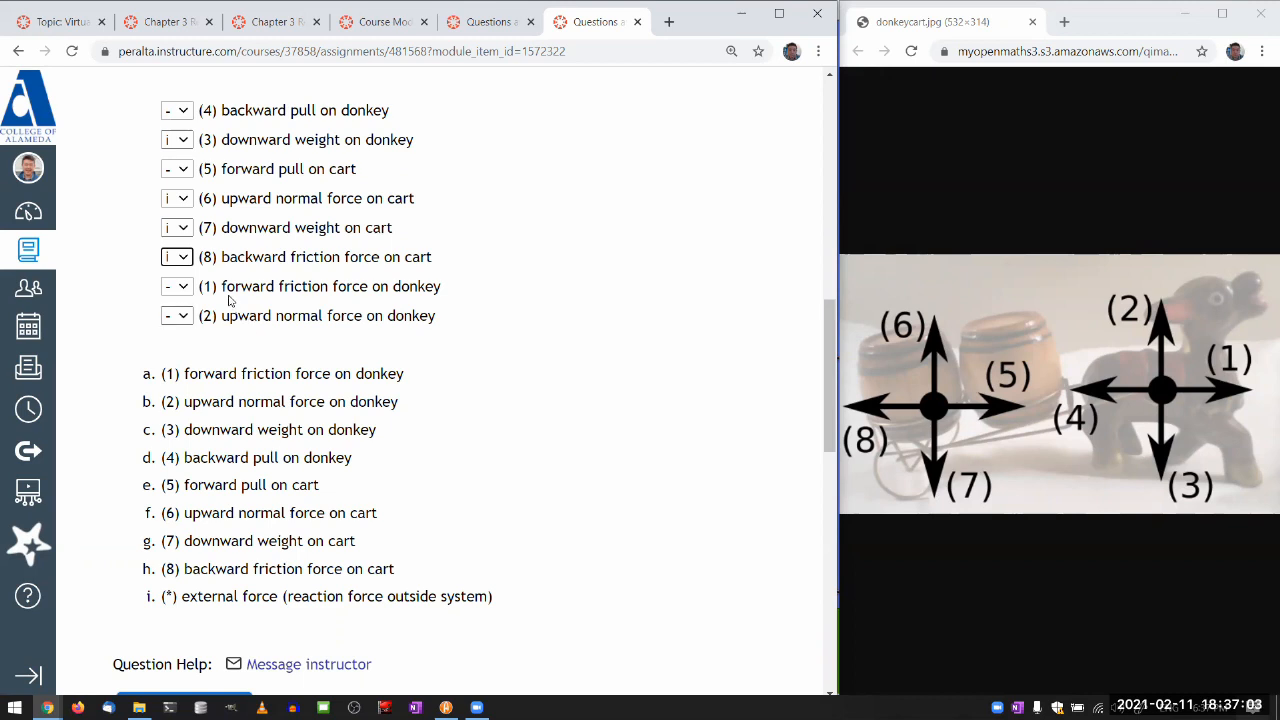
mouse_move(436, 296)
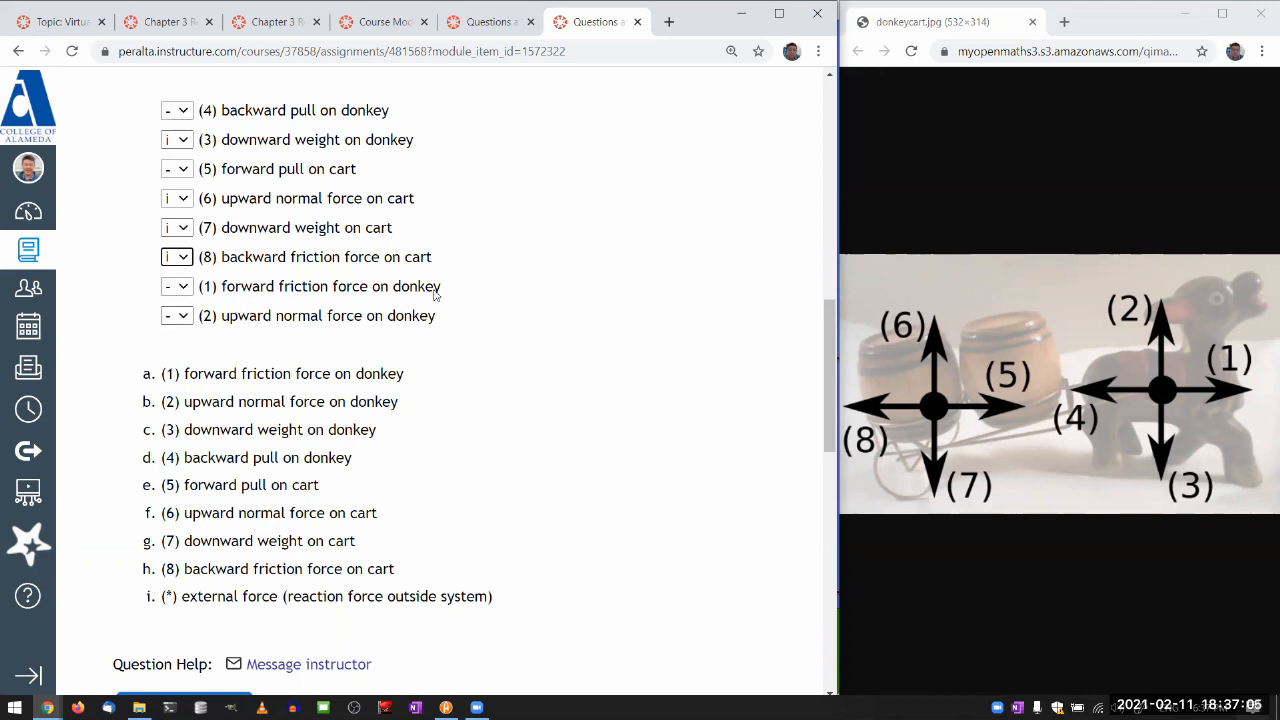
mouse_move(1230, 388)
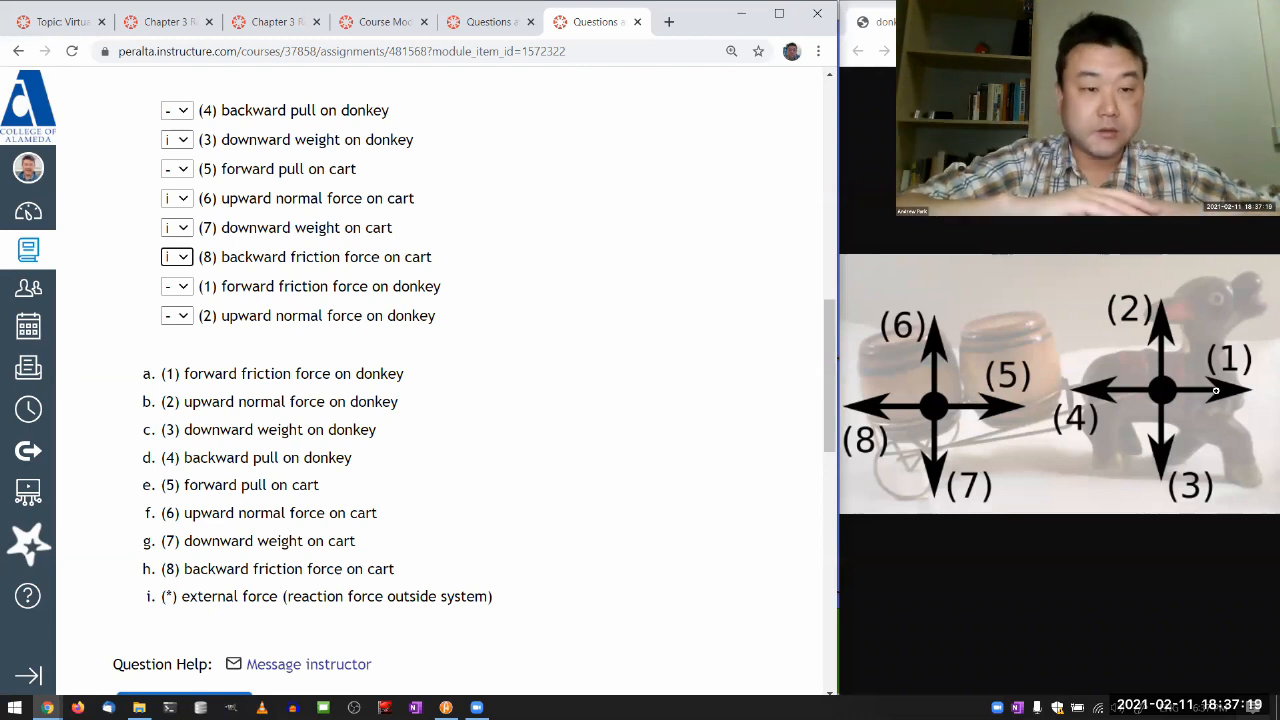
mouse_move(1164, 390)
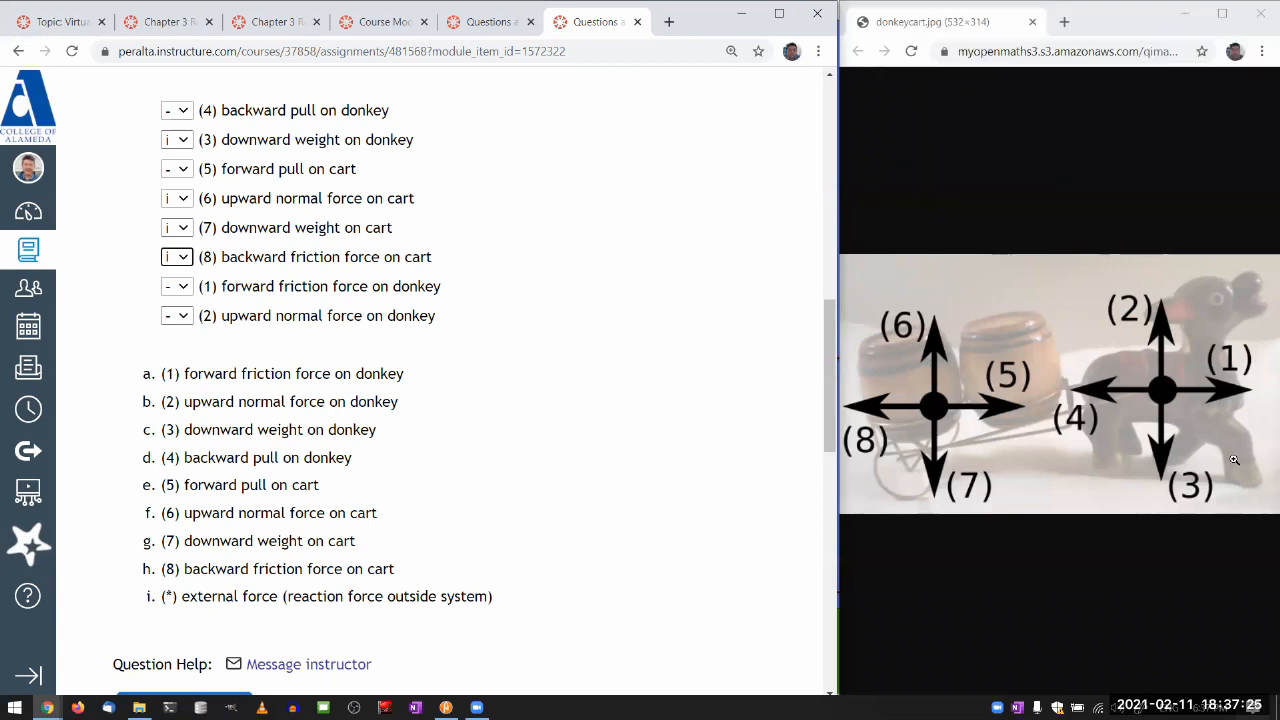
mouse_move(1048, 502)
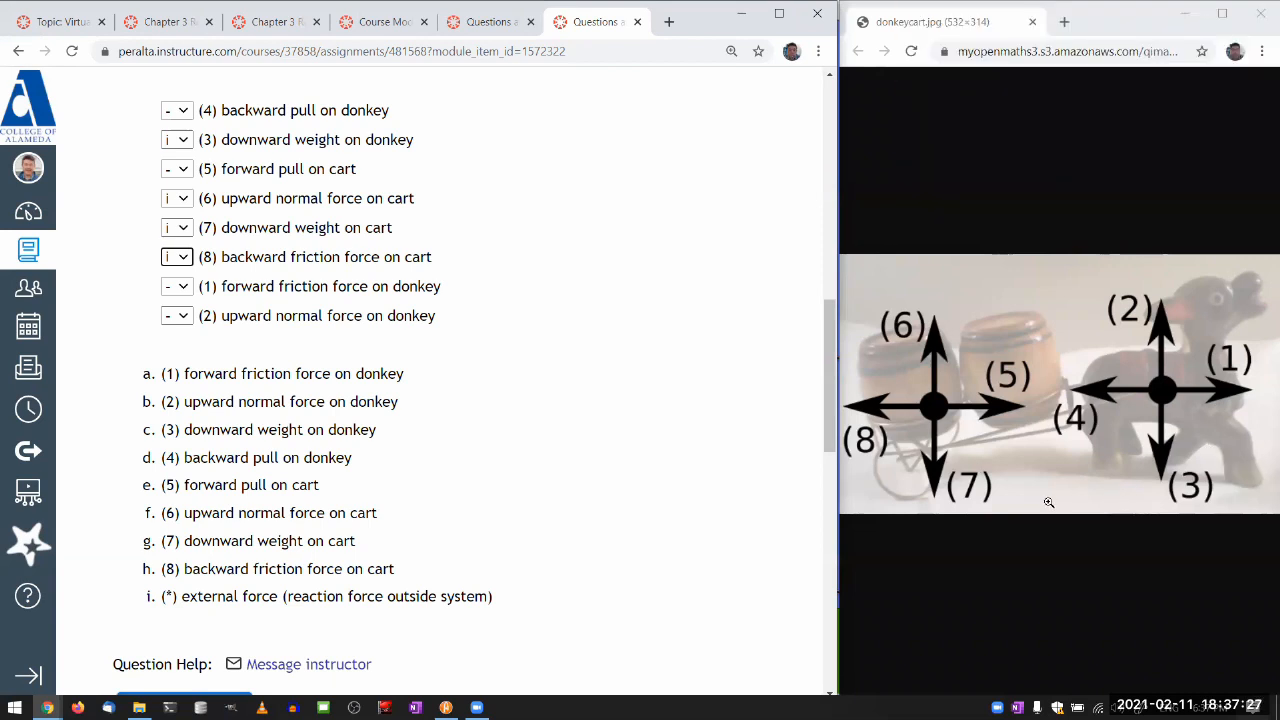
mouse_move(1226, 492)
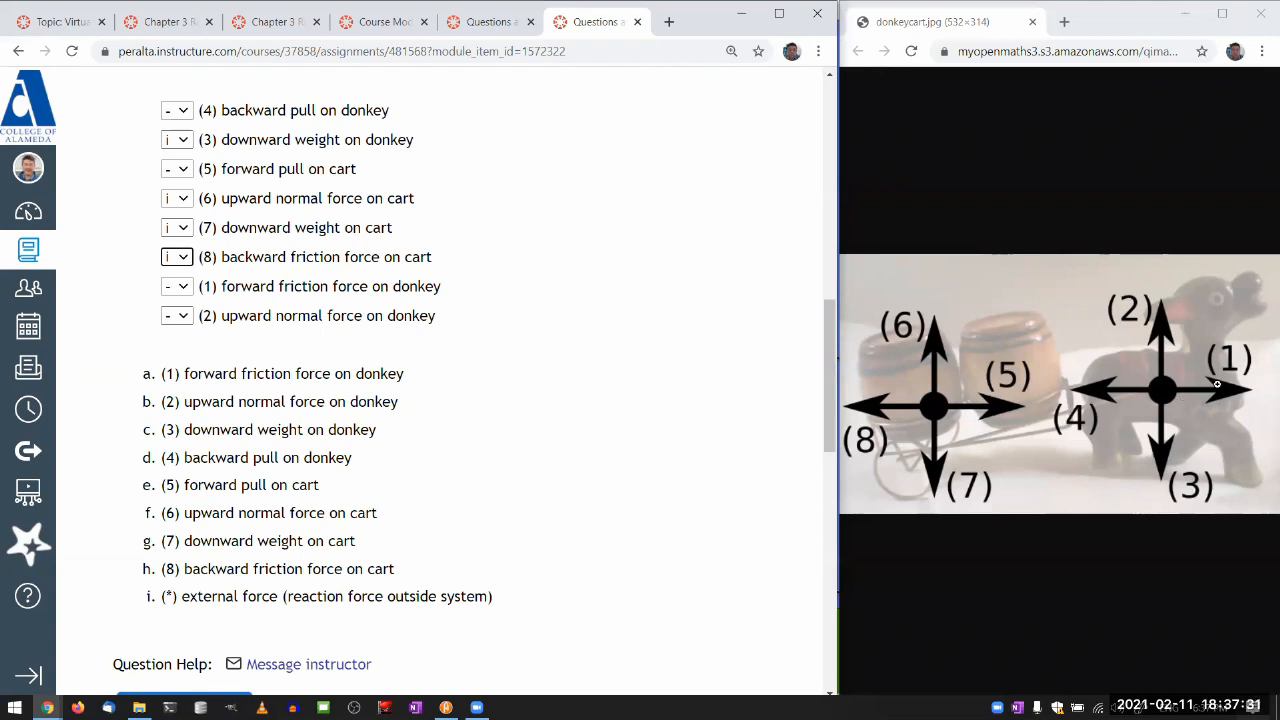
- Match (1) forward friction and (2) upward normal force on donkey to choice i, external force
left_click(176, 286)
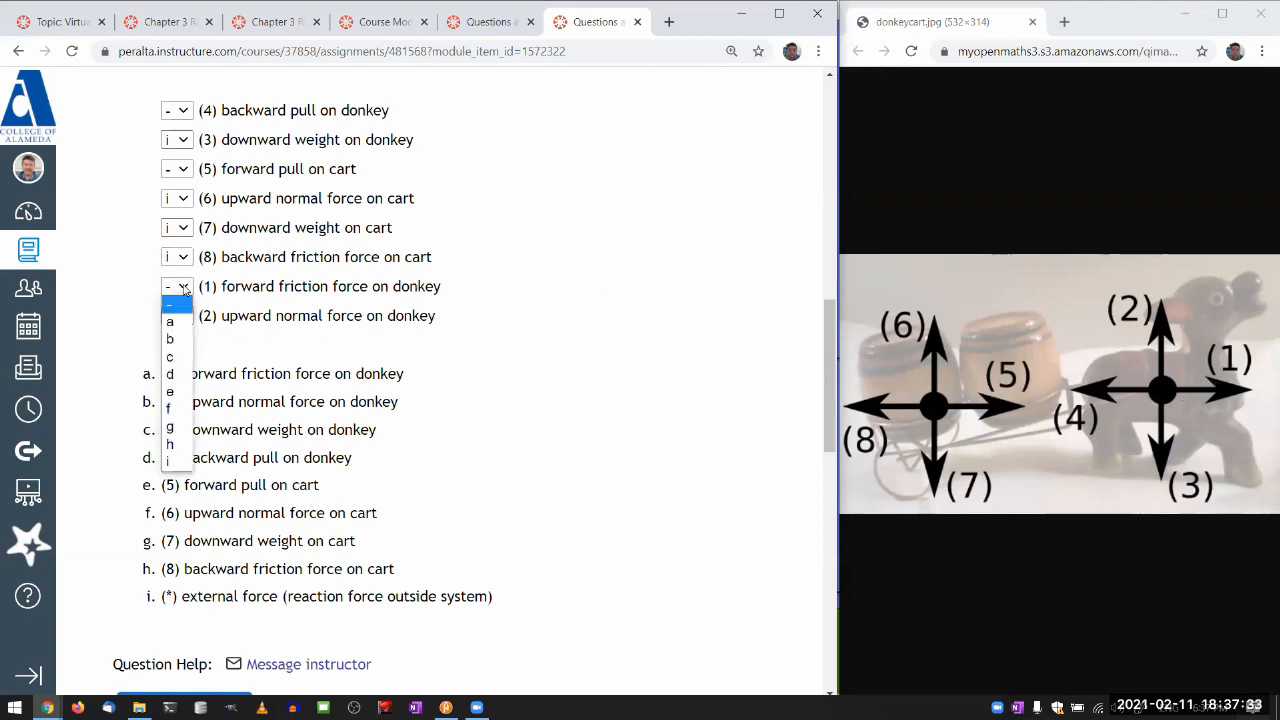
left_click(168, 458)
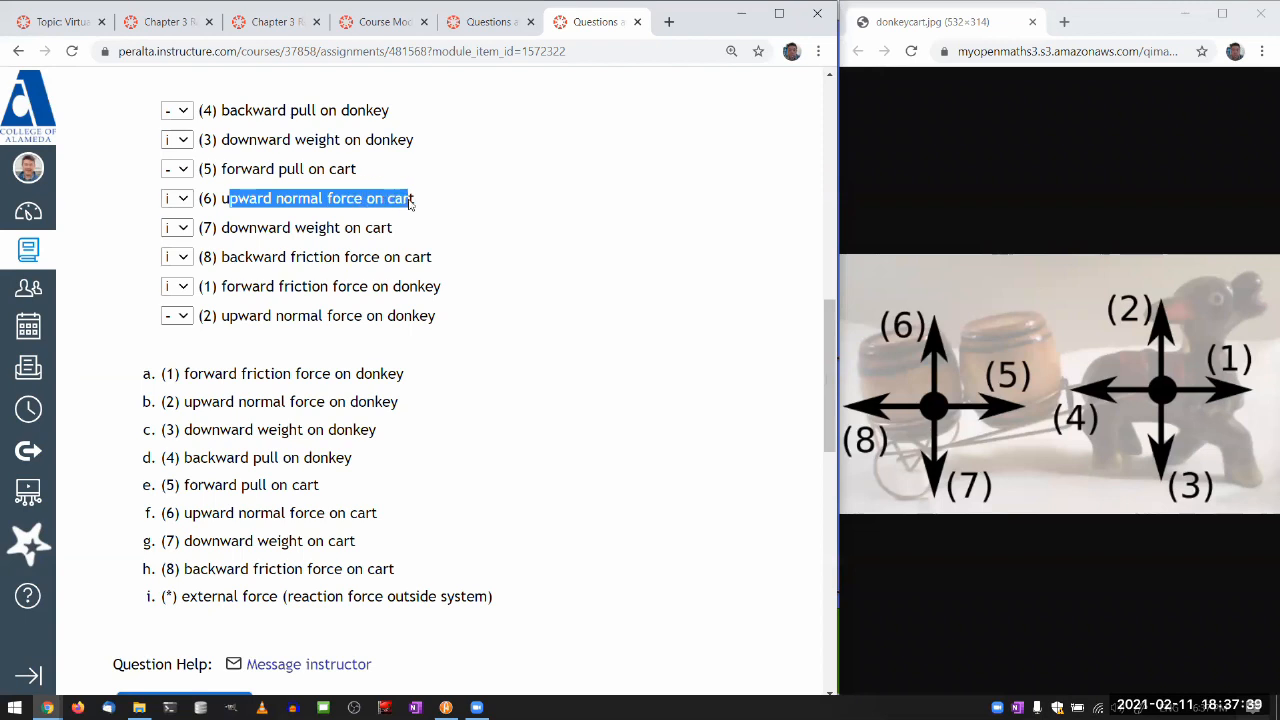
left_click(176, 316)
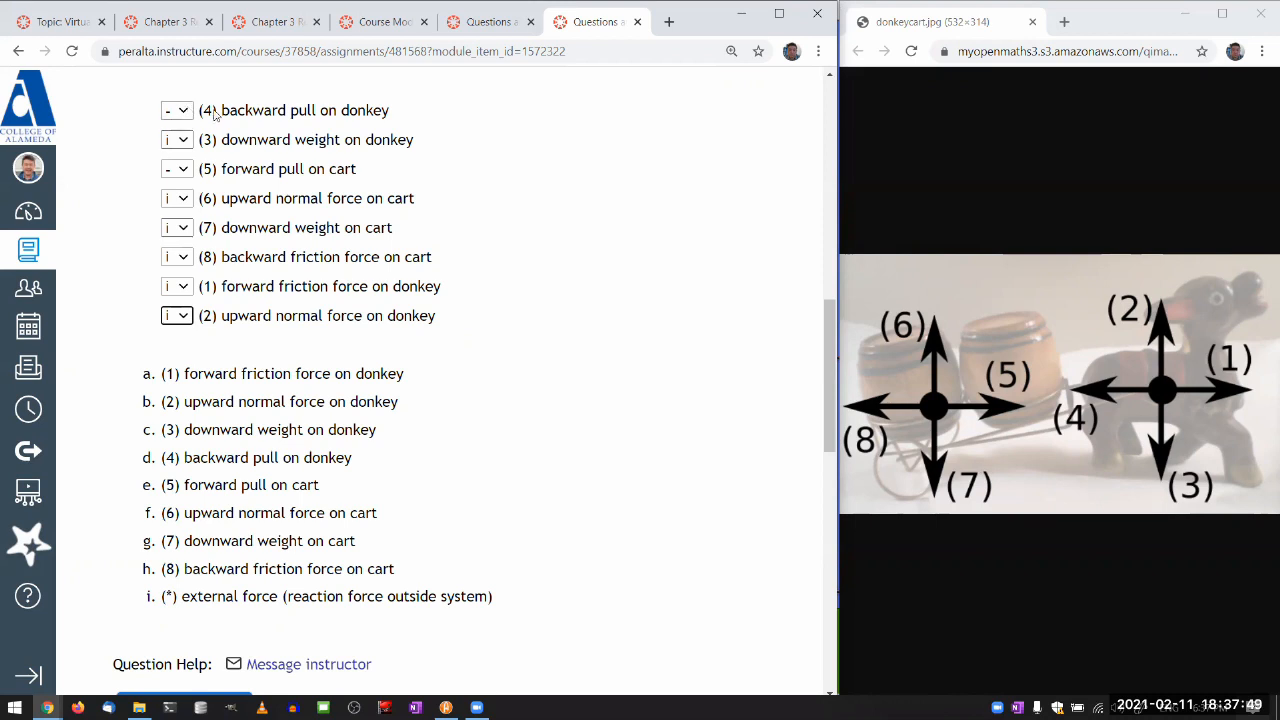
- Match (4) backward pull on donkey to e and (5) forward pull on cart to d
left_click(176, 110)
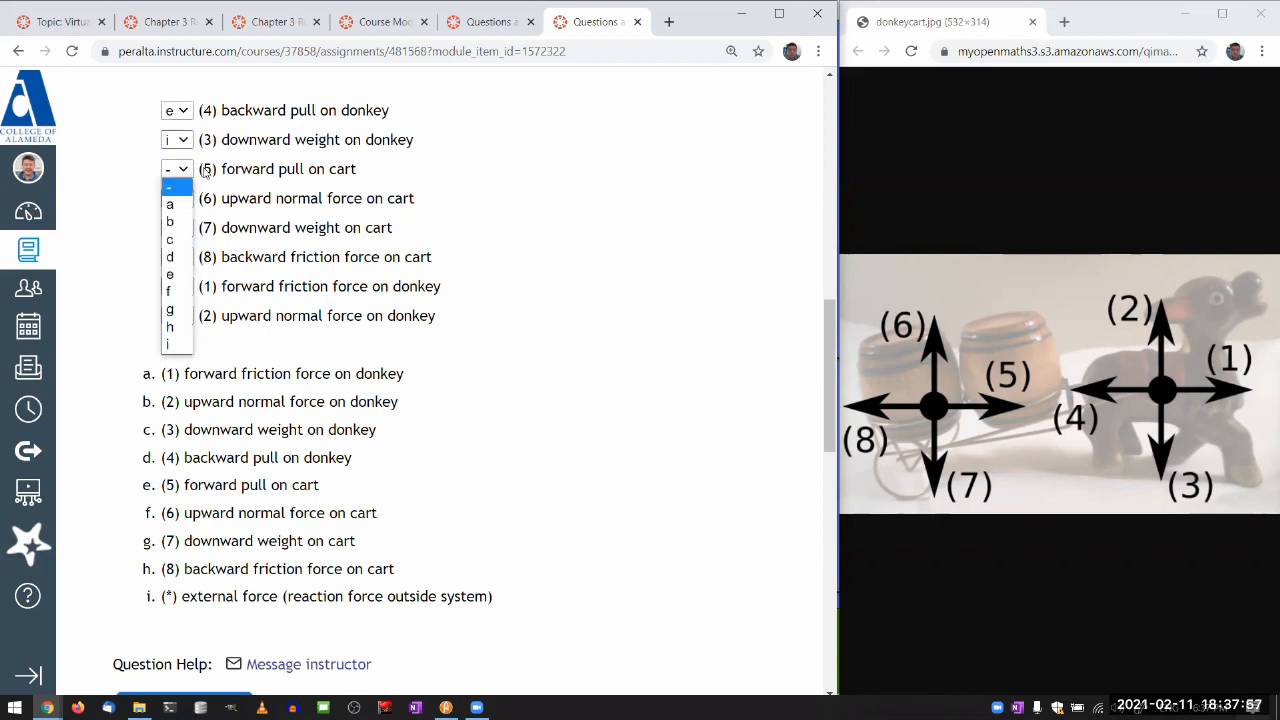
mouse_move(258, 248)
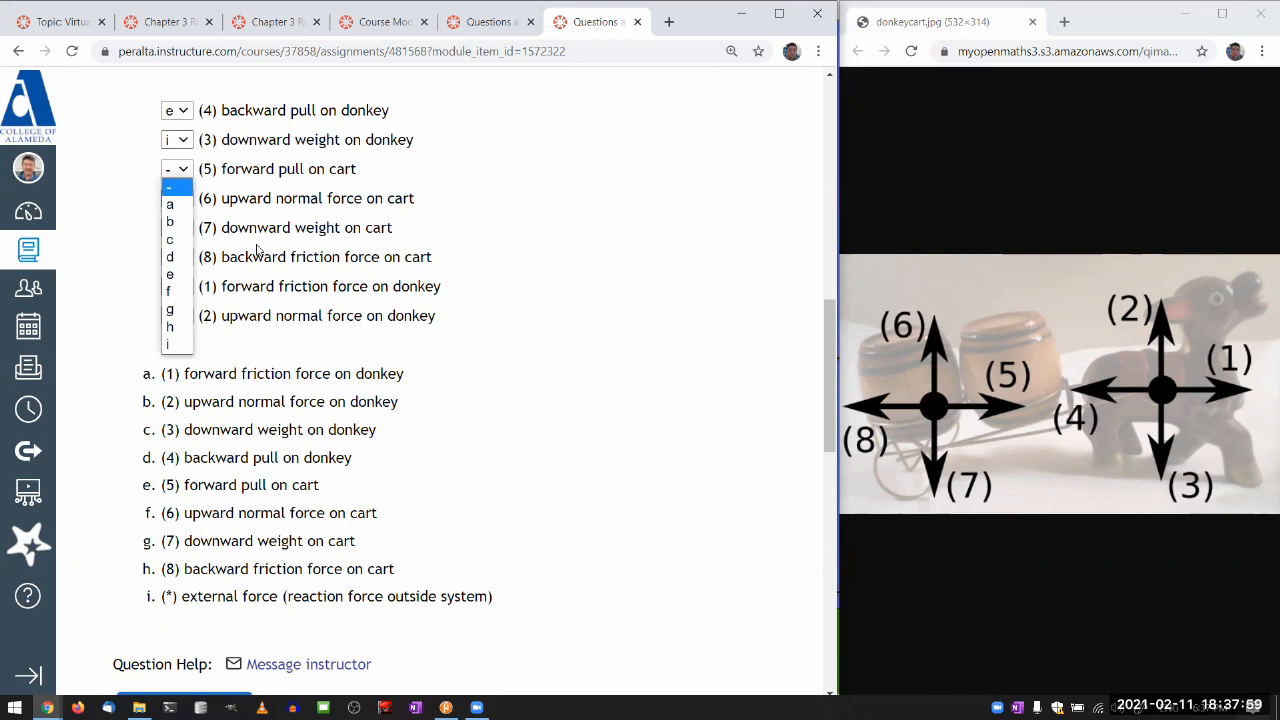
left_click(168, 256)
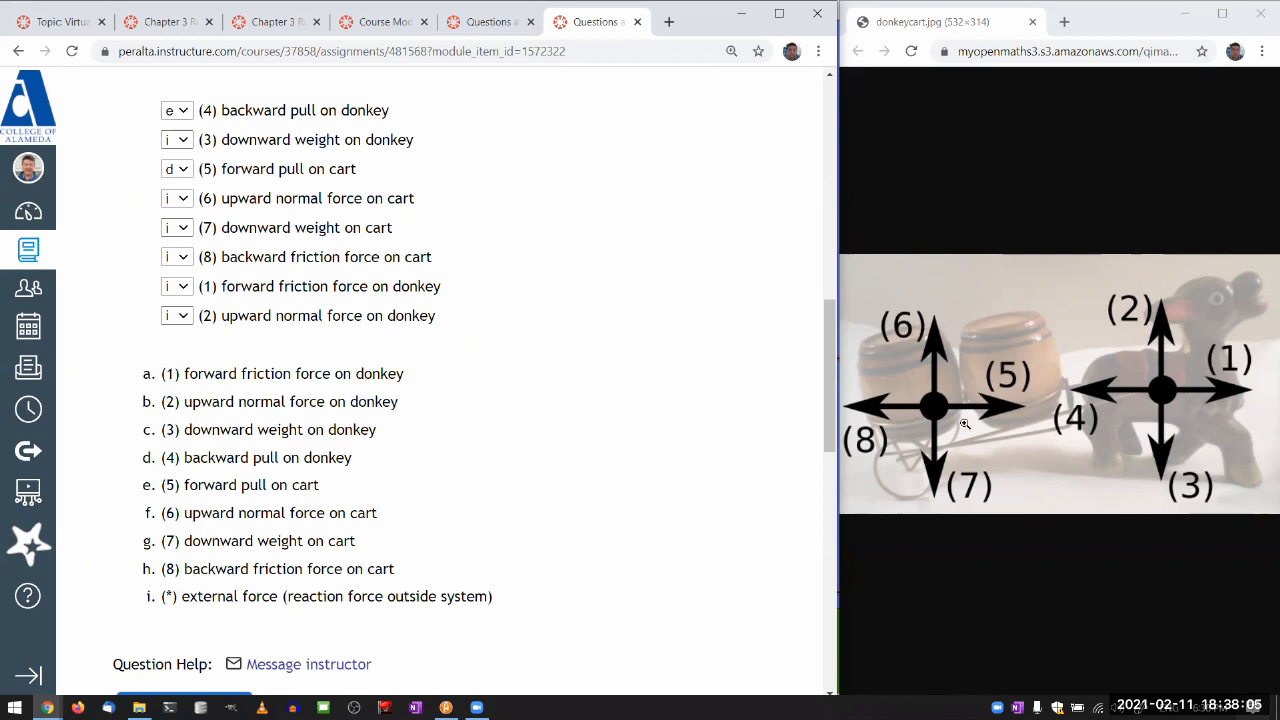
mouse_move(960, 336)
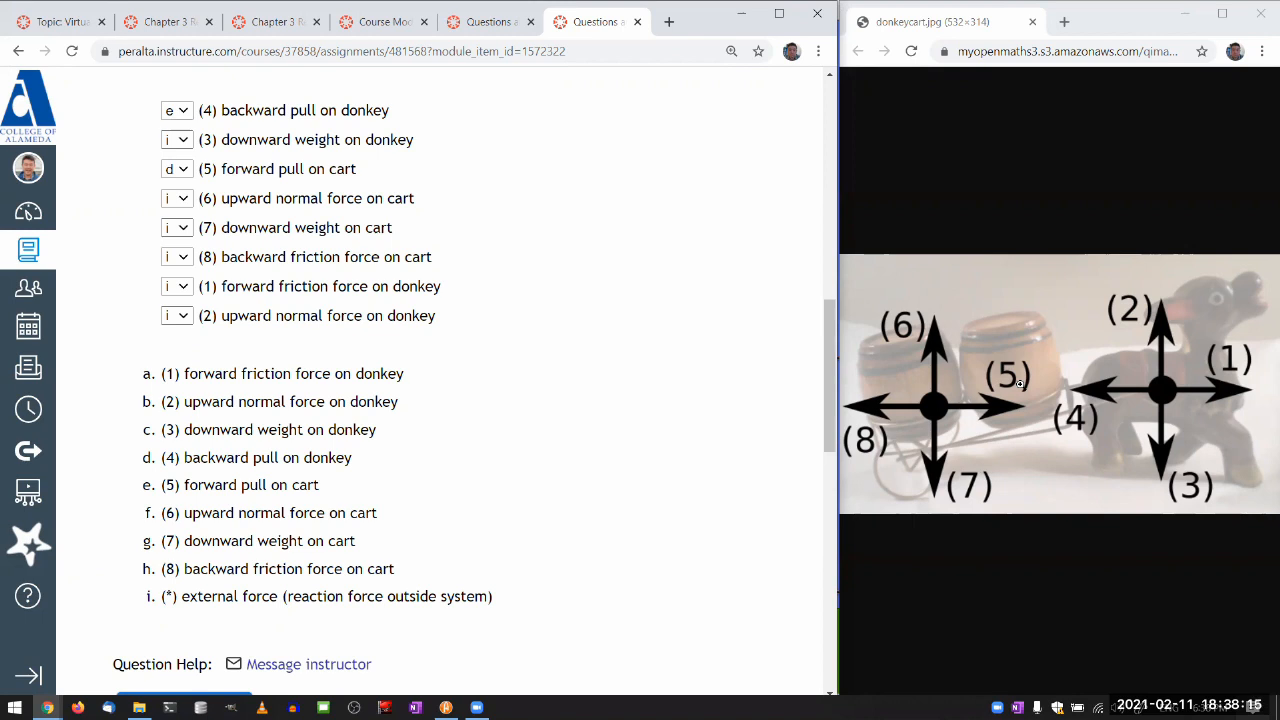
mouse_move(1138, 374)
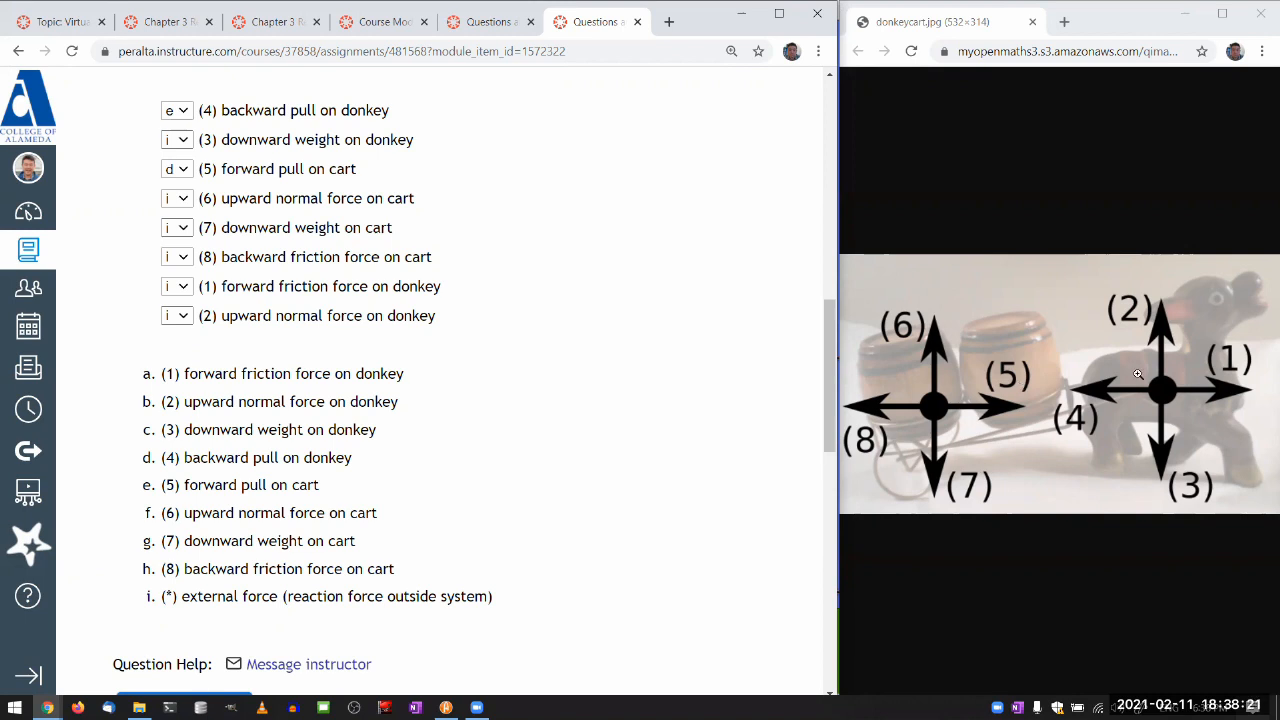
mouse_move(980, 412)
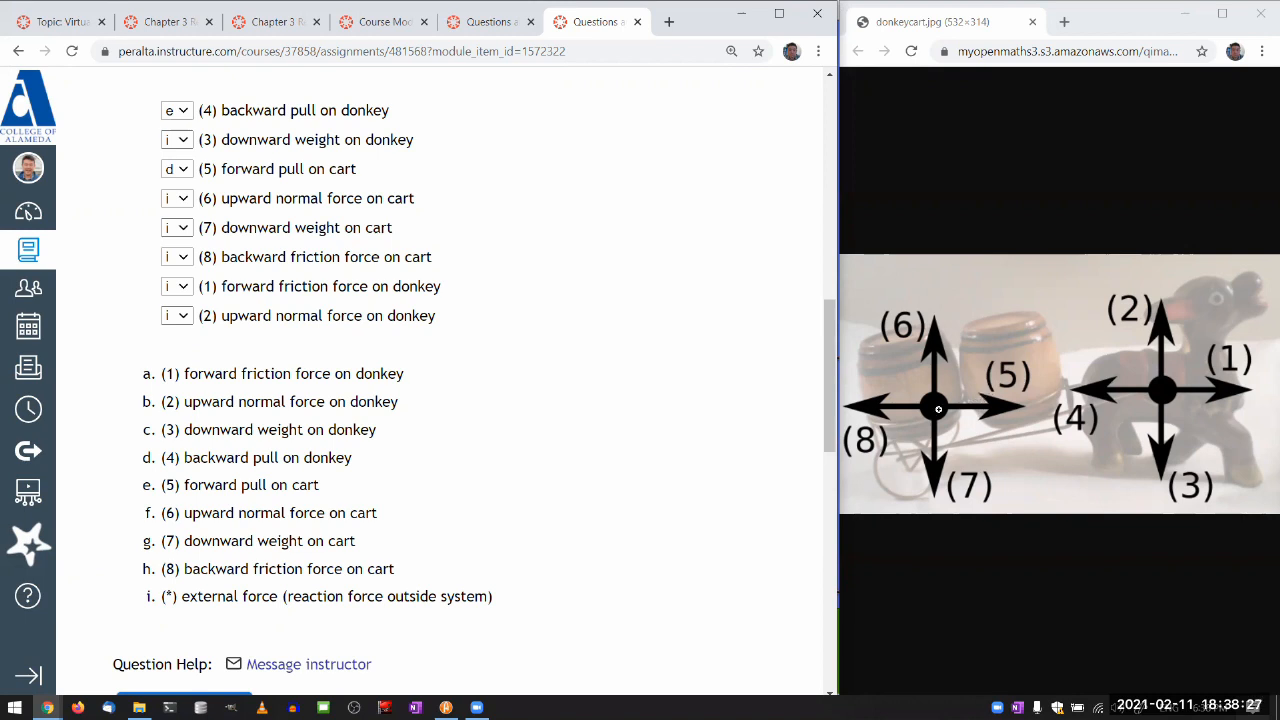
mouse_move(1010, 404)
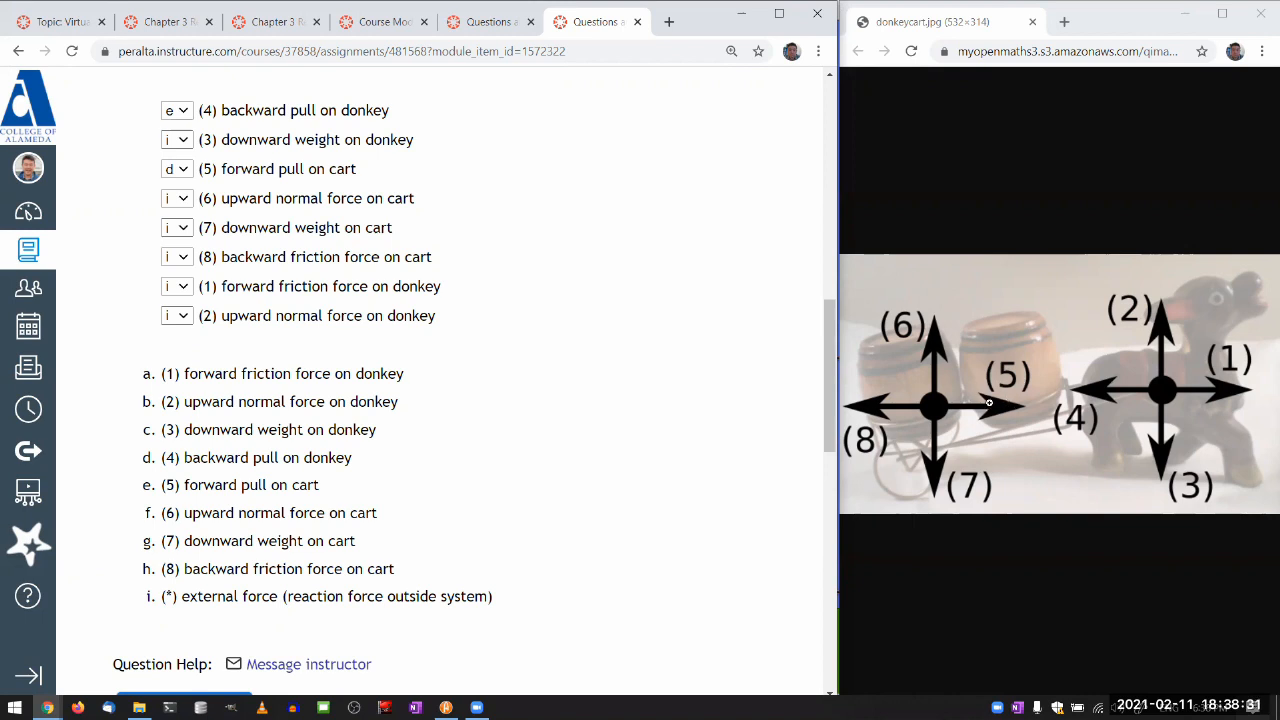
mouse_move(1056, 396)
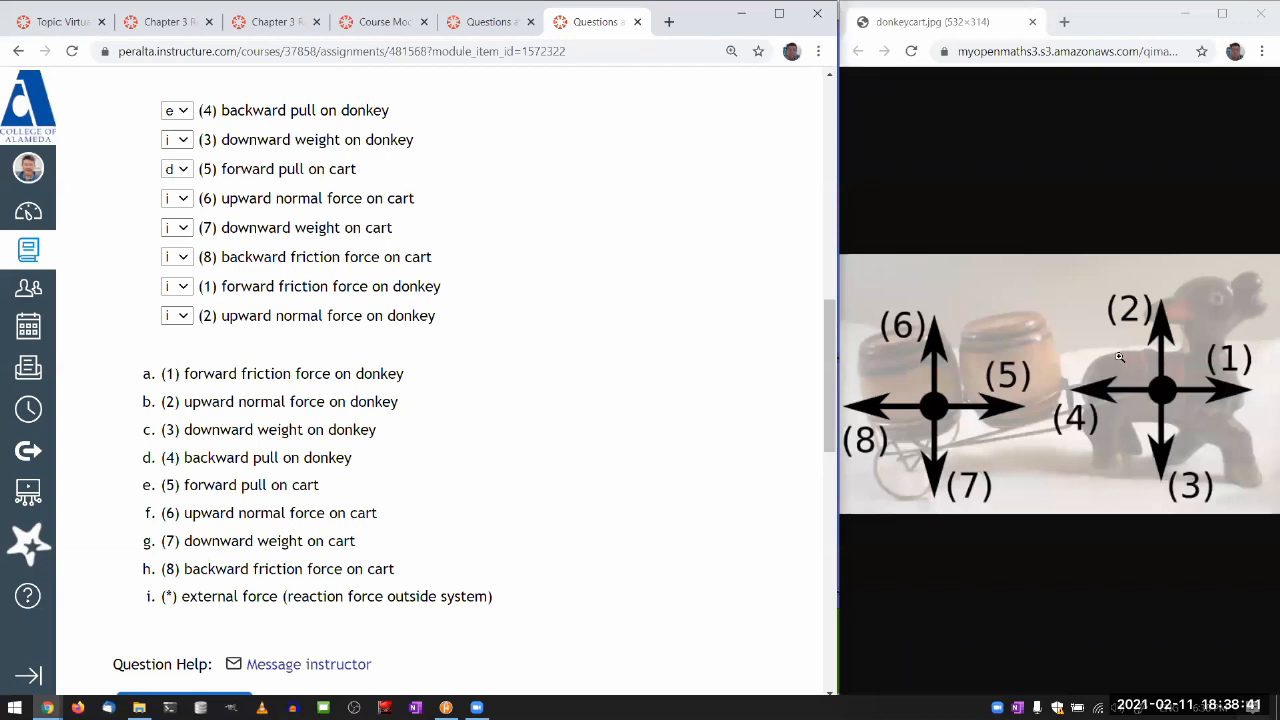
mouse_move(1076, 410)
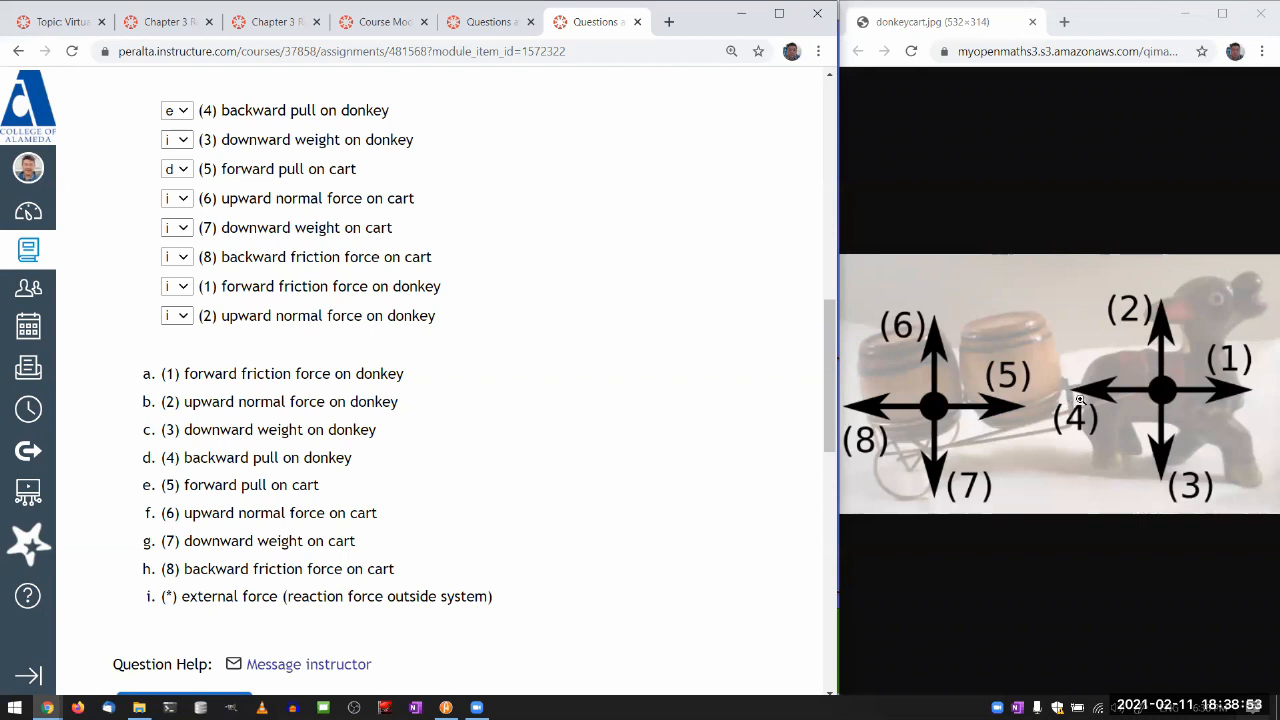
mouse_move(1136, 390)
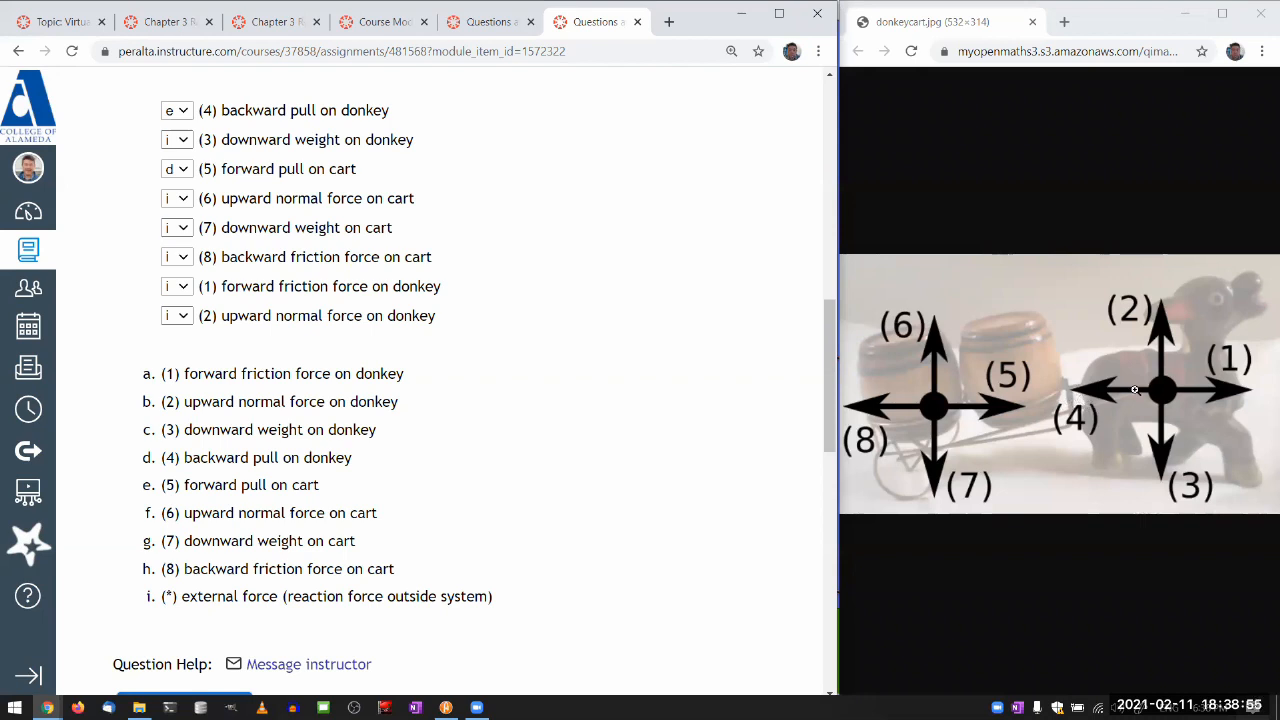
mouse_move(1040, 408)
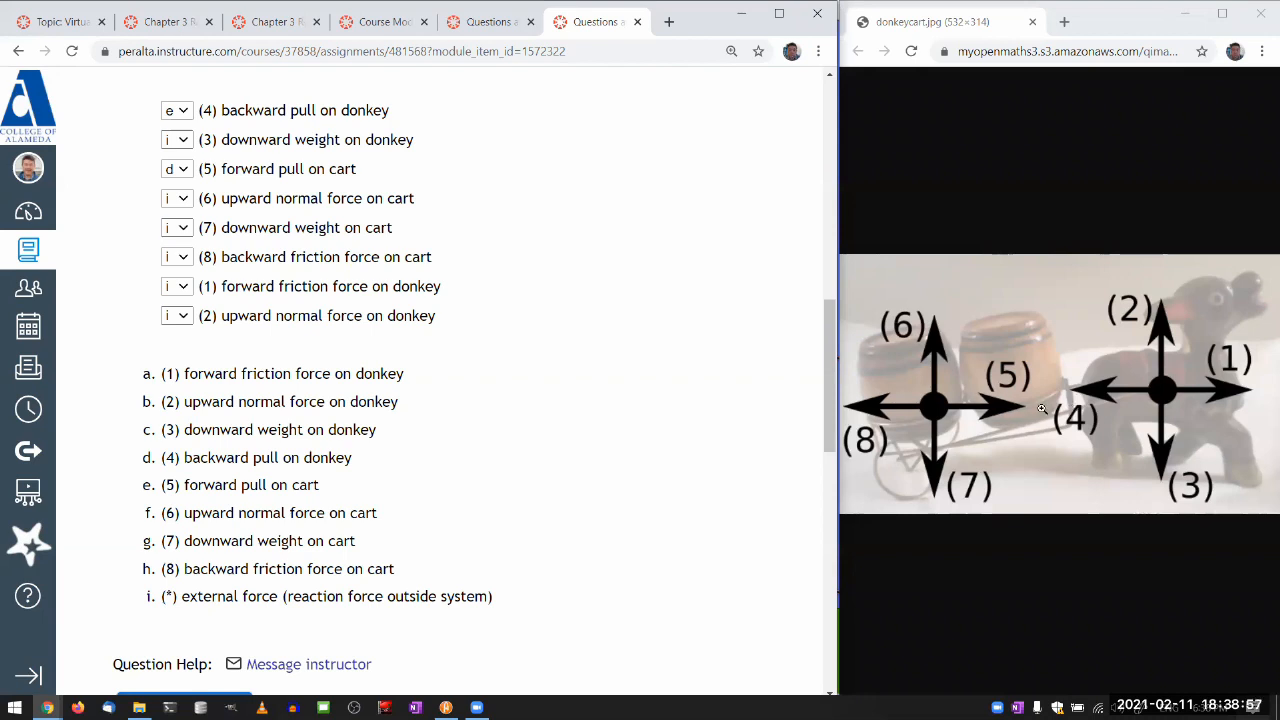
mouse_move(584, 518)
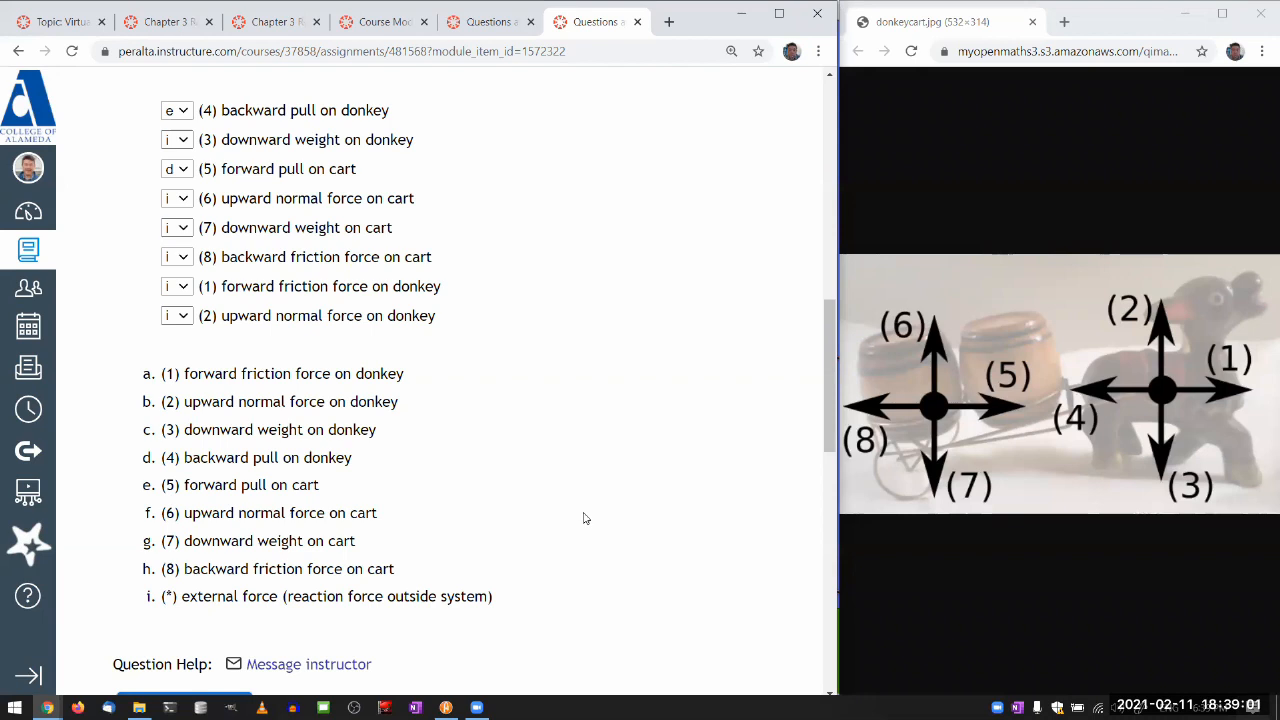
- Submit Question 6 and scroll back to view the 1 of 1 point score banner
scroll("down", 3)
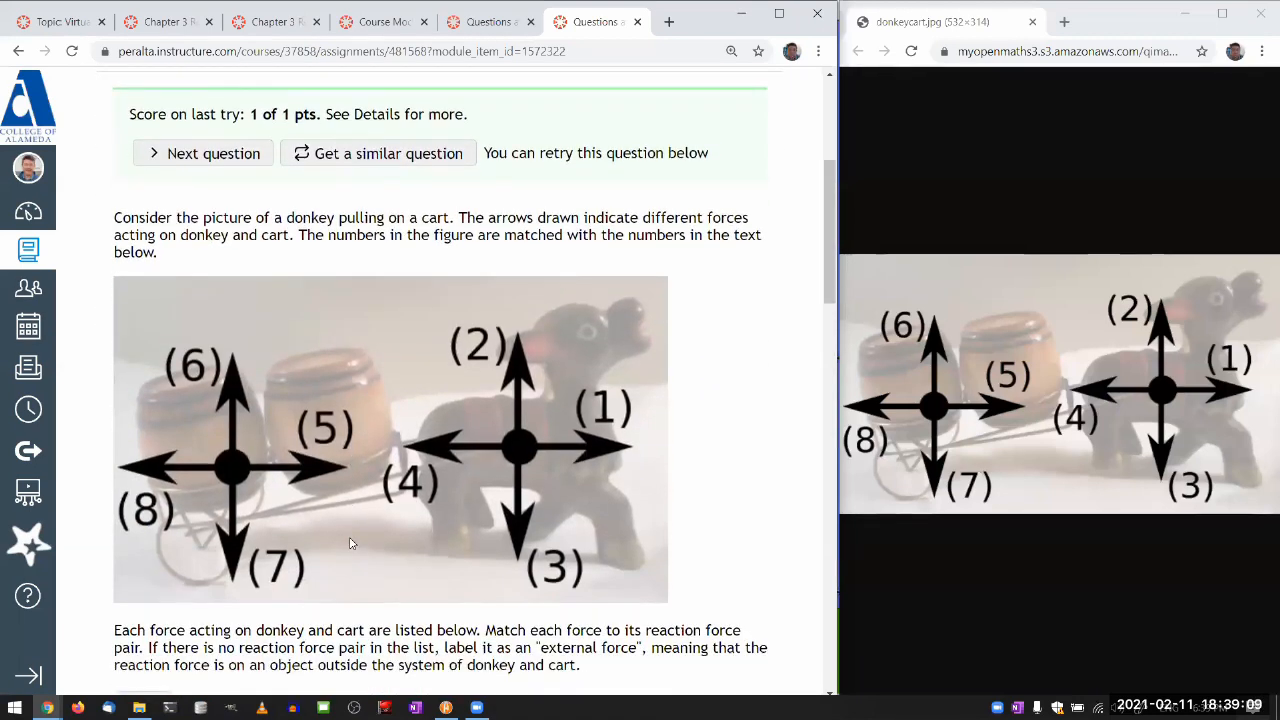
scroll("down", 3)
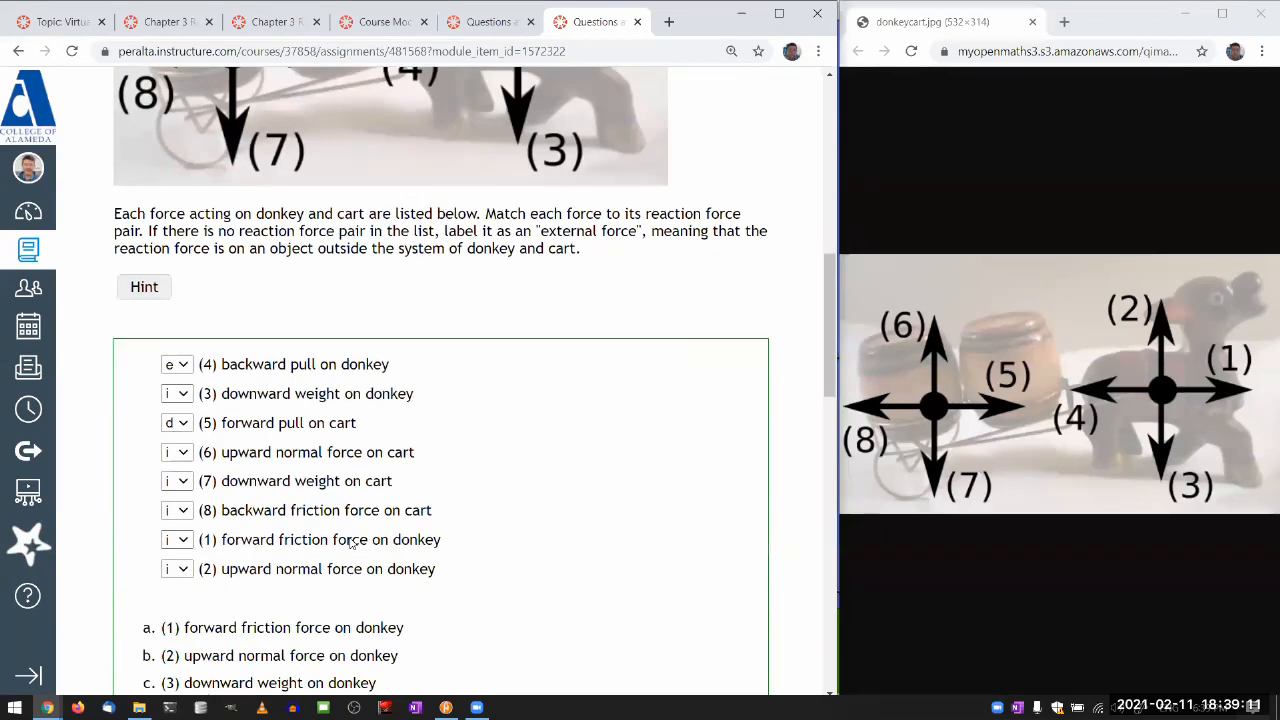
scroll("up", 3)
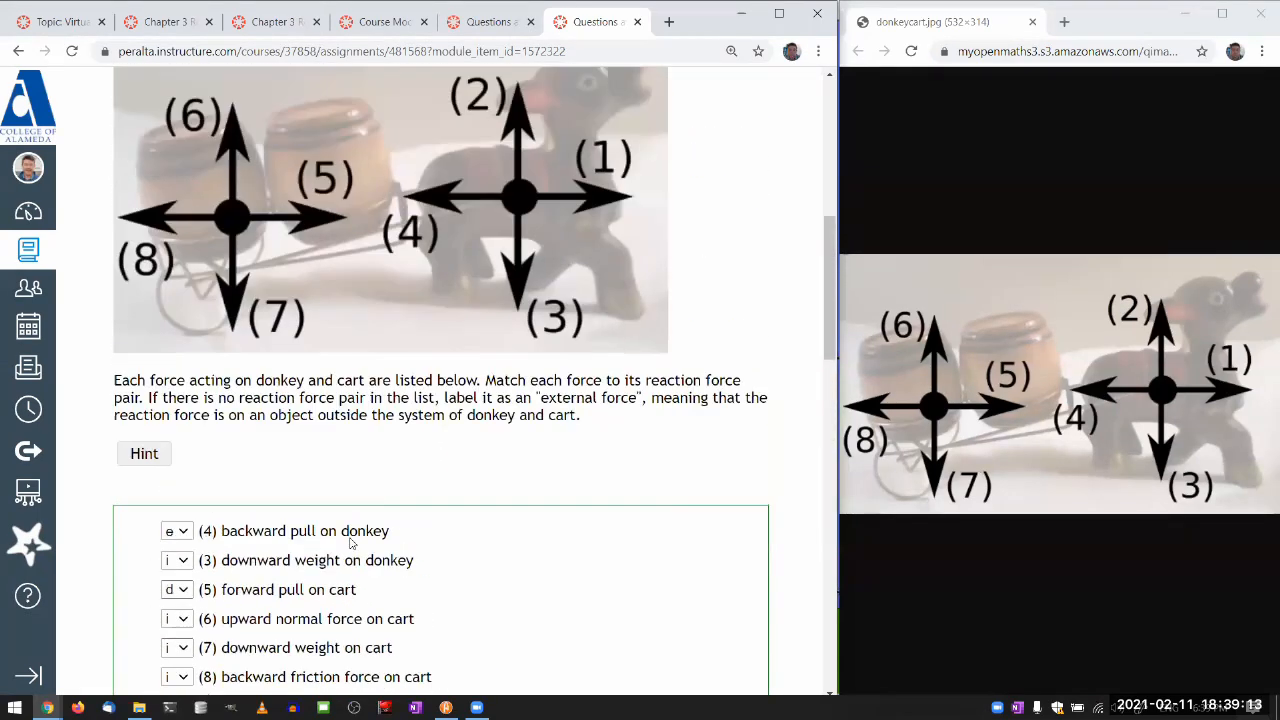
scroll("up", 3)
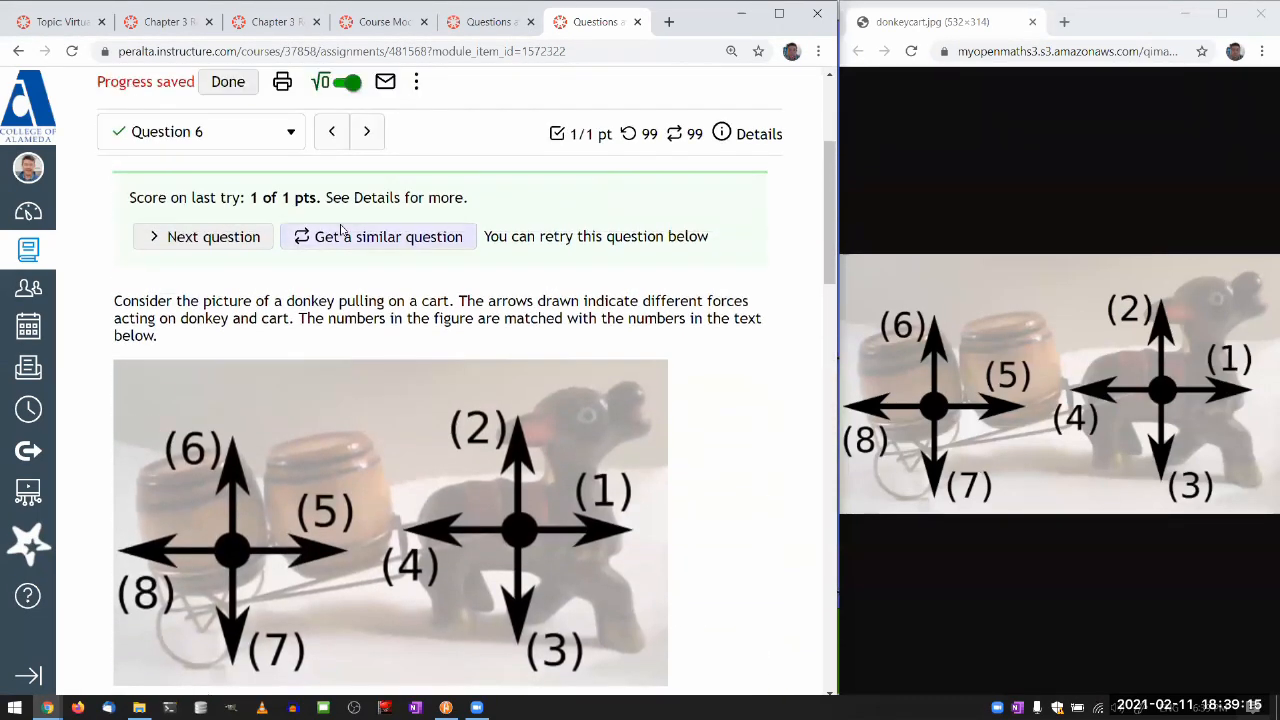
- Advance to Question 7, the tow-truck-and-car matching question, and look over its four force dropdowns
left_click(366, 132)
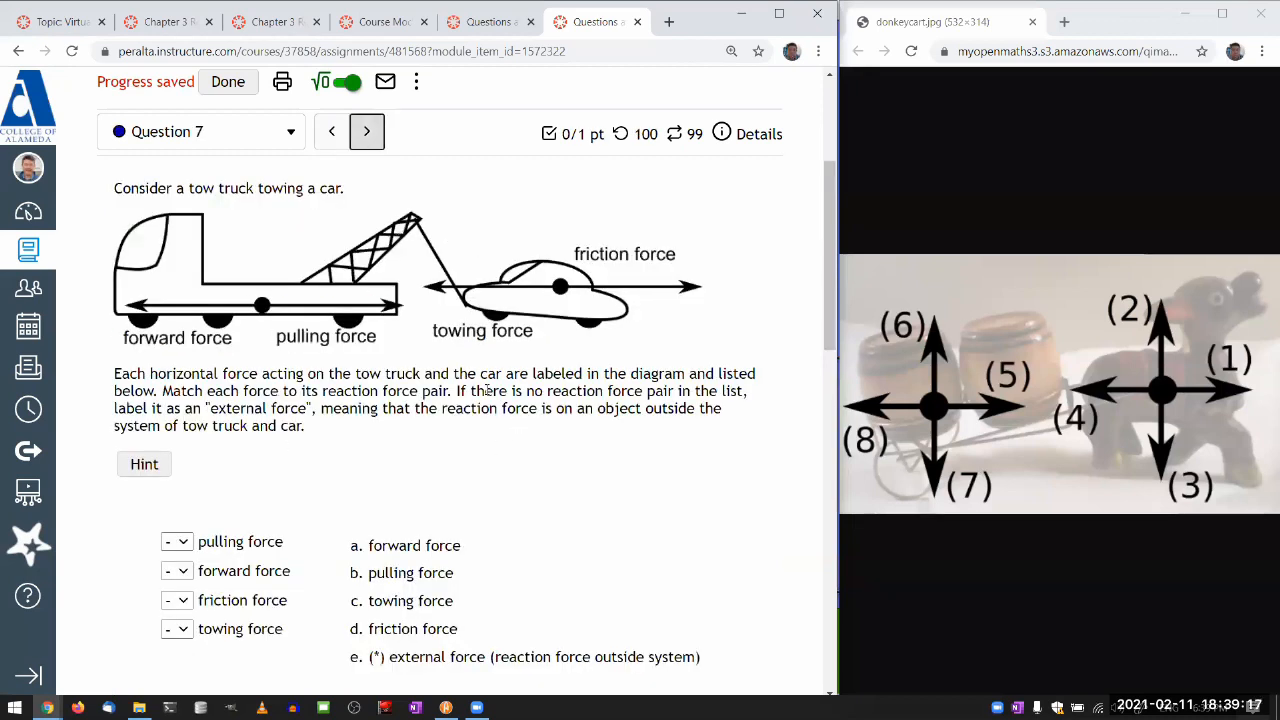
scroll("down", 3)
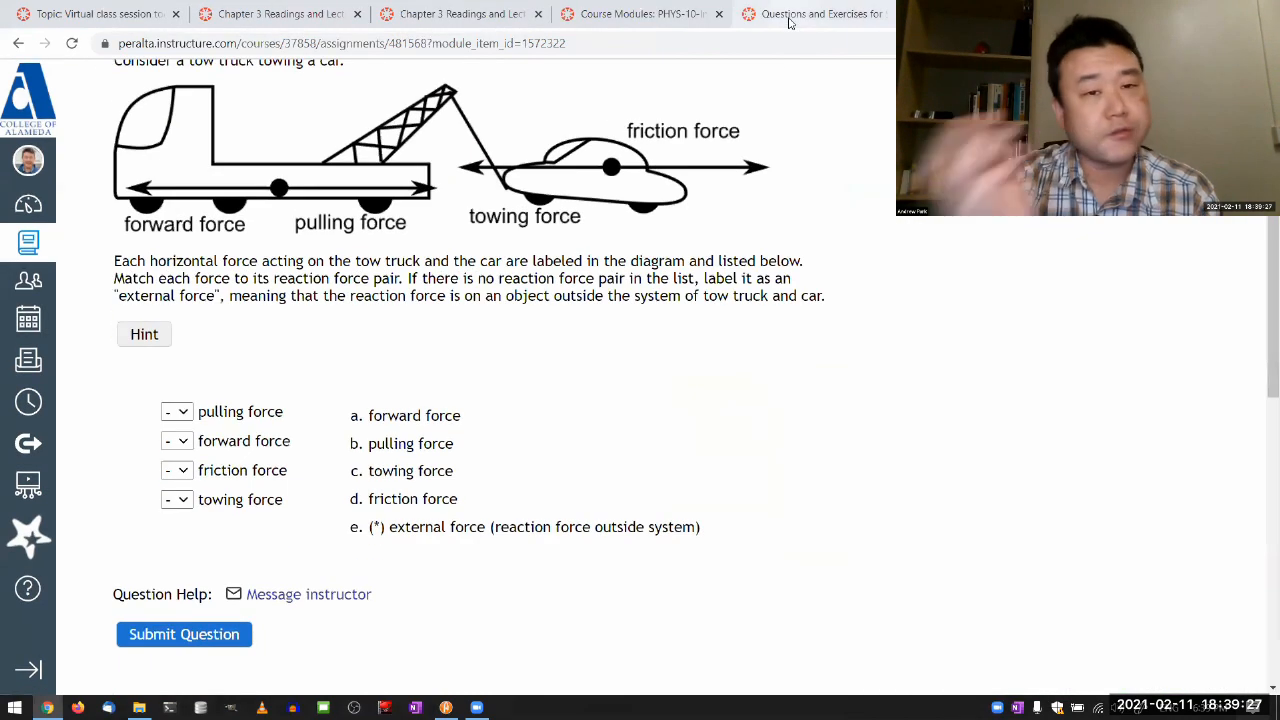
mouse_move(810, 14)
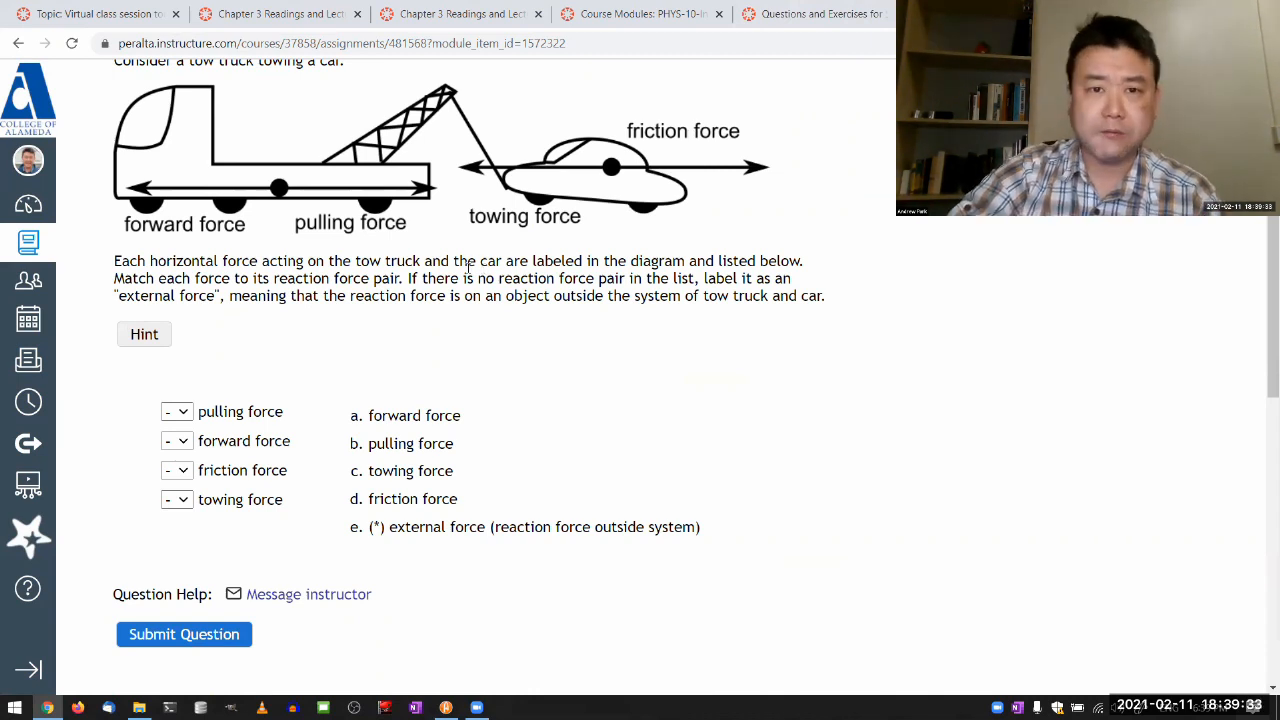
scroll("up", 3)
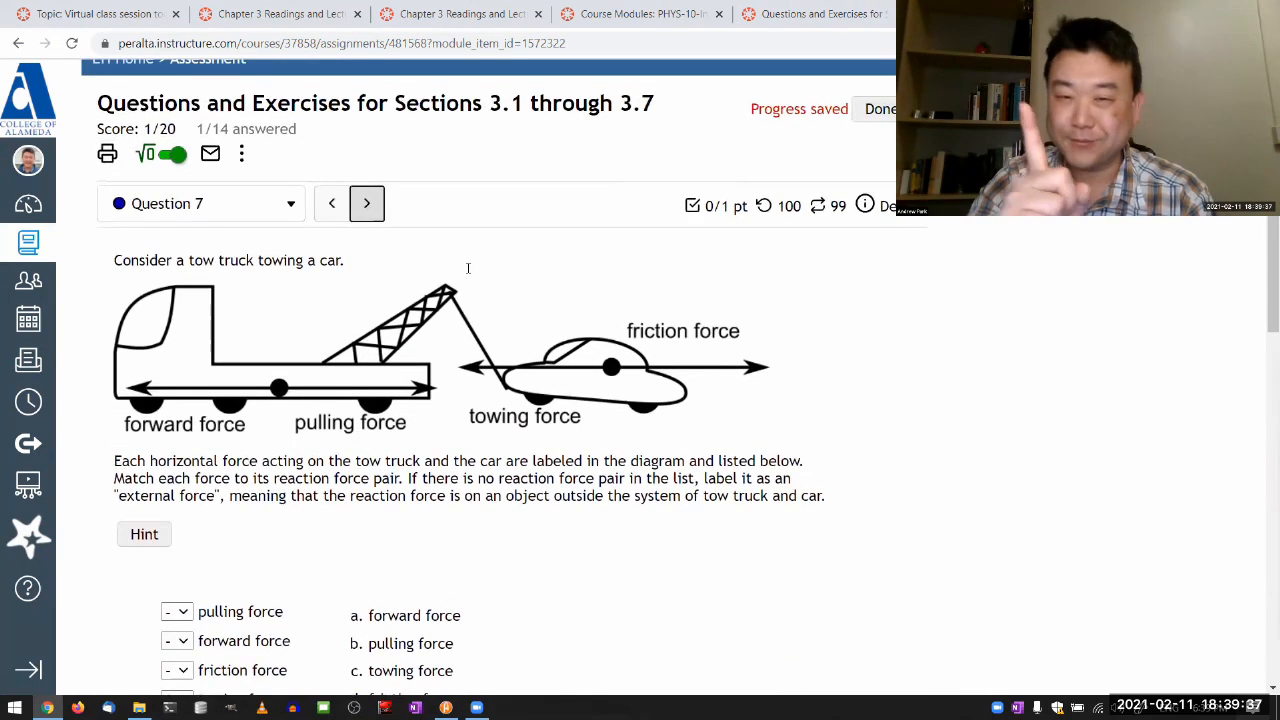
scroll("up", 3)
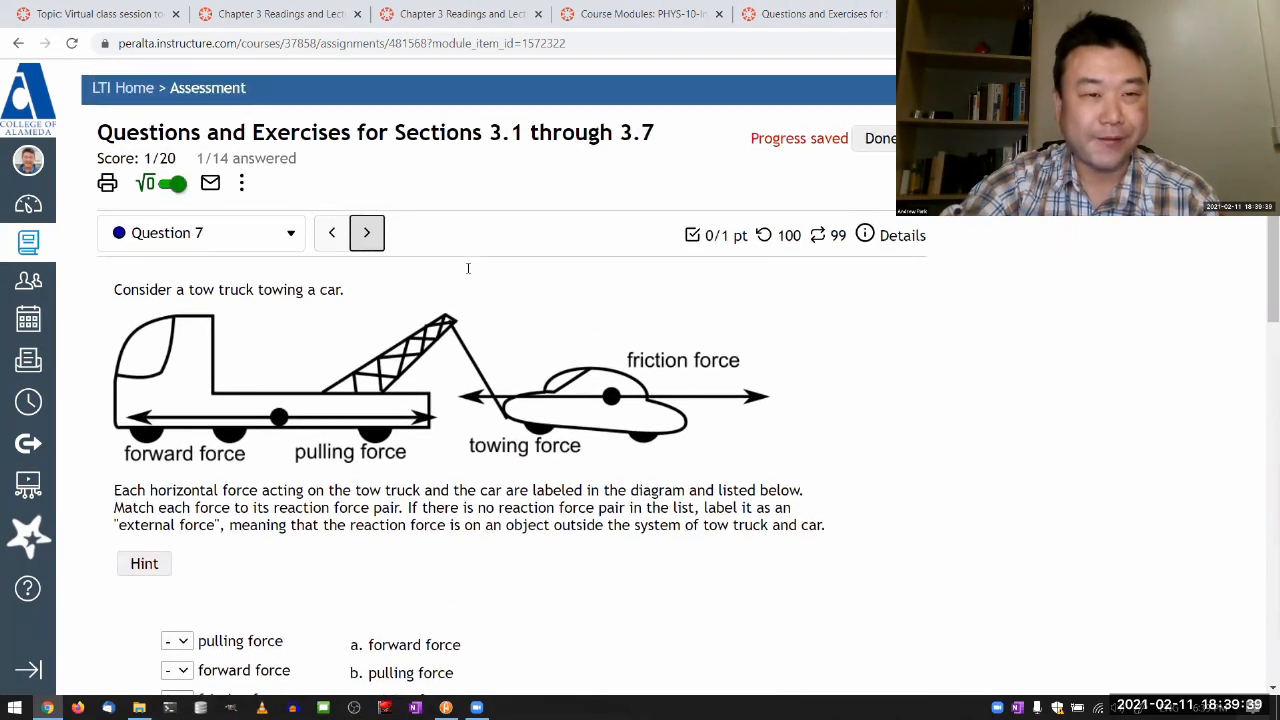